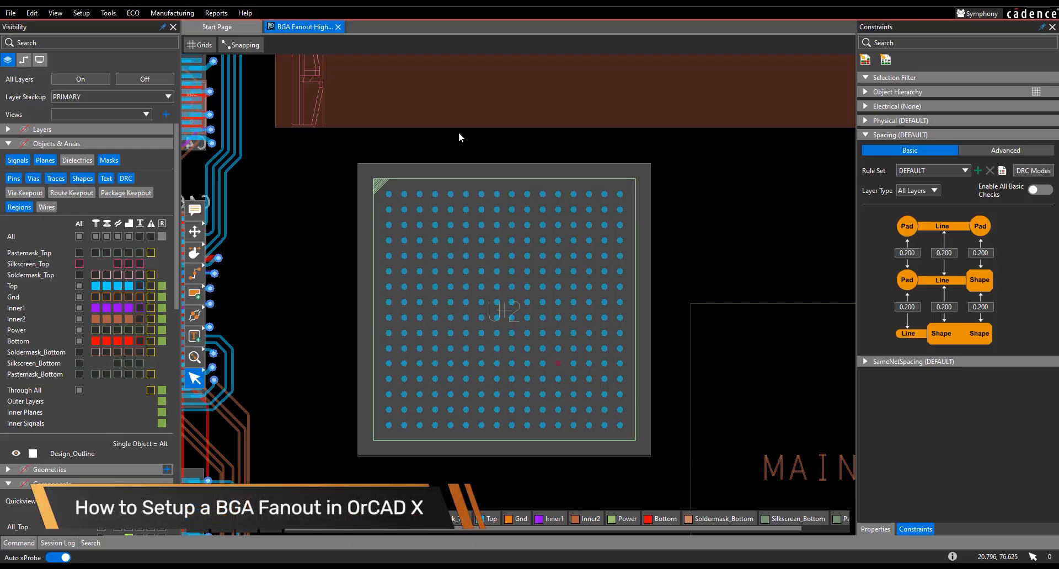
# Step: Select the U2 BGA package on the canvas so its properties appear
pyautogui.click(47, 483)
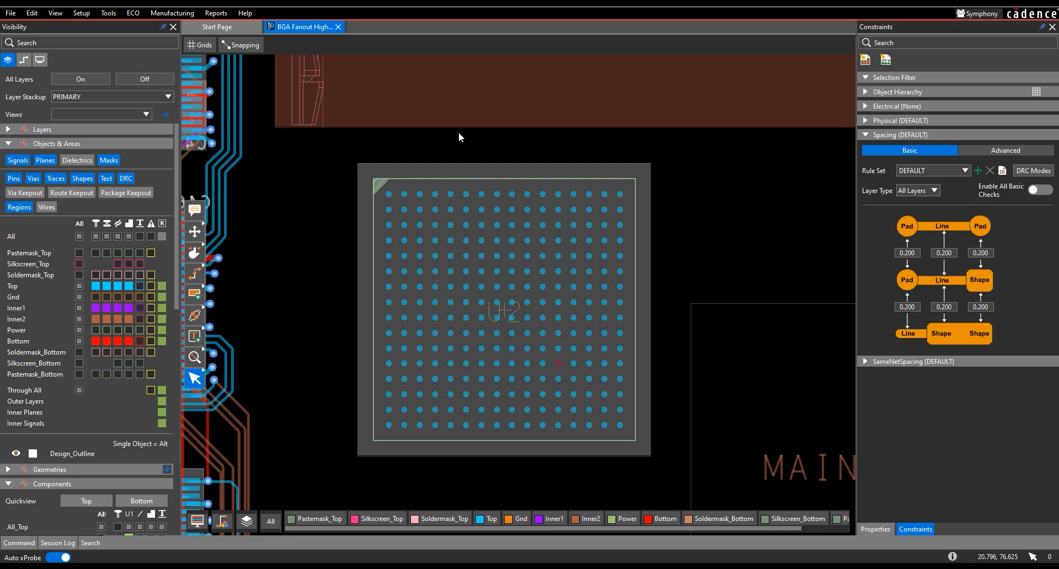
pyautogui.click(505, 311)
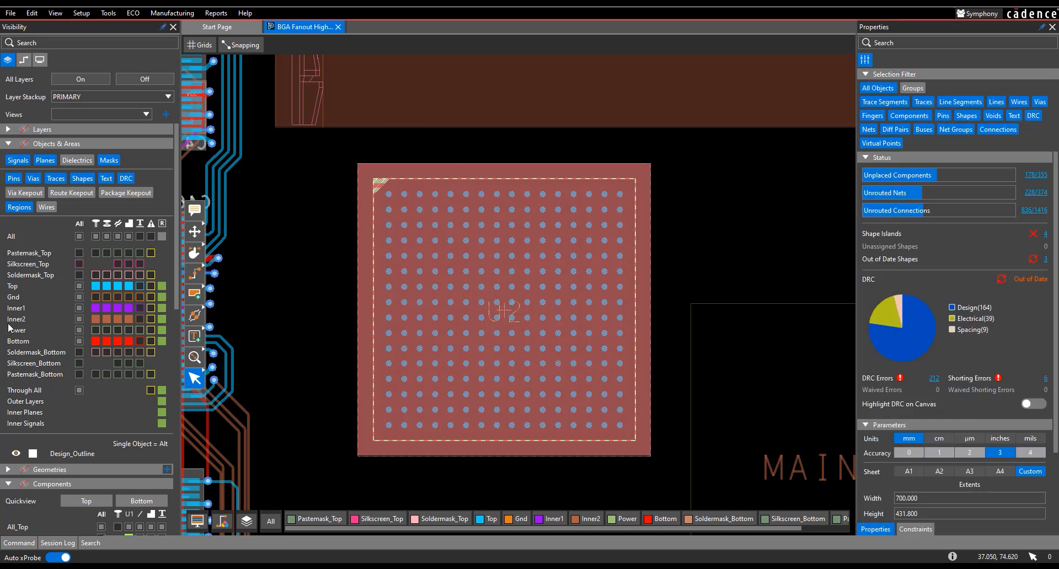
pyautogui.moveTo(210, 288)
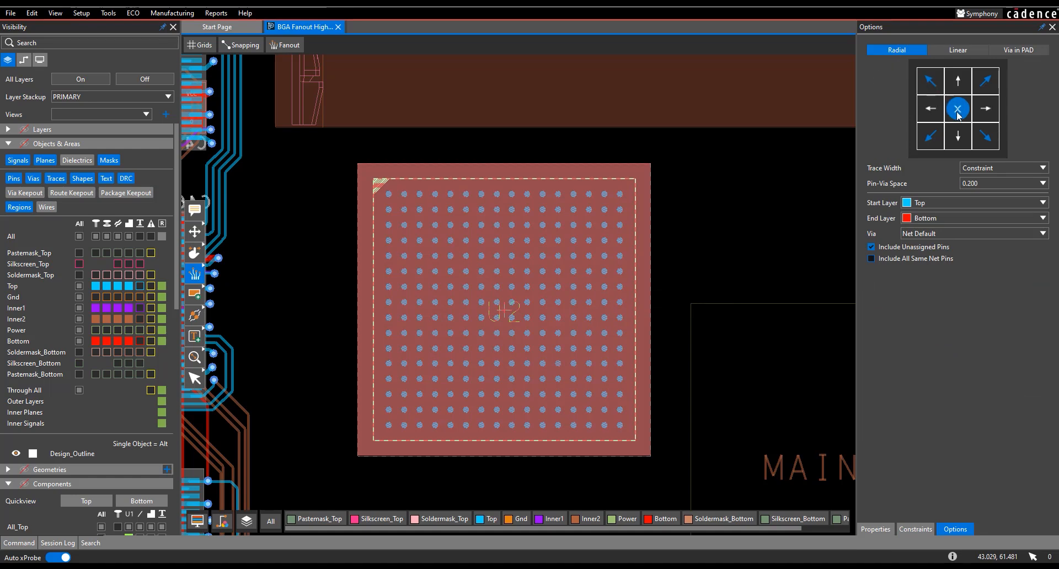
pyautogui.moveTo(958, 137)
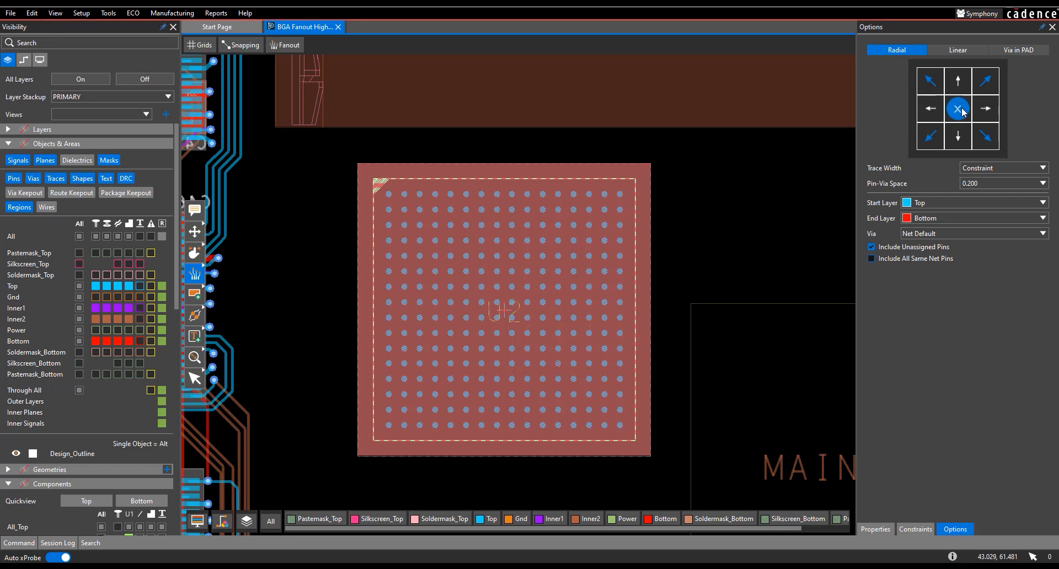
pyautogui.moveTo(959, 116)
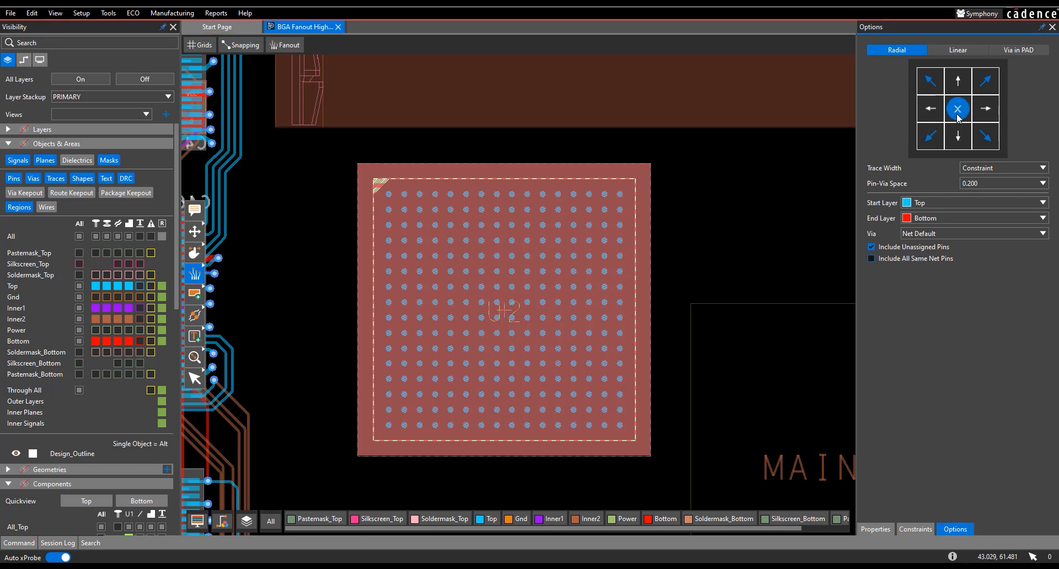
# Step: Apply a radial Top-to-Bottom fanout with Net Default vias to the U2 BGA
pyautogui.click(958, 109)
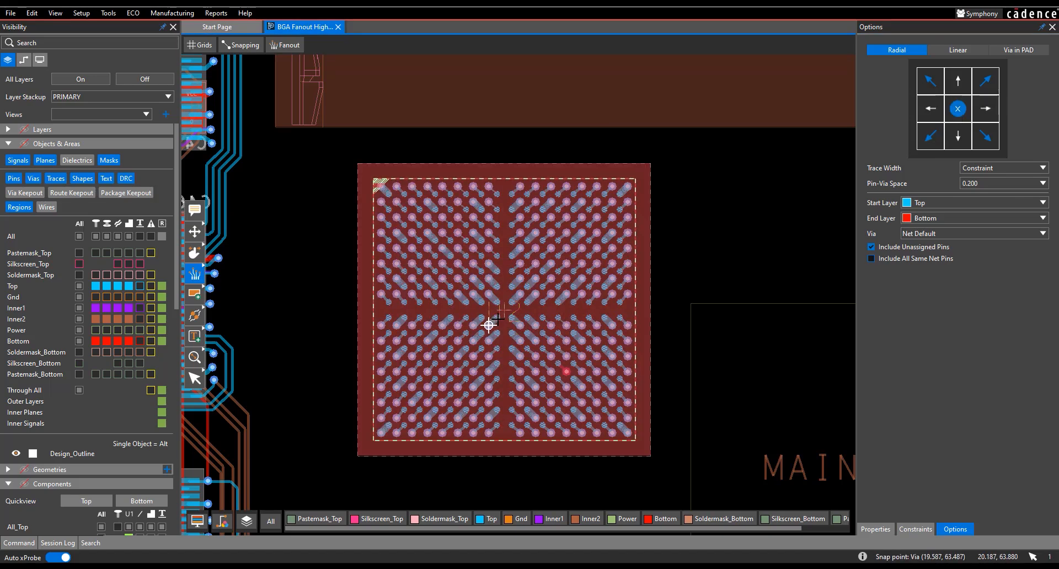
pyautogui.moveTo(505, 316)
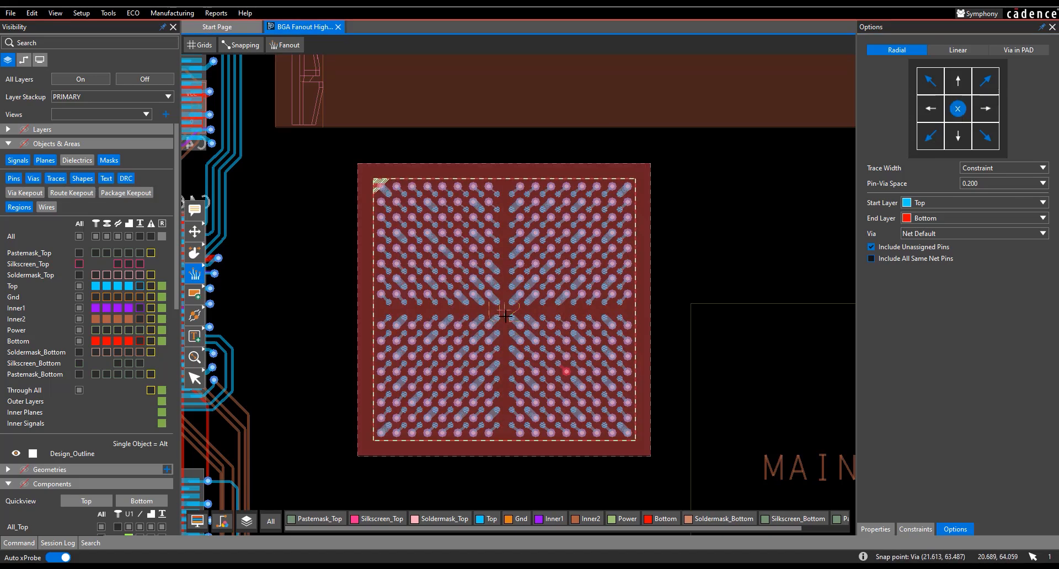
pyautogui.moveTo(519, 294)
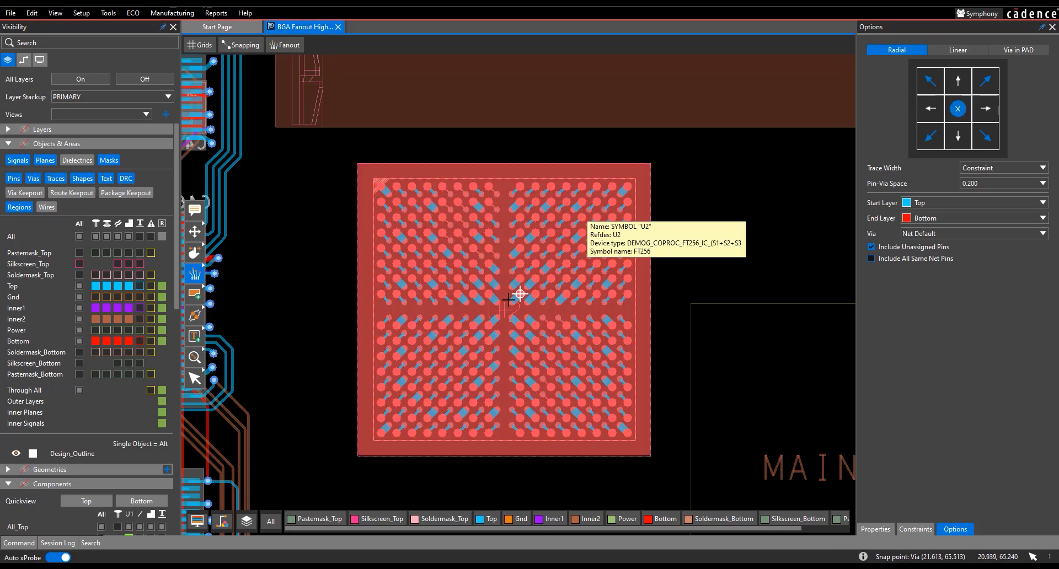
pyautogui.moveTo(488, 340)
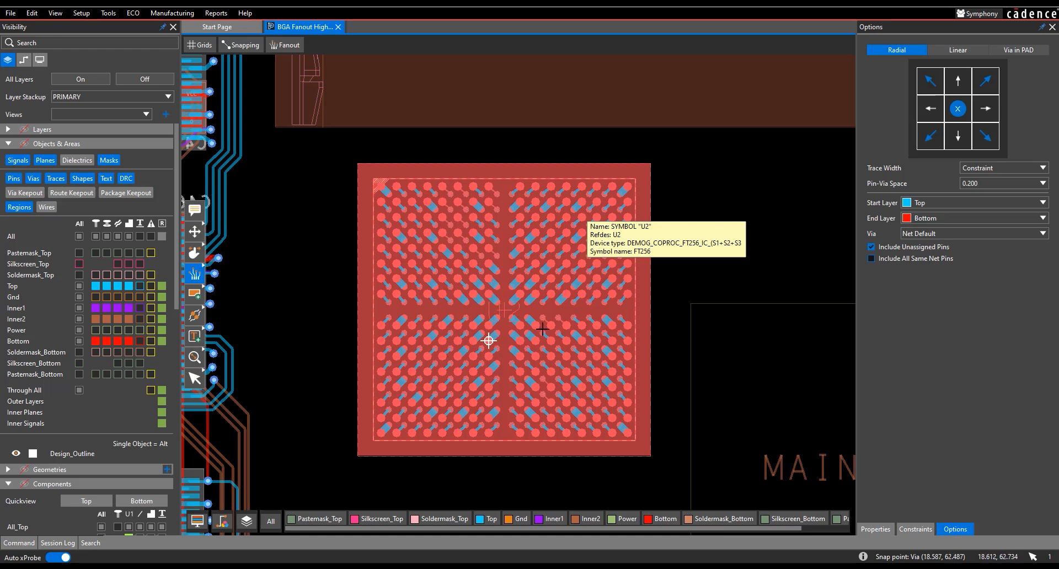
pyautogui.moveTo(958, 135)
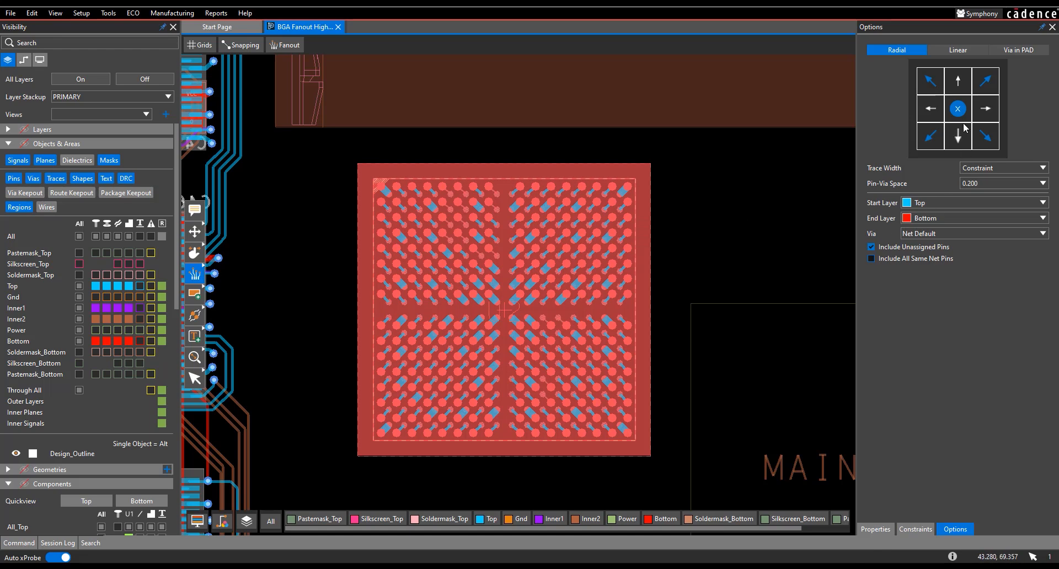
# Step: Try an upper-right-only fanout direction, then restore radial fanout in every direction
pyautogui.click(986, 108)
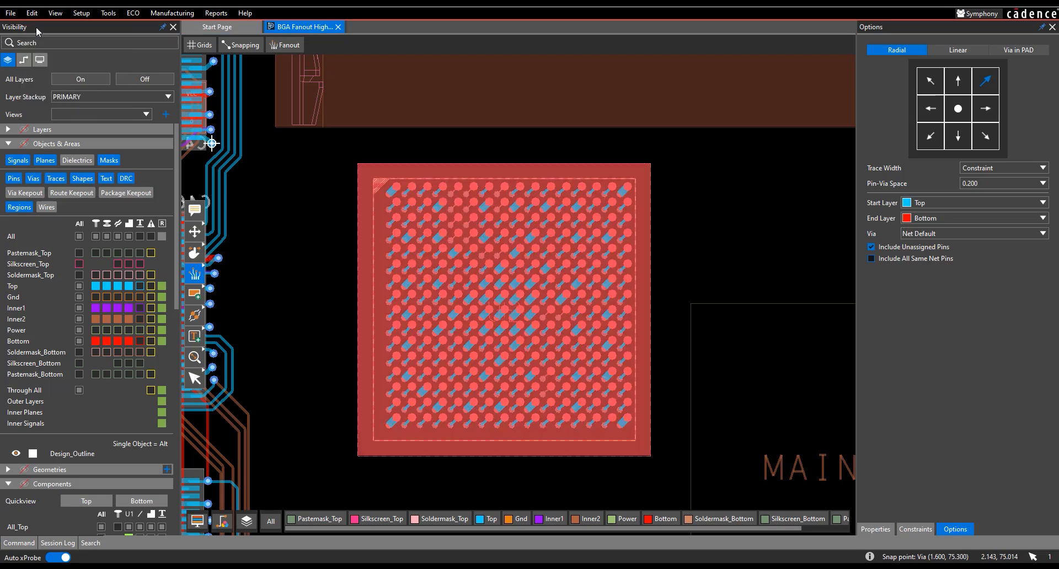
pyautogui.click(504, 311)
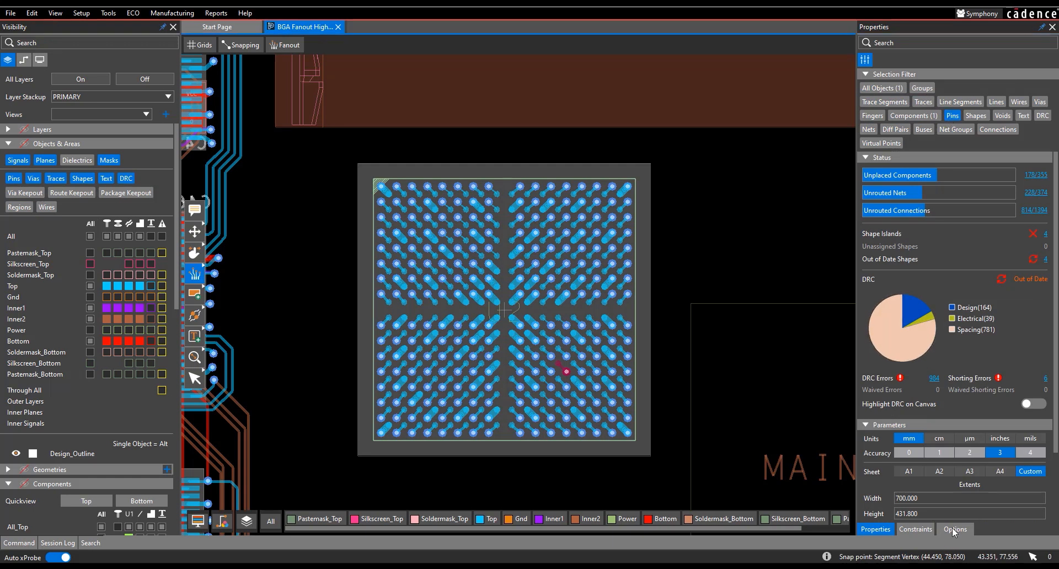
pyautogui.click(954, 529)
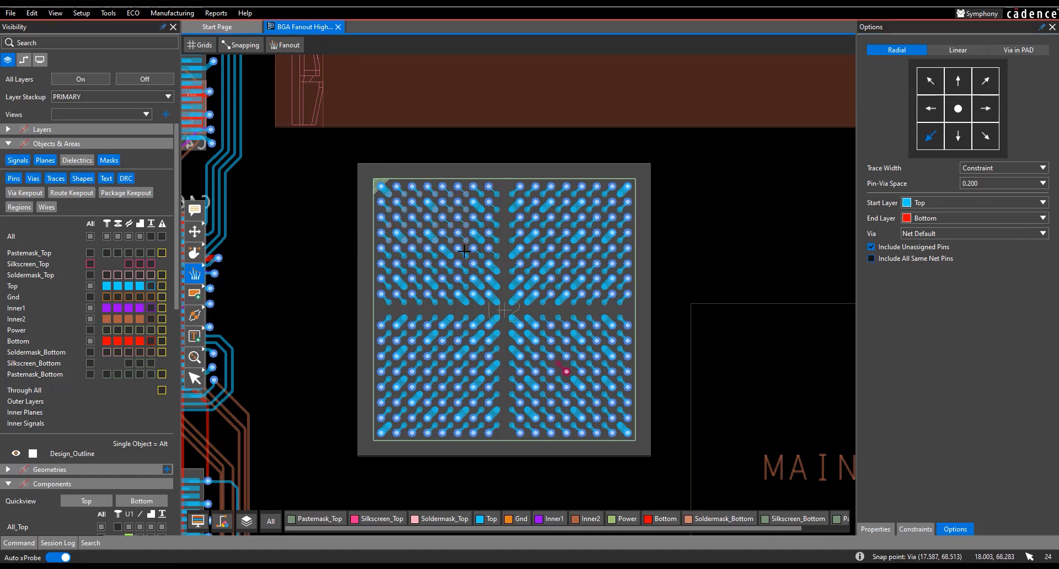
pyautogui.moveTo(395, 233)
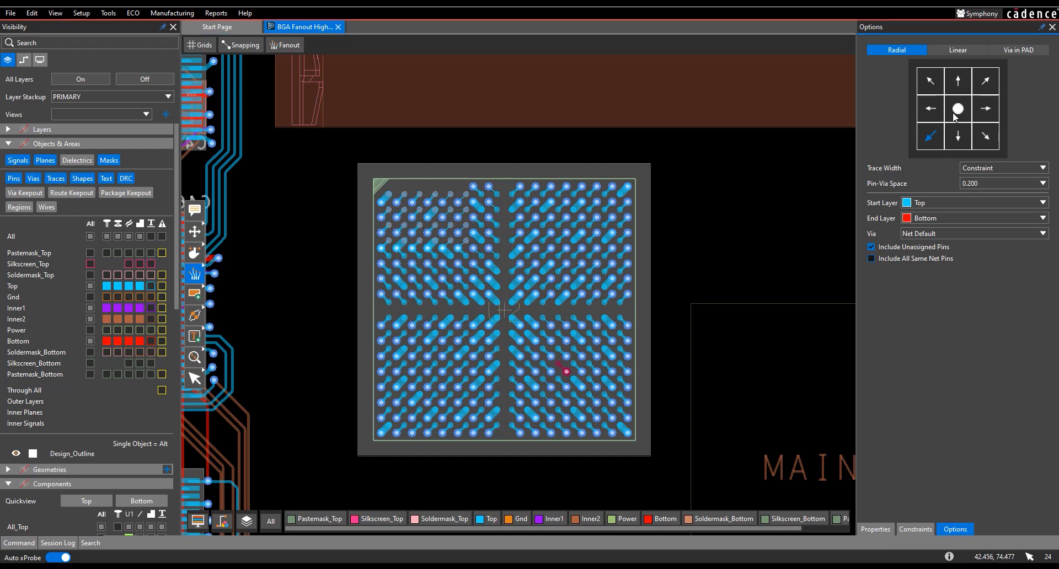
pyautogui.click(958, 109)
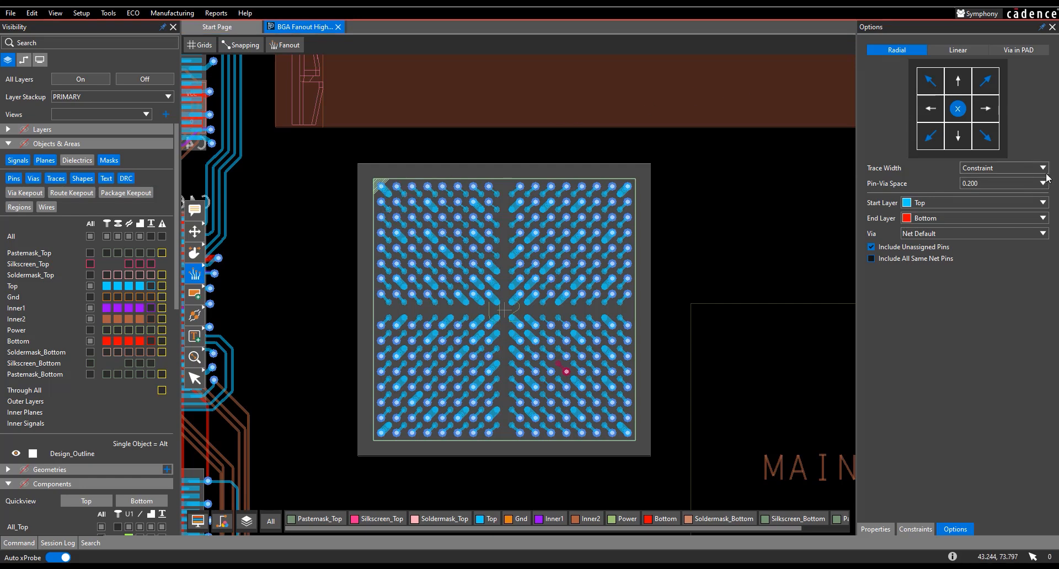
pyautogui.click(1048, 168)
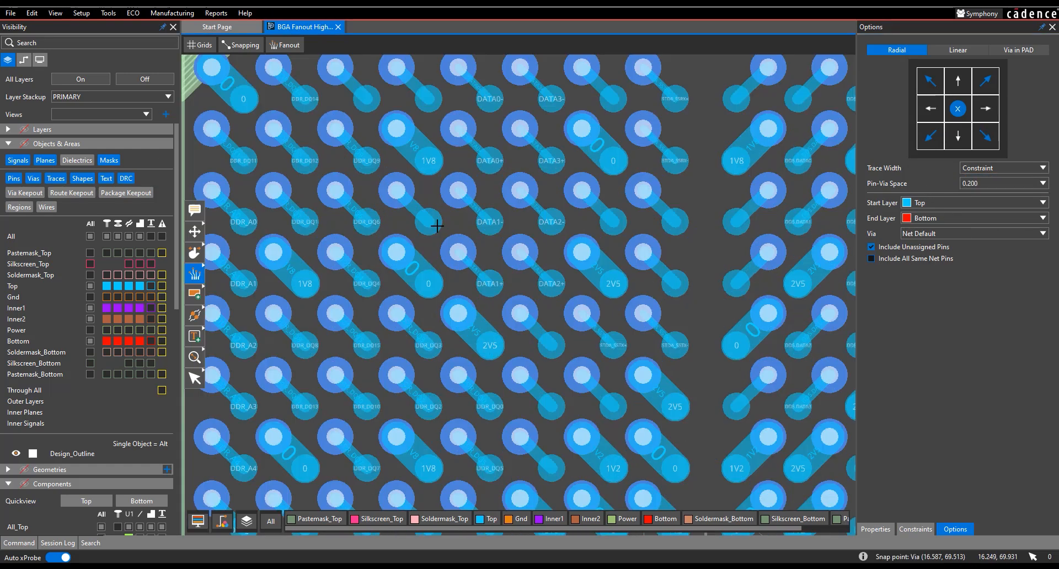
pyautogui.moveTo(271, 191)
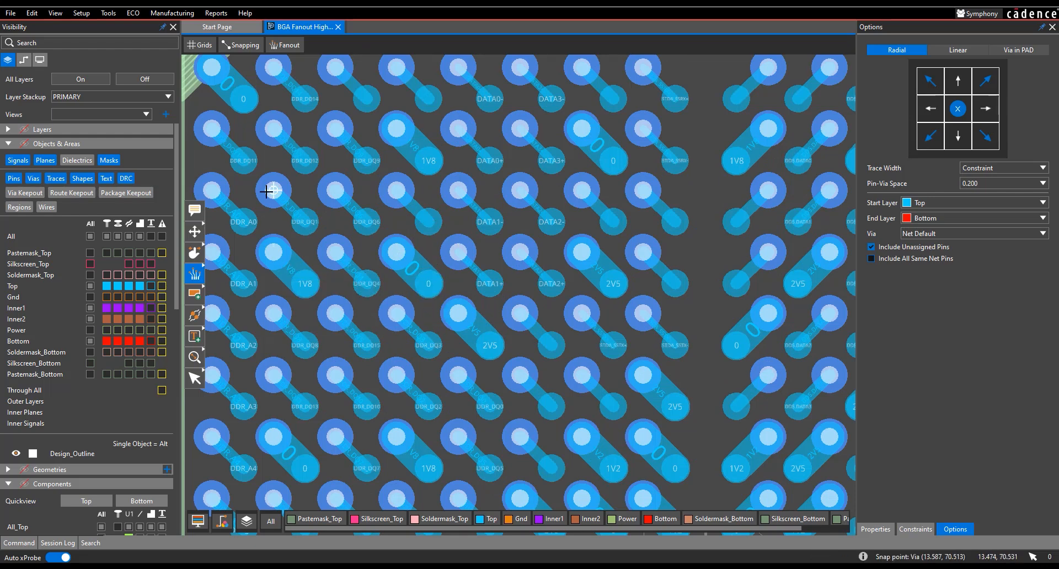
pyautogui.moveTo(428, 282)
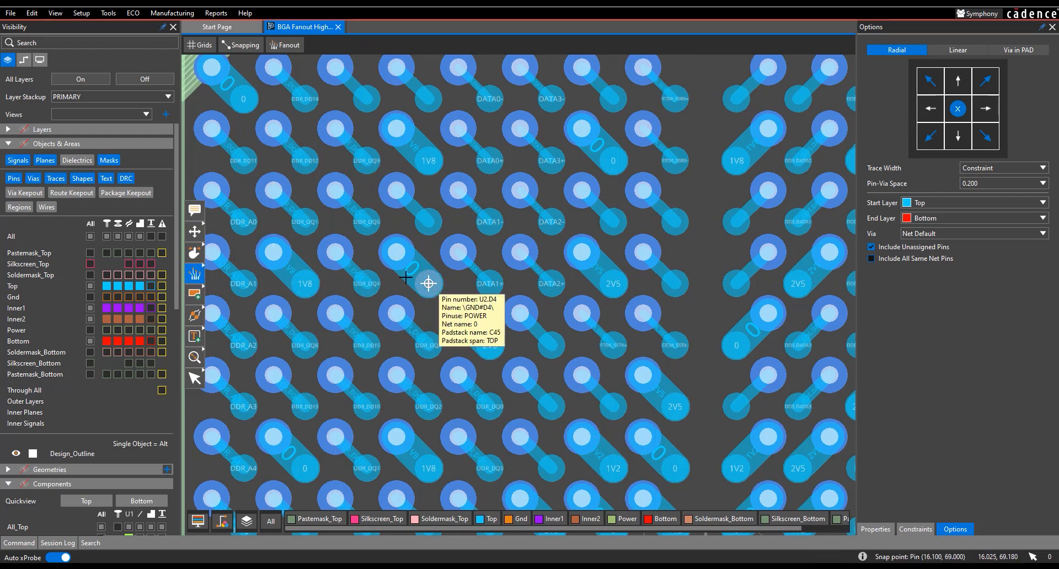
pyautogui.moveTo(305, 283)
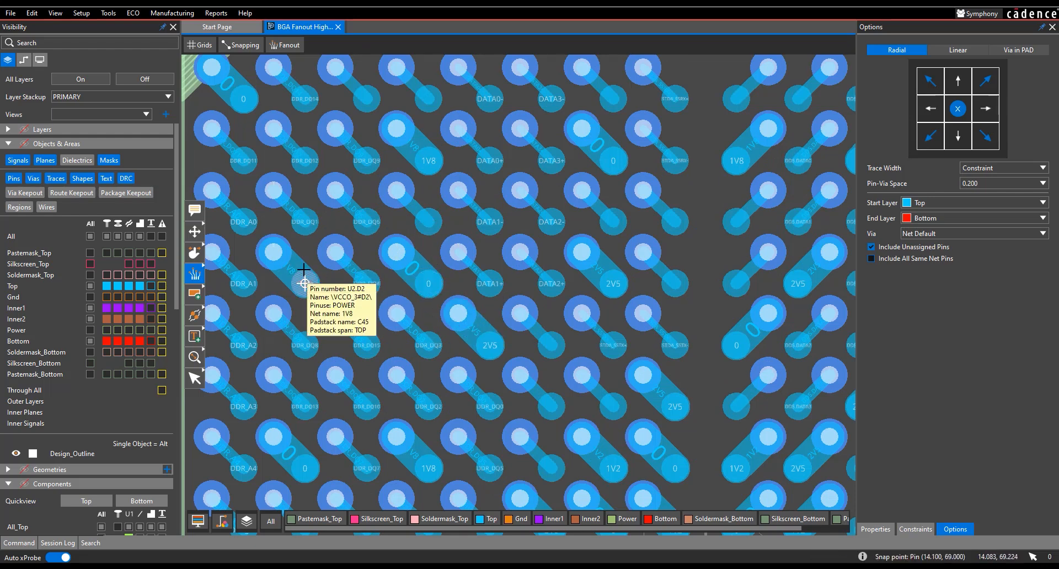
pyautogui.moveTo(305, 283)
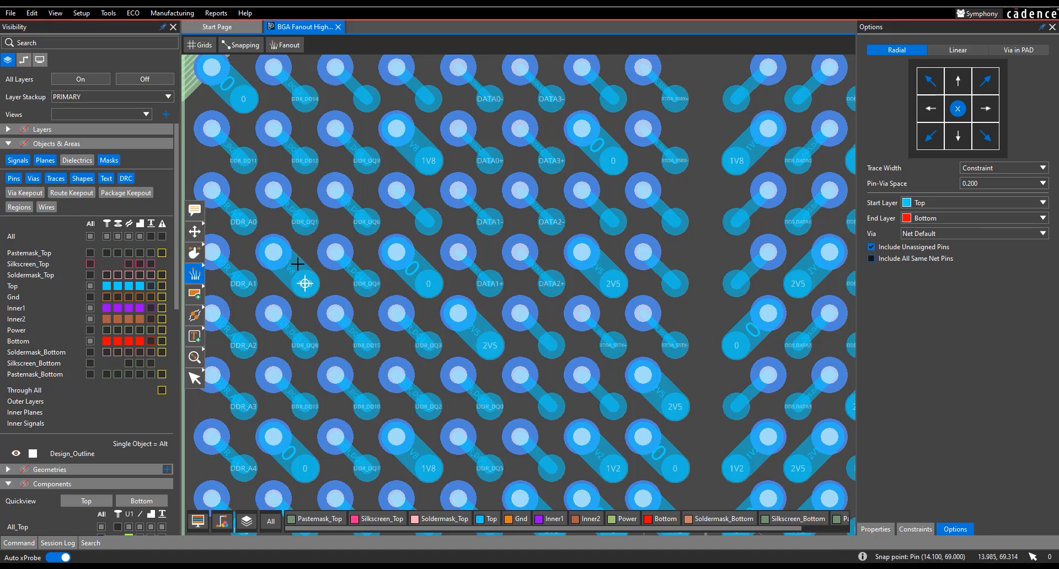
pyautogui.moveTo(335, 190)
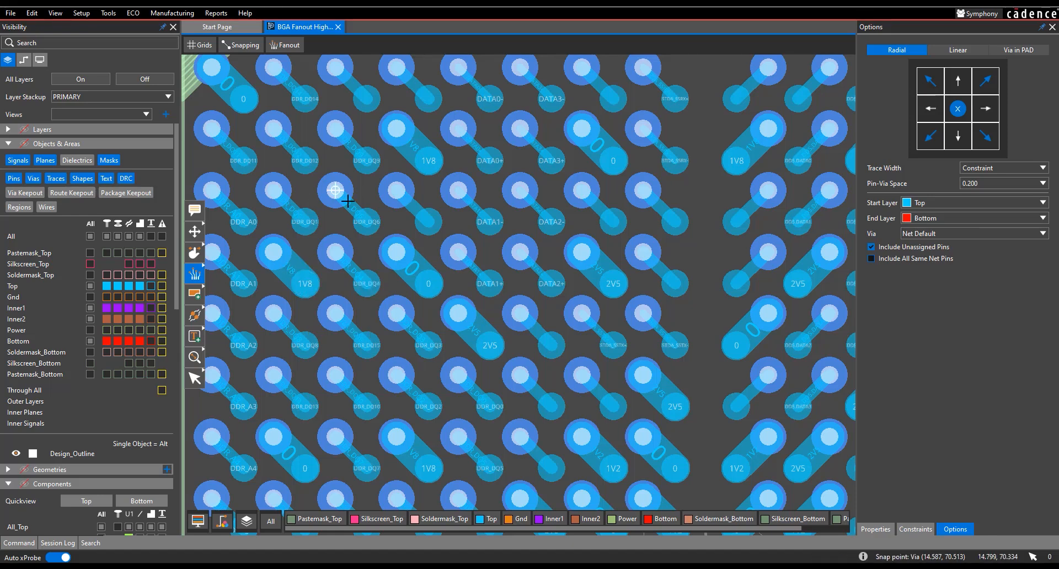
pyautogui.moveTo(484, 208)
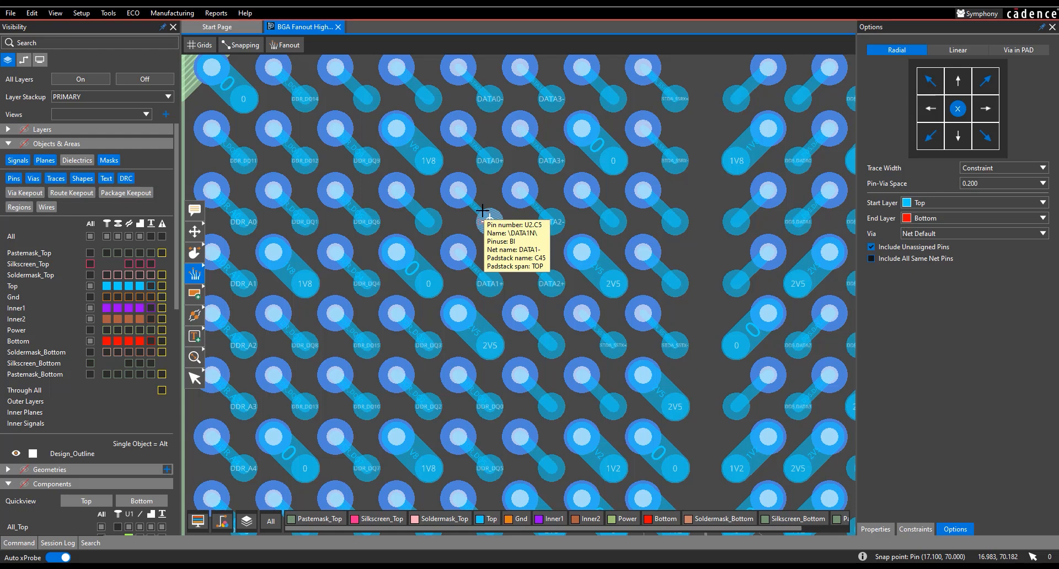
pyautogui.moveTo(751, 269)
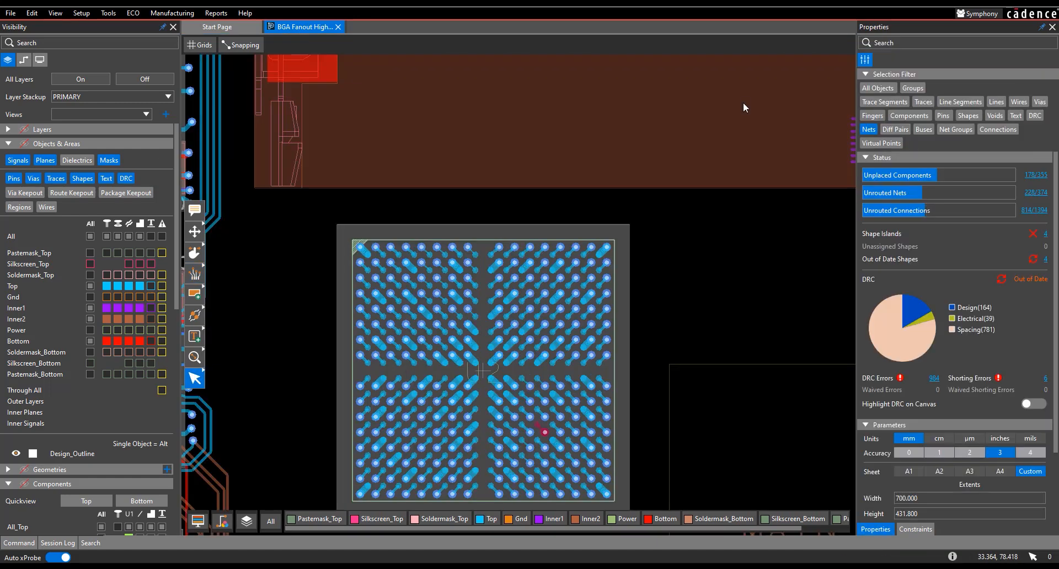
pyautogui.moveTo(741, 104)
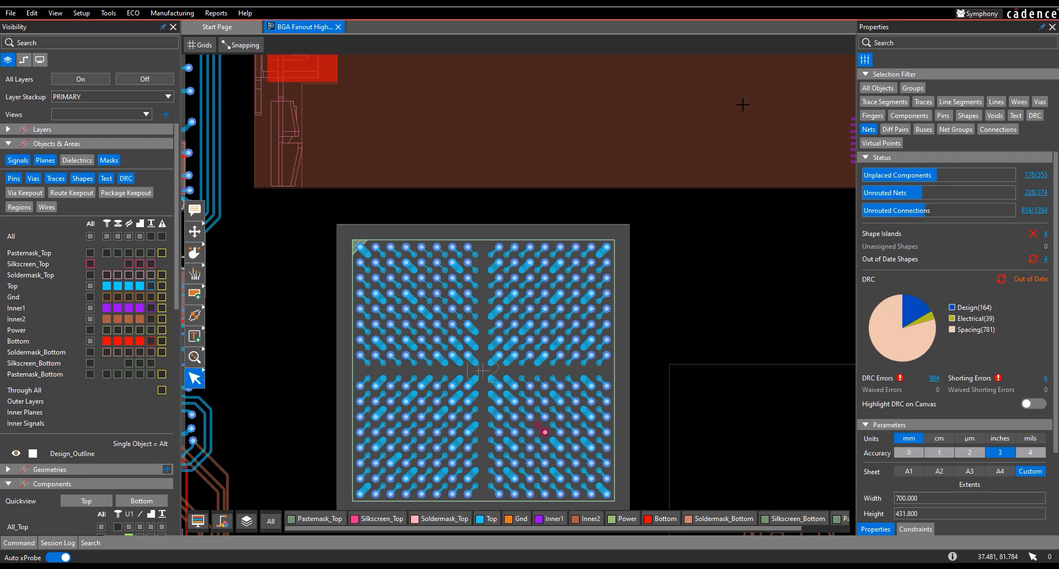
pyautogui.moveTo(544, 325)
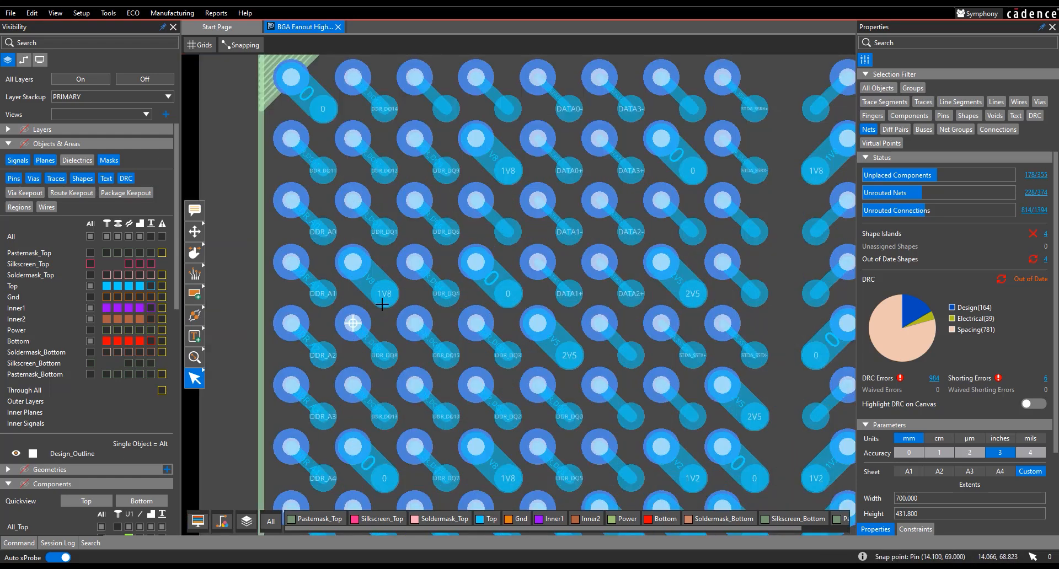
# Step: Select the 1V8 net from a fanned-out pin and bring up its colour setting
pyautogui.click(351, 277)
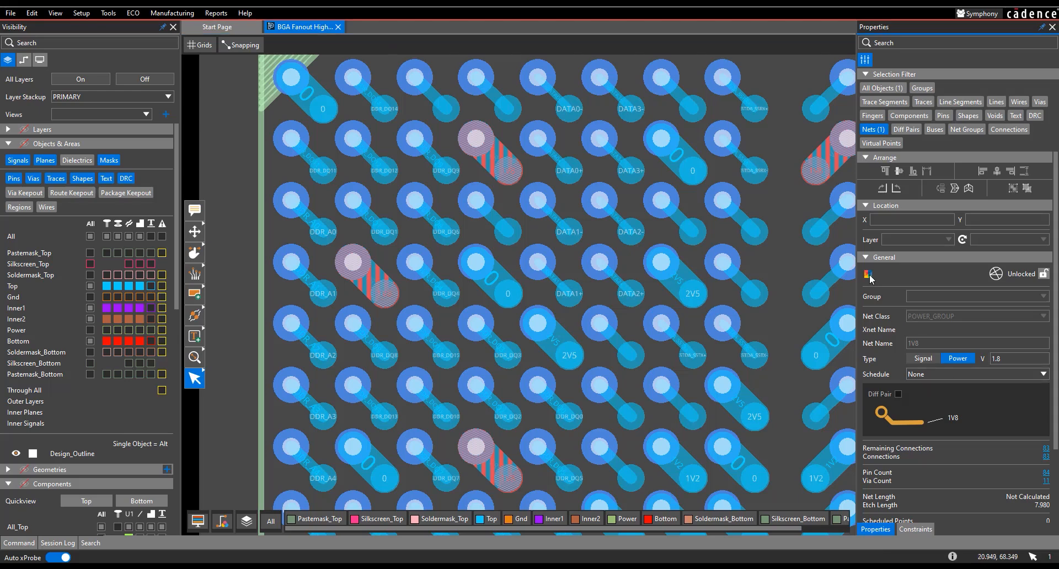
pyautogui.click(867, 274)
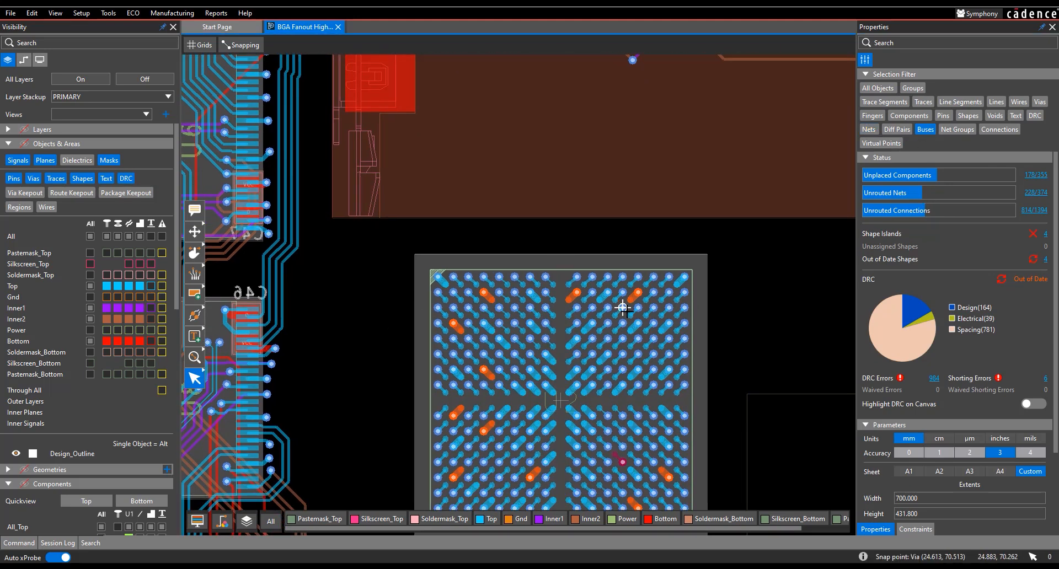
pyautogui.moveTo(622, 355)
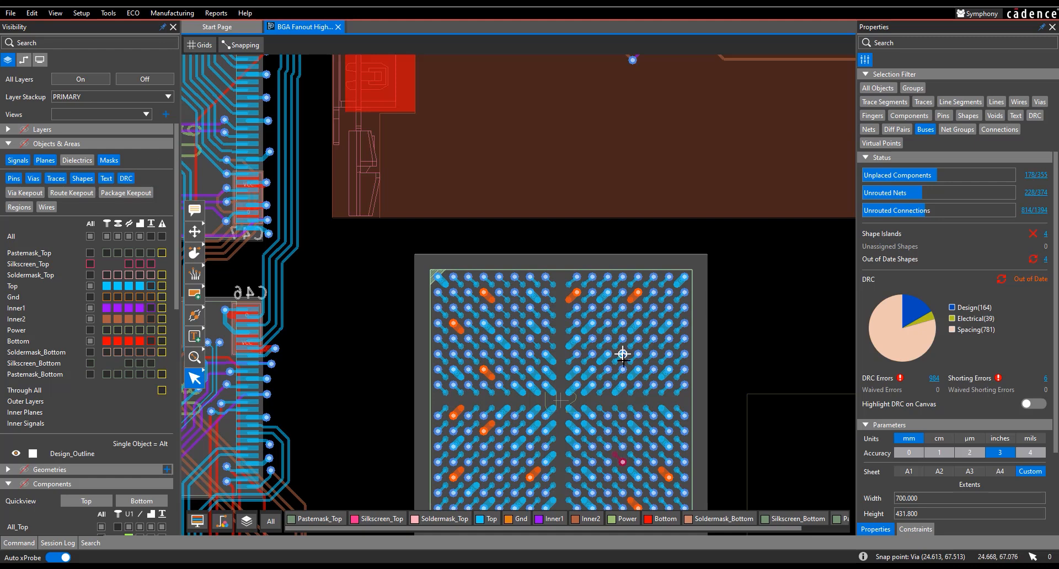
pyautogui.moveTo(607, 323)
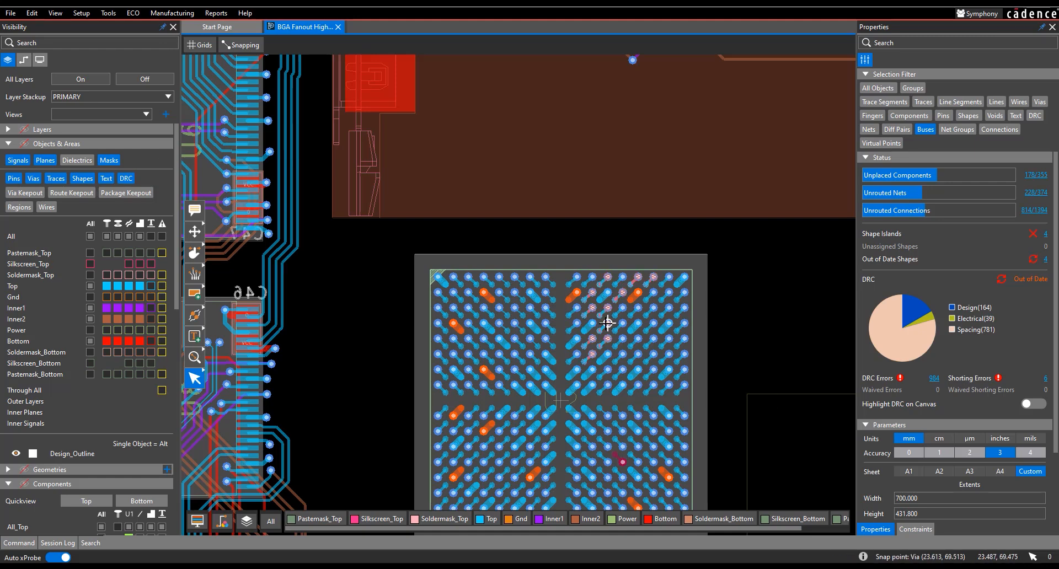
# Step: Colour the selected bus yellow so its fanout vias and traces stand out
pyautogui.click(867, 274)
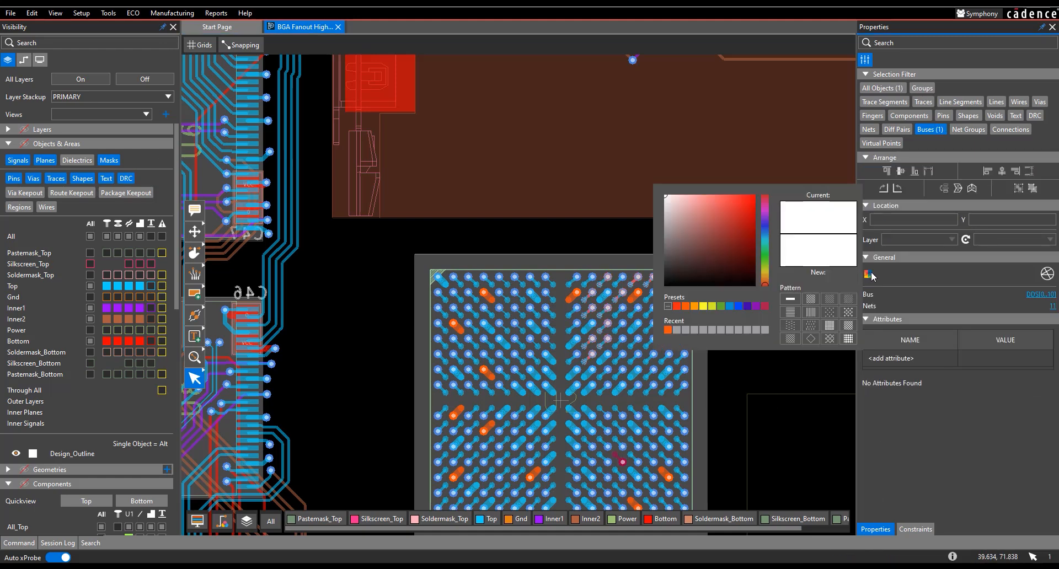
pyautogui.click(712, 306)
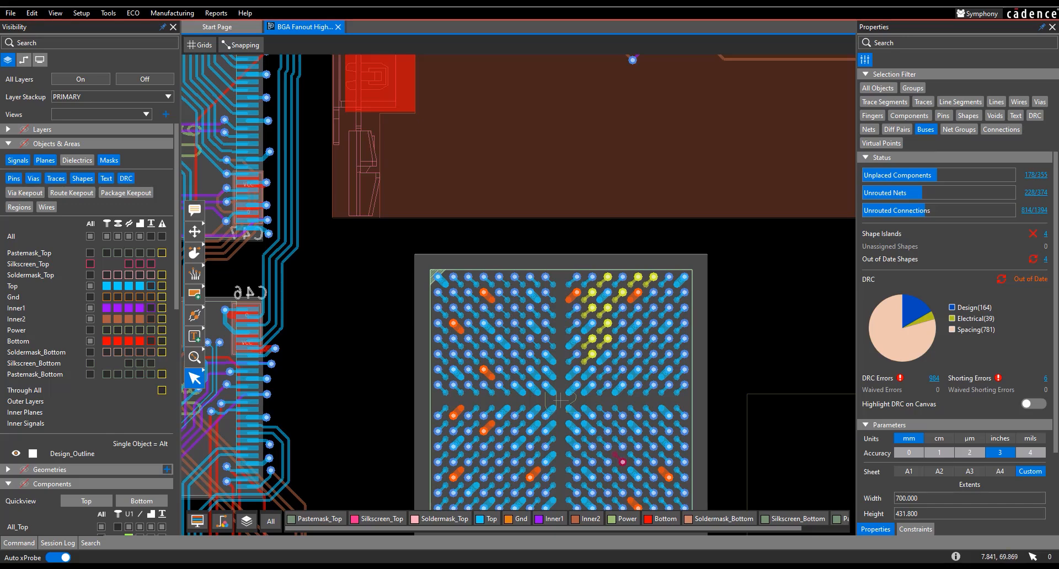
pyautogui.moveTo(582, 160)
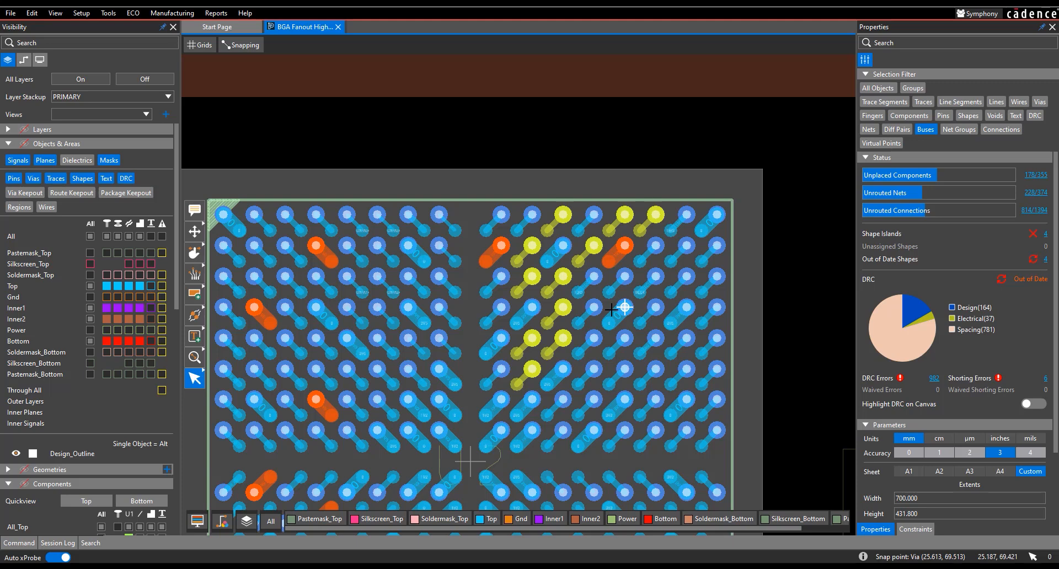
pyautogui.moveTo(611, 310)
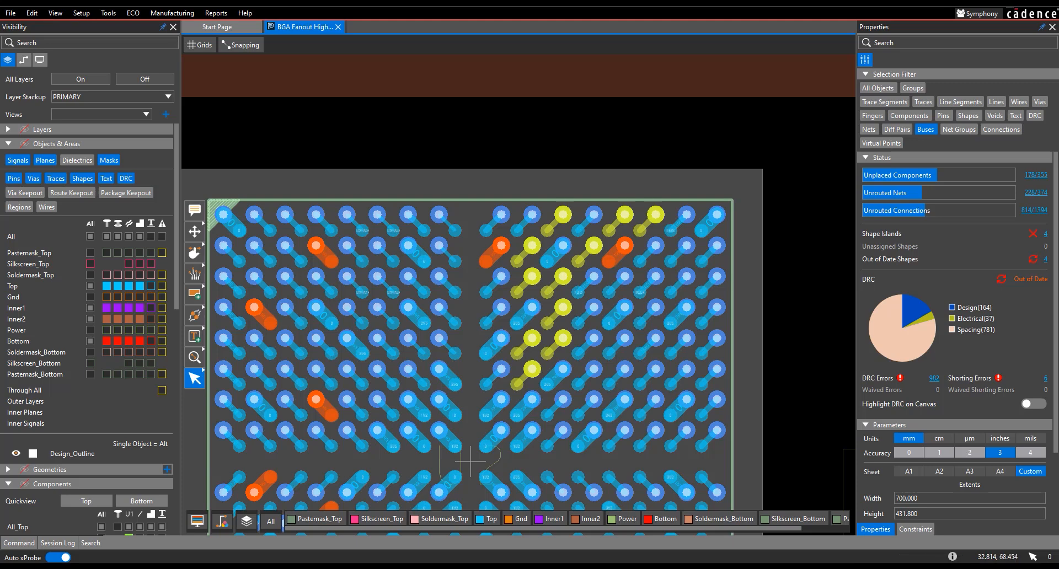
# Step: Show the Dds[0..10] bus's DEFAULT spacing and physical rules in the Constraints panel
pyautogui.click(916, 529)
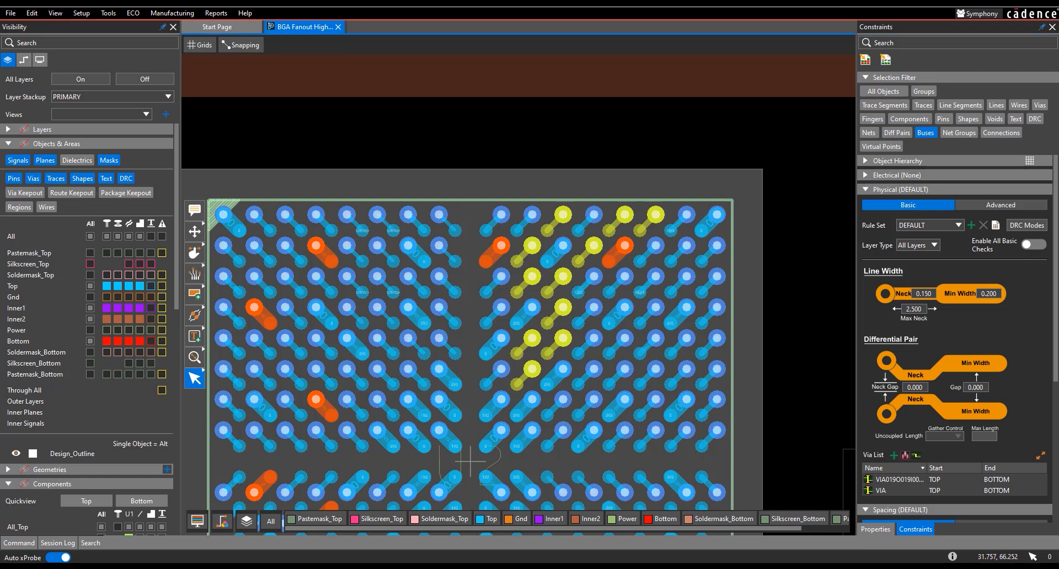
pyautogui.moveTo(623, 214)
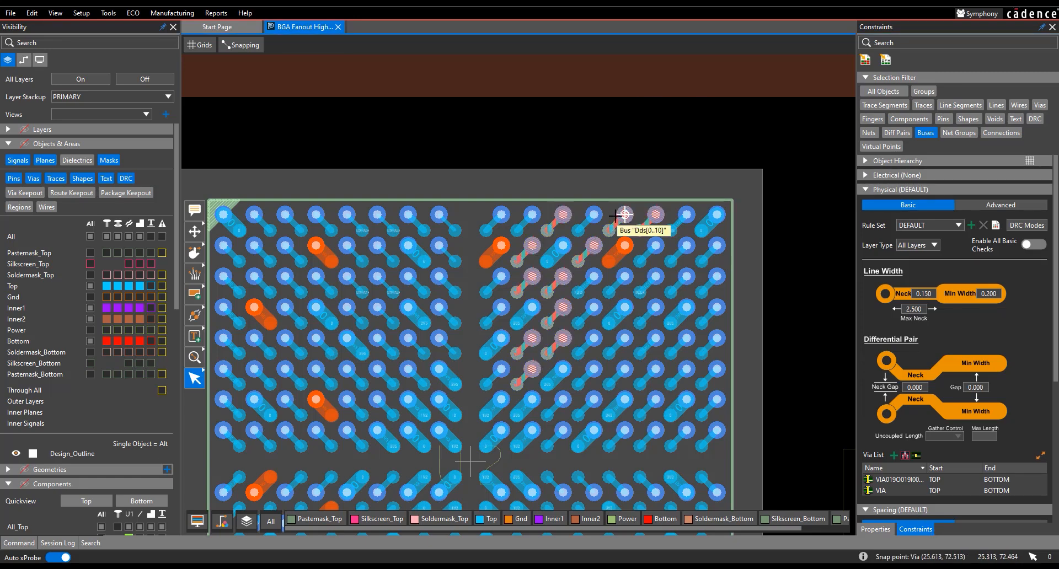
pyautogui.click(624, 216)
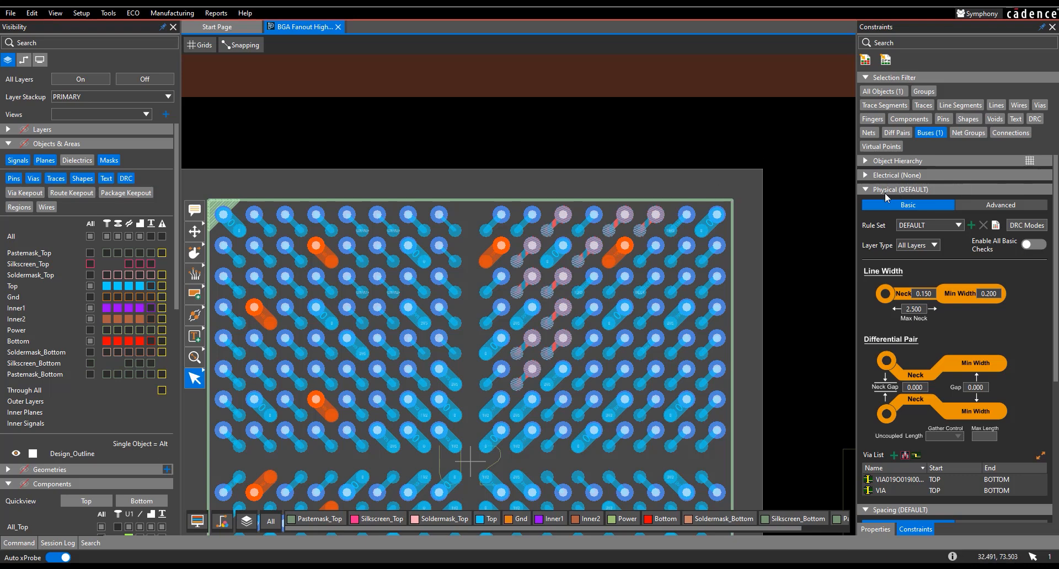
pyautogui.moveTo(1019, 192)
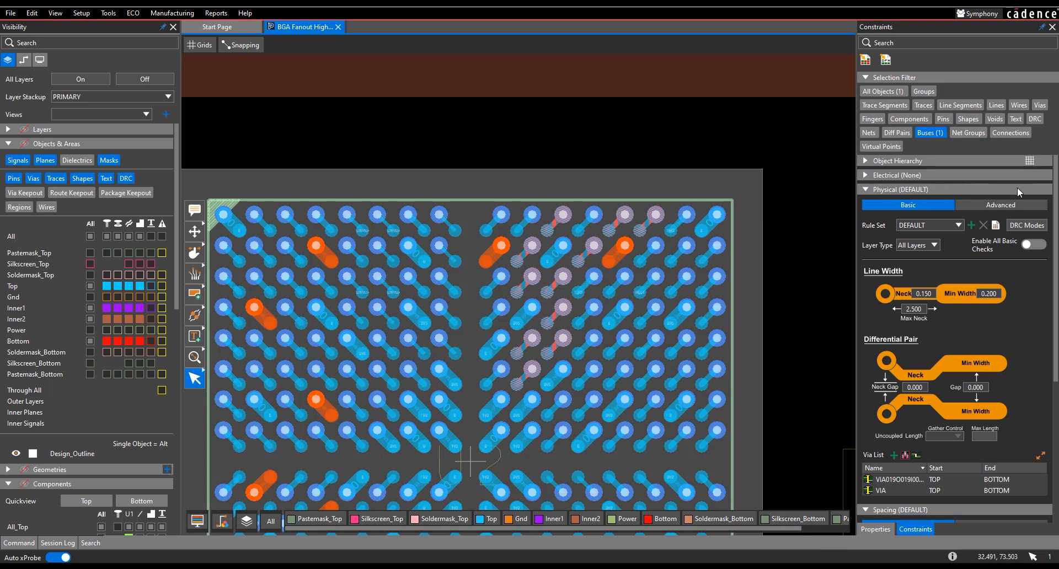
pyautogui.click(865, 189)
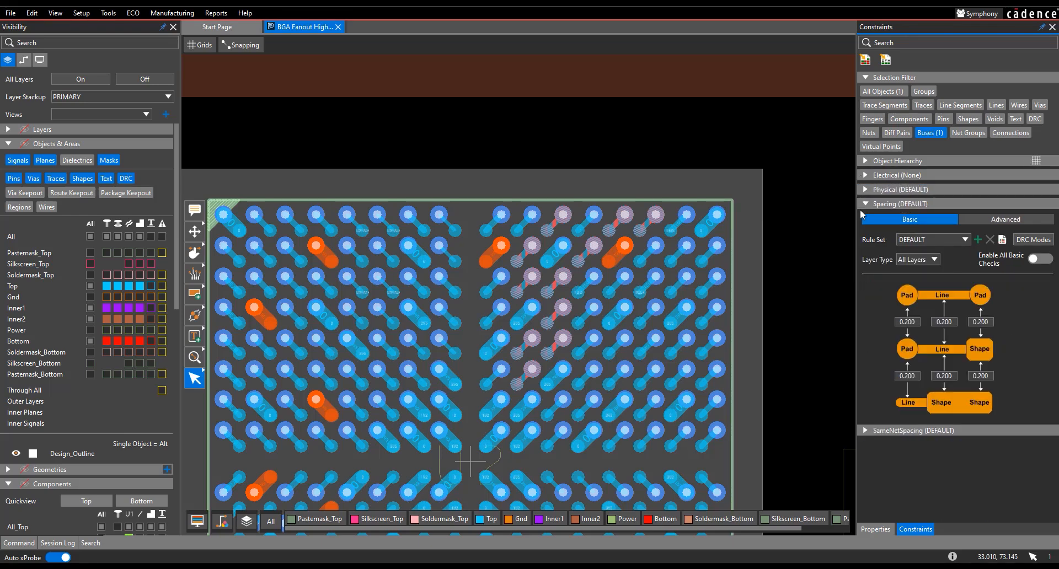
pyautogui.click(867, 189)
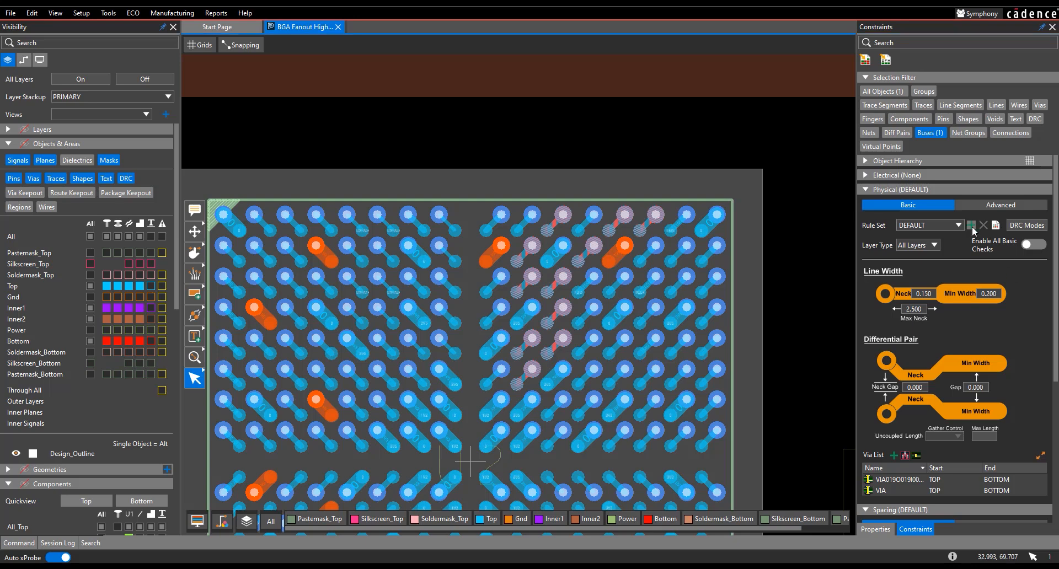
pyautogui.moveTo(973, 225)
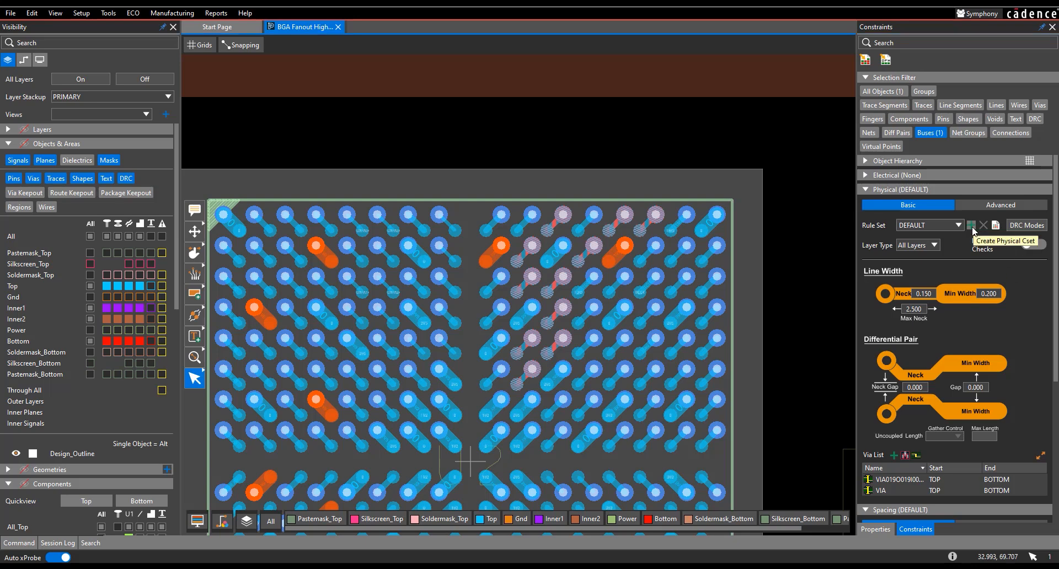
# Step: Create a new HSBUS physical rule set with 0.18 minimum line width
pyautogui.click(973, 225)
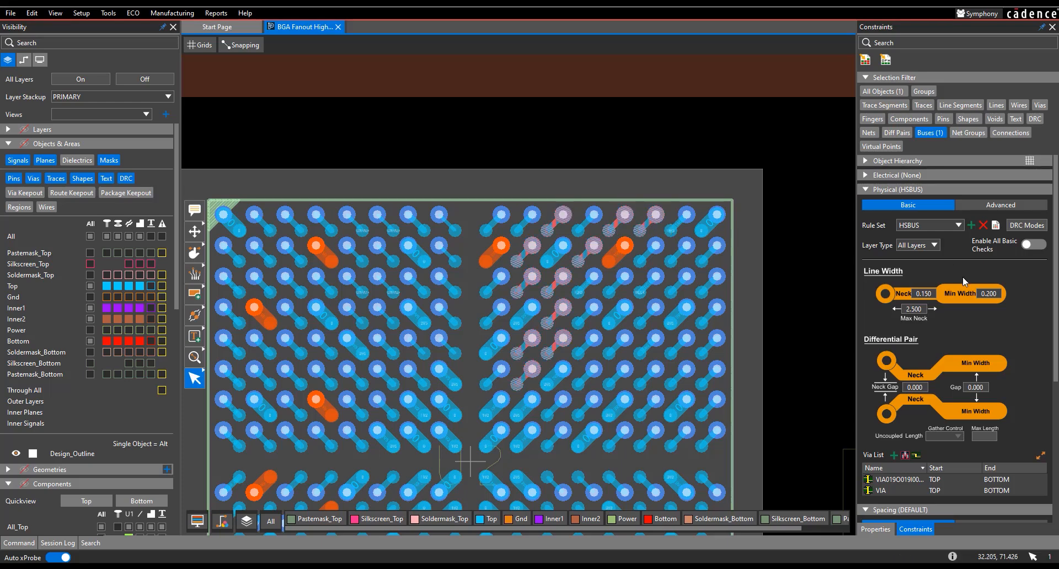
pyautogui.moveTo(941, 302)
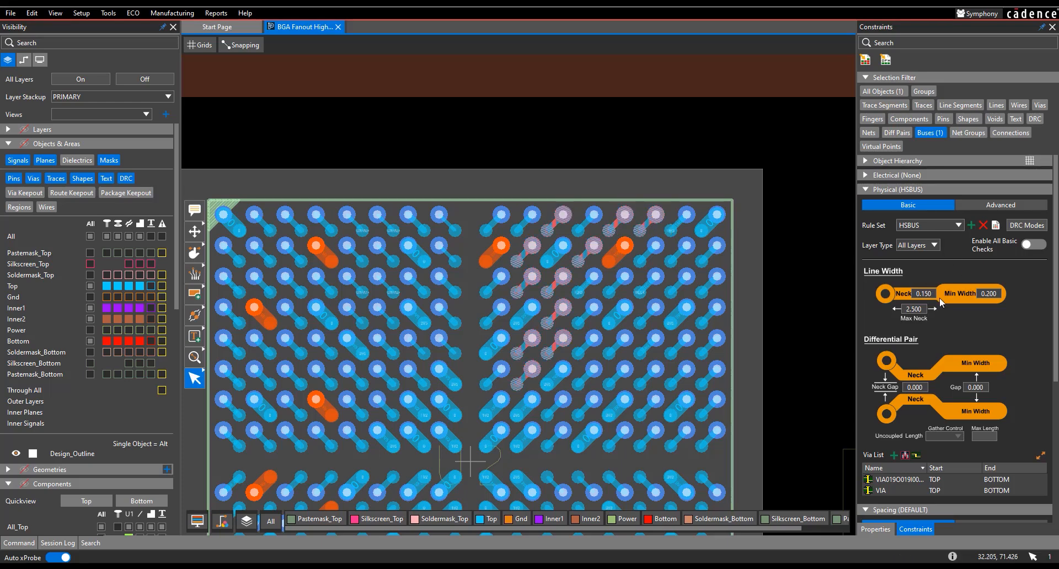
pyautogui.moveTo(957, 333)
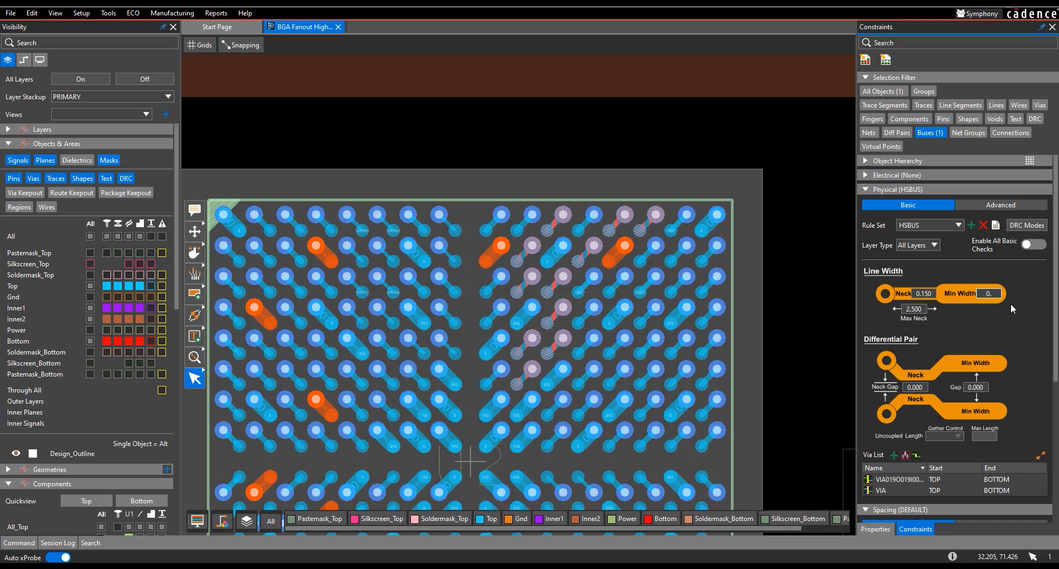
pyautogui.write('0.180')
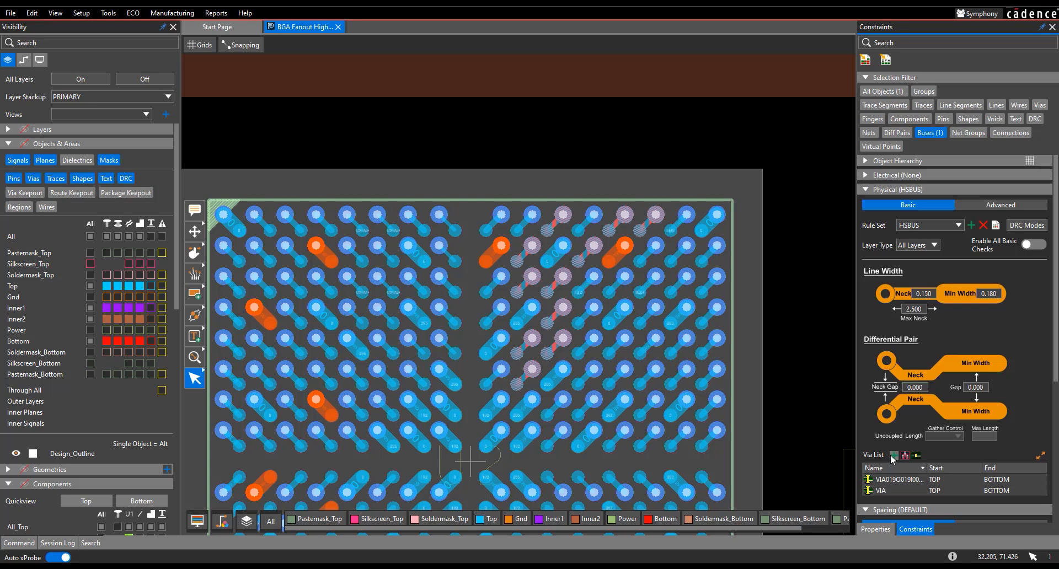
# Step: Create a ThruHole circular via padstack named 9_1_3 with 0.9 hole and 1.3 pad
pyautogui.click(897, 456)
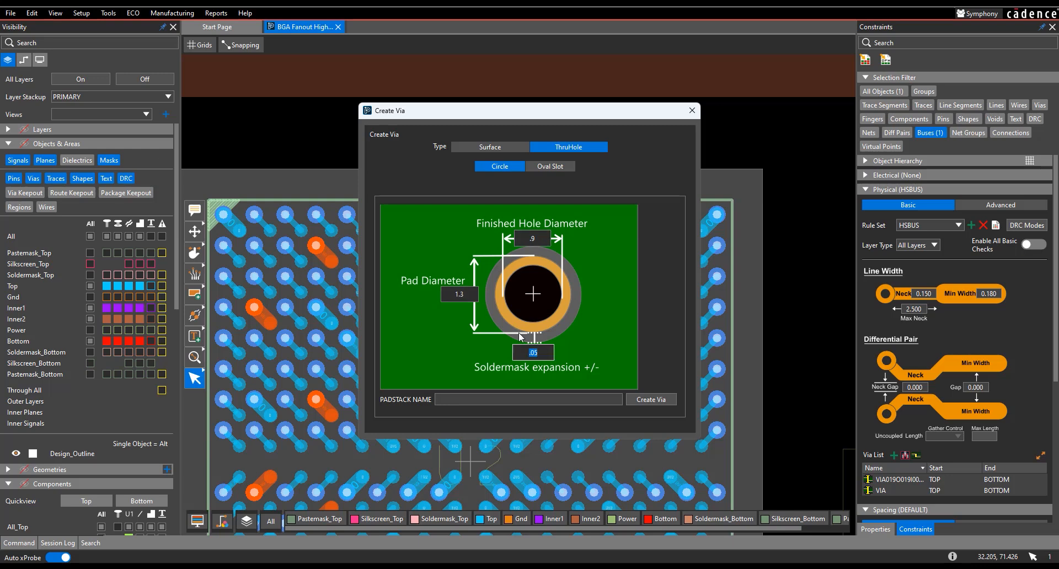
pyautogui.click(529, 399)
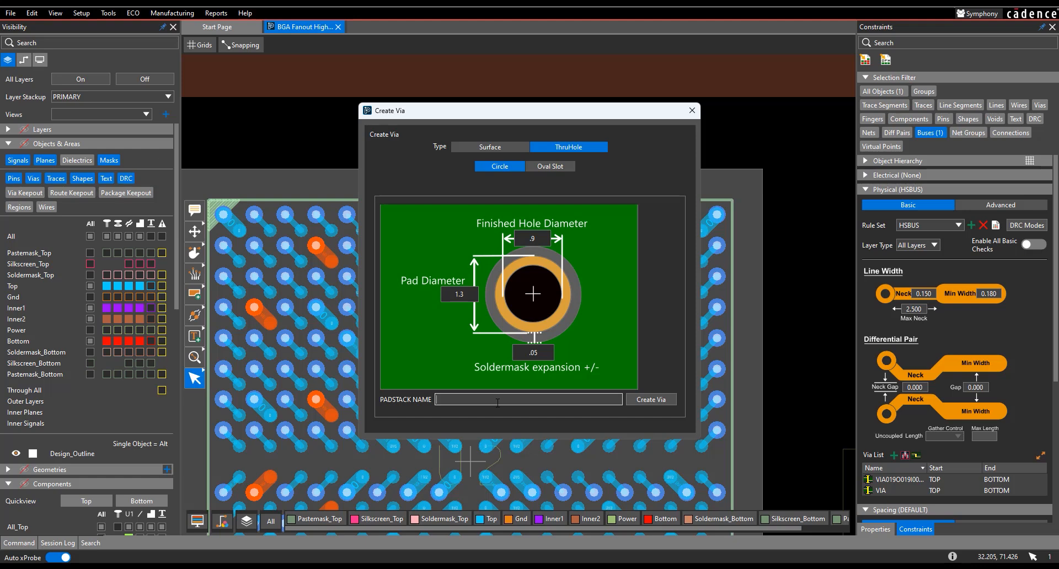
pyautogui.write('9_')
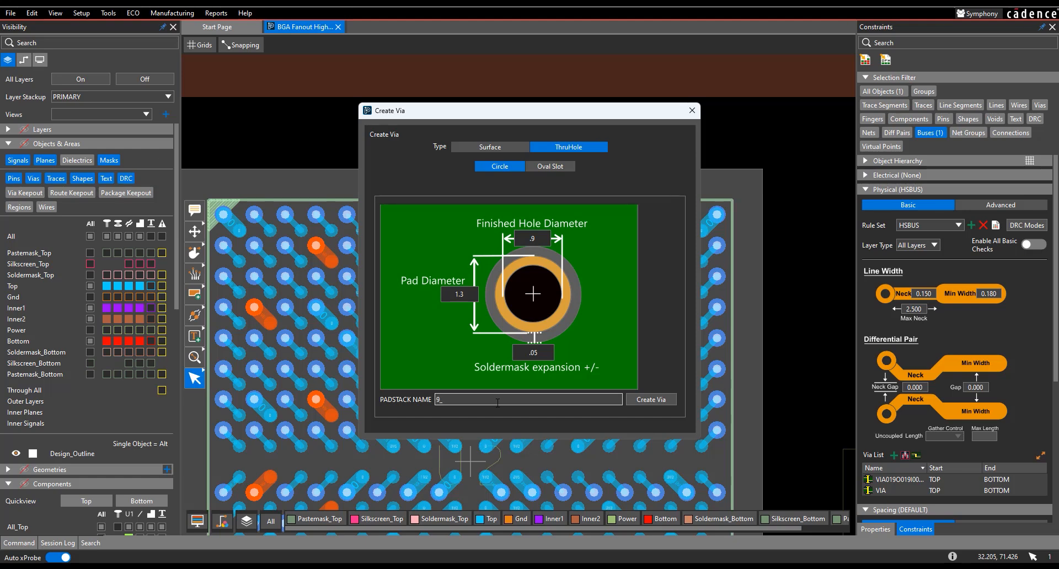
pyautogui.write('1_3')
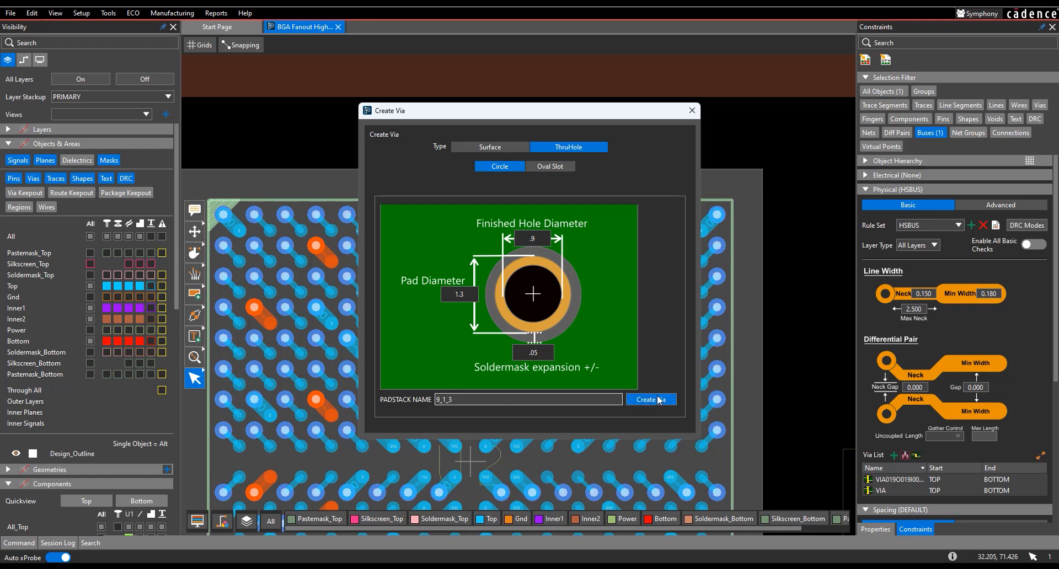
pyautogui.click(651, 400)
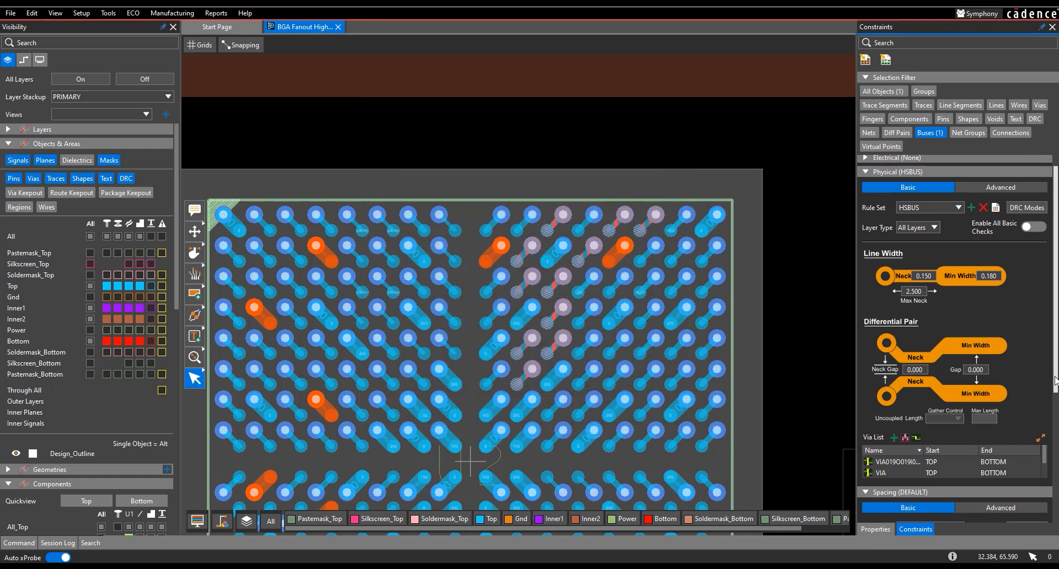
pyautogui.scroll(-3)
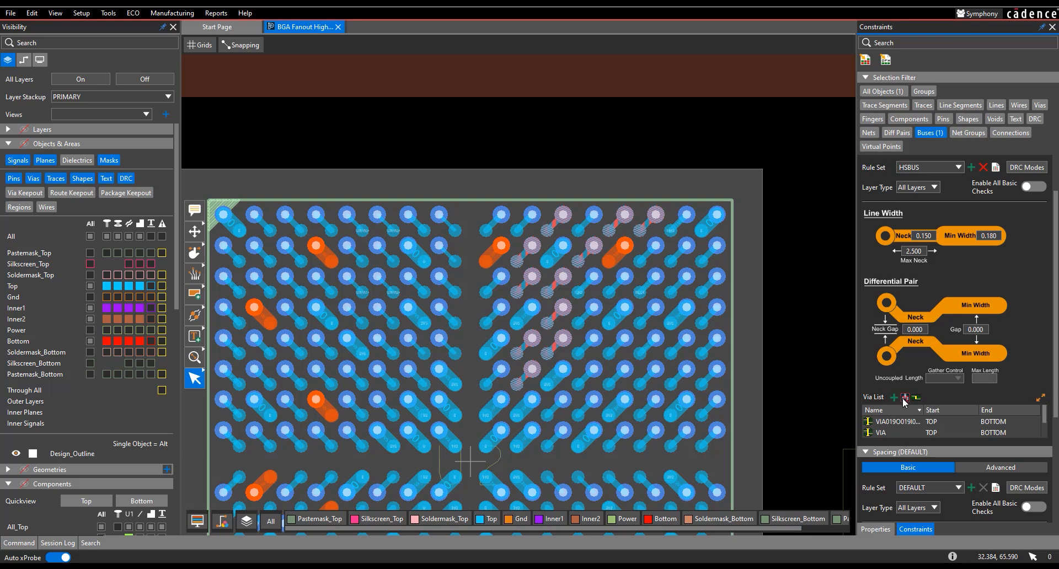
pyautogui.moveTo(917, 397)
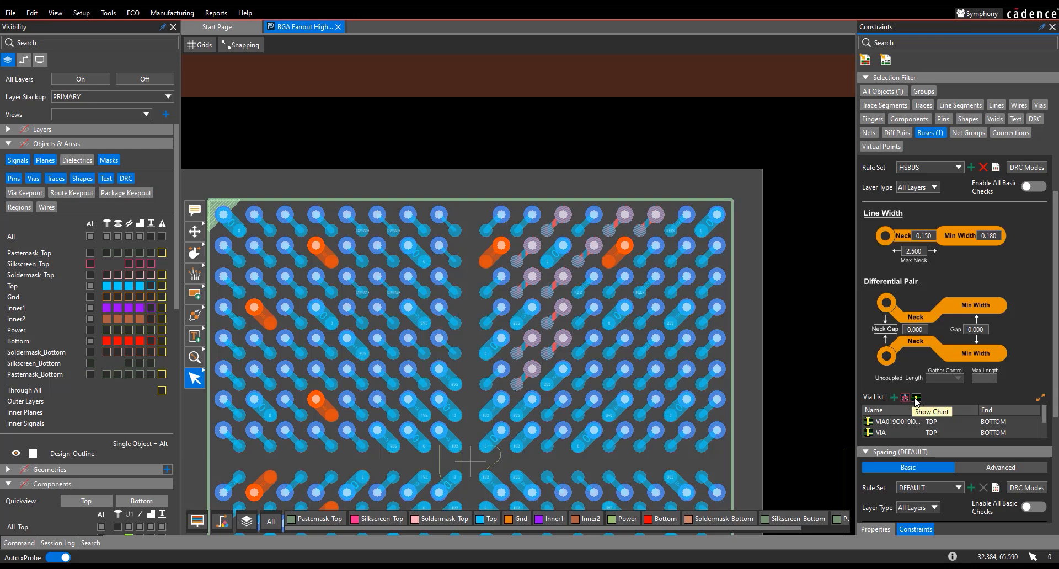
pyautogui.click(915, 399)
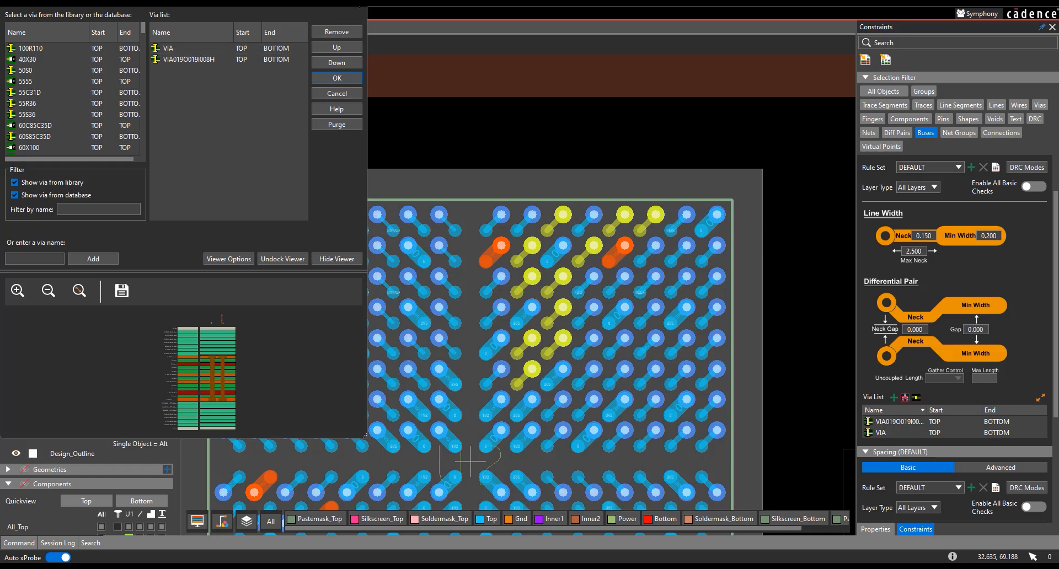
pyautogui.click(336, 77)
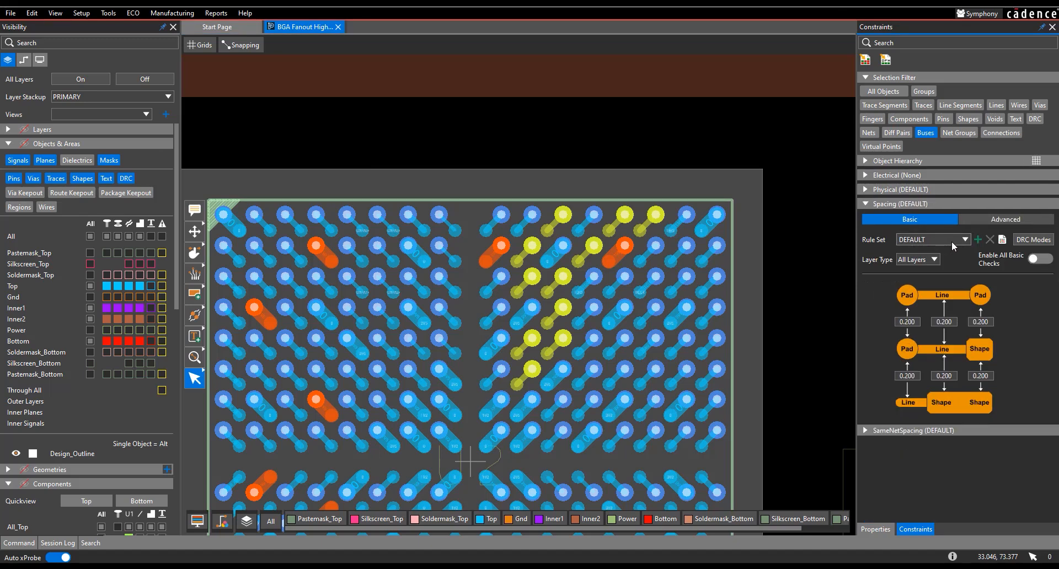
# Step: Browse the spacing rule set list showing BGA_SPACE beside the applied DEFAULT
pyautogui.click(966, 240)
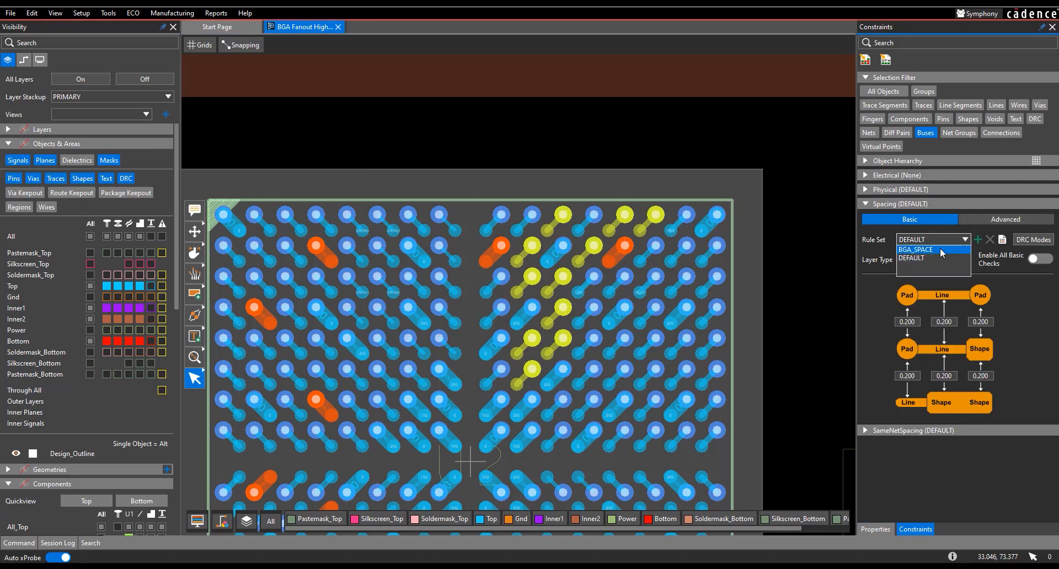
pyautogui.click(917, 259)
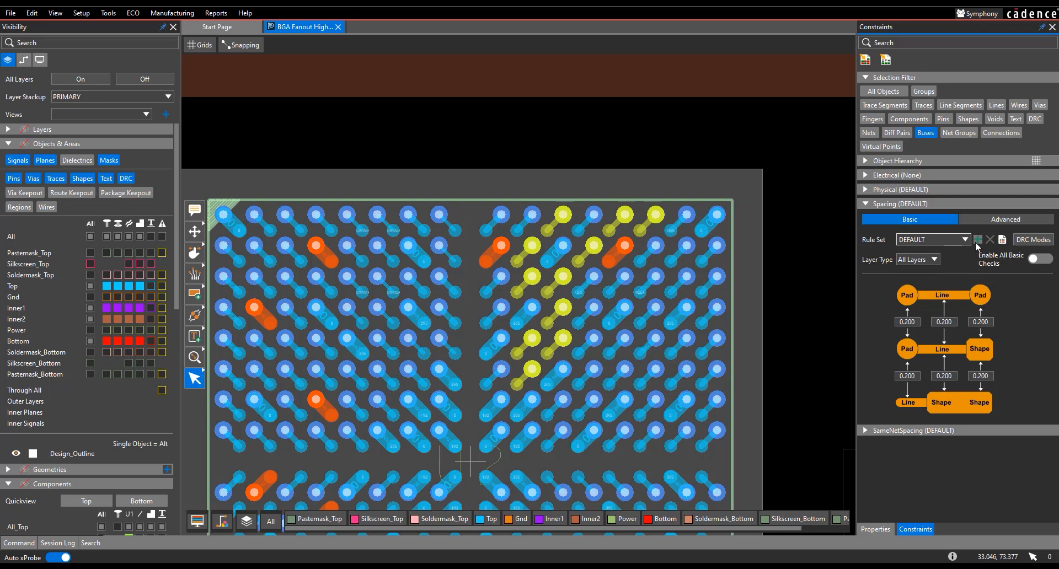
pyautogui.moveTo(976, 240)
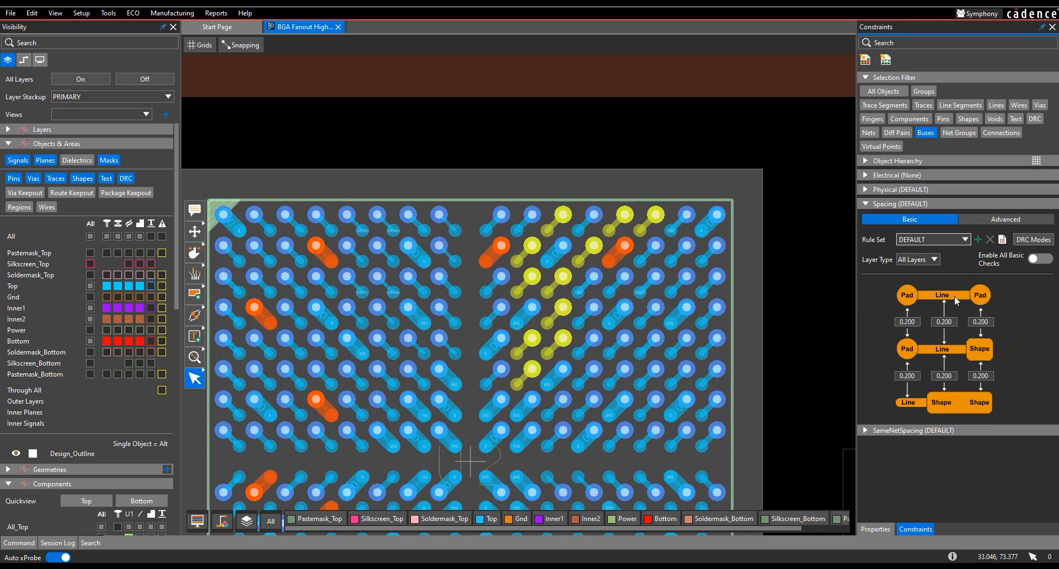
pyautogui.moveTo(978, 361)
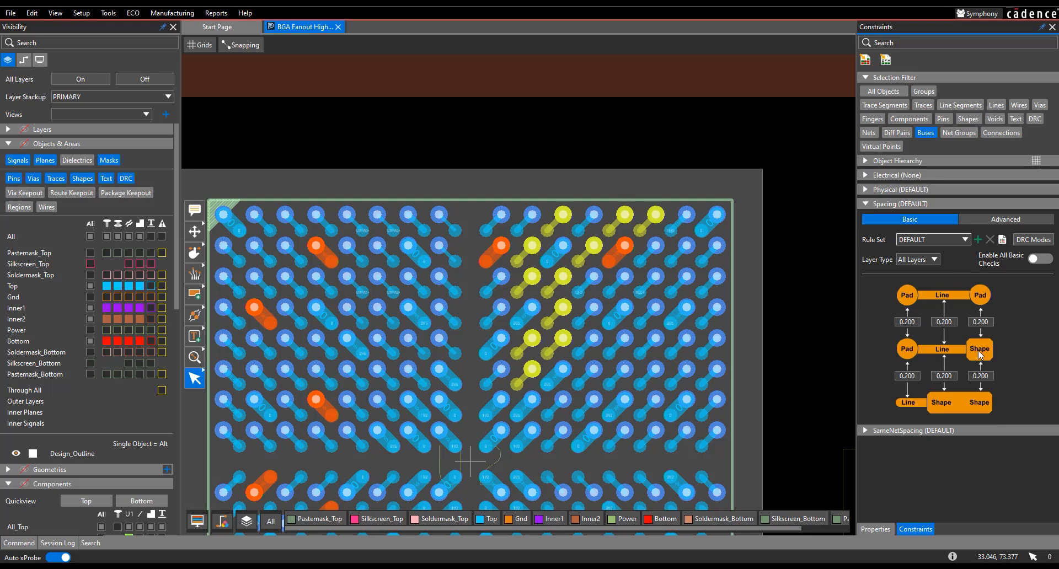
pyautogui.moveTo(925, 142)
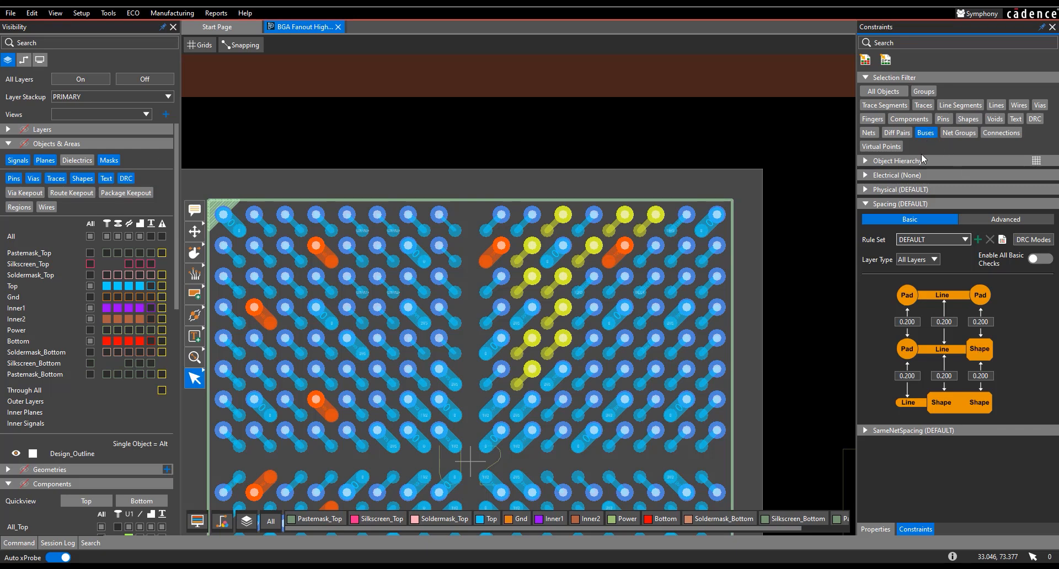
pyautogui.moveTo(883, 221)
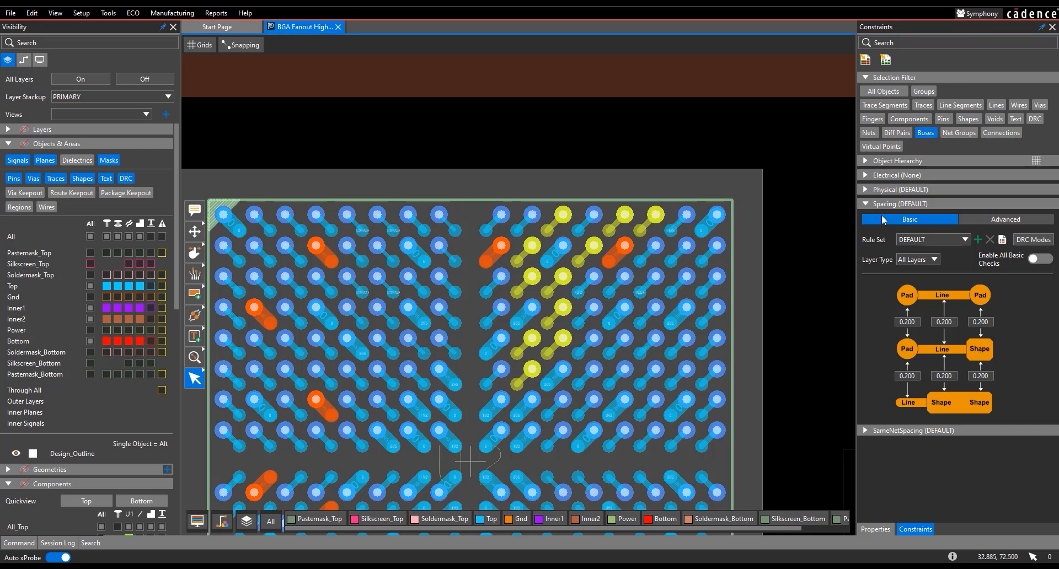
# Step: Show the Advanced DEFAULT spacing rules for all layers with 0.200 clearances
pyautogui.click(1006, 218)
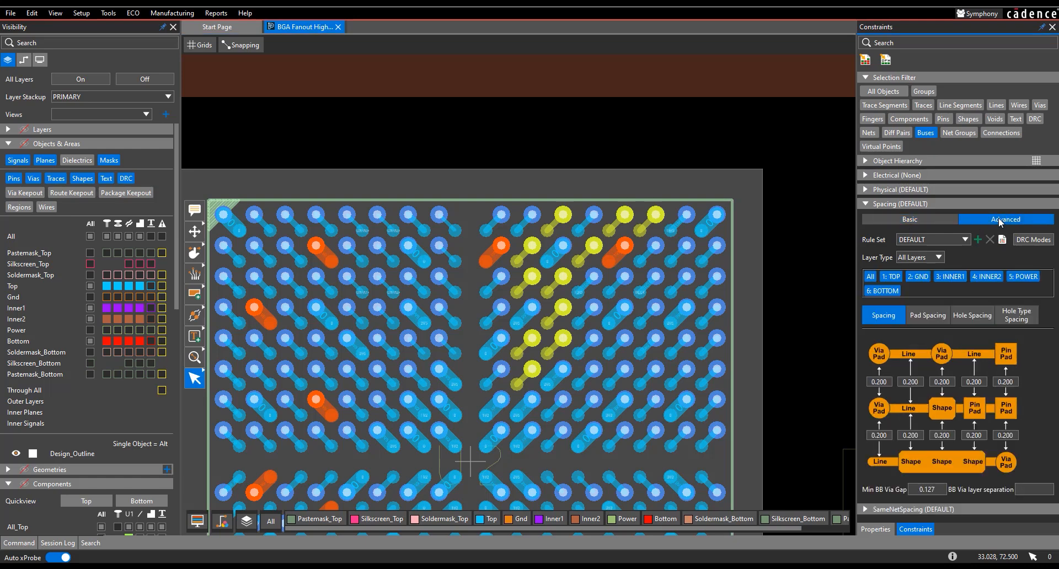
pyautogui.moveTo(931, 372)
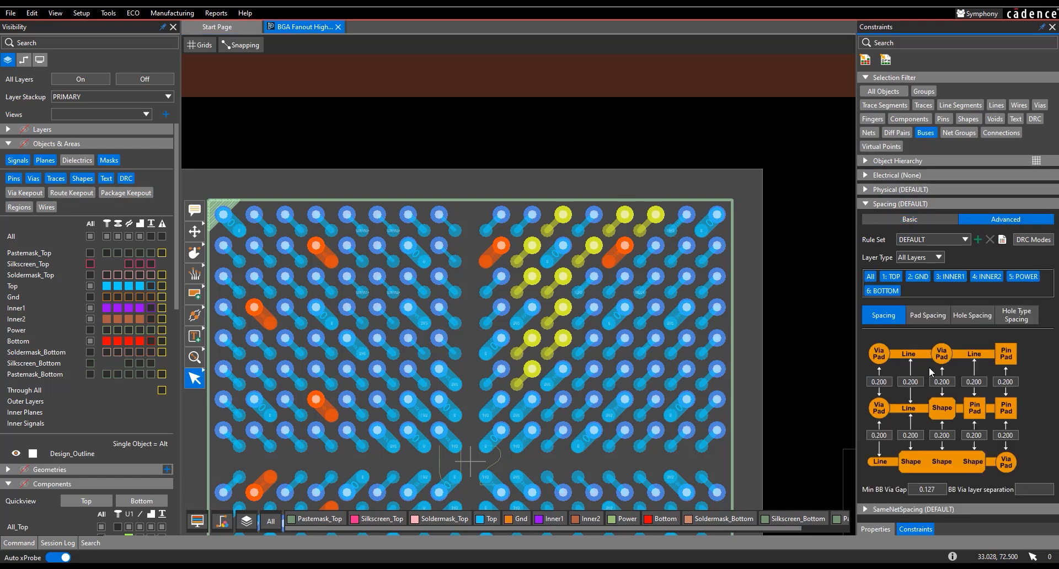
pyautogui.moveTo(907, 435)
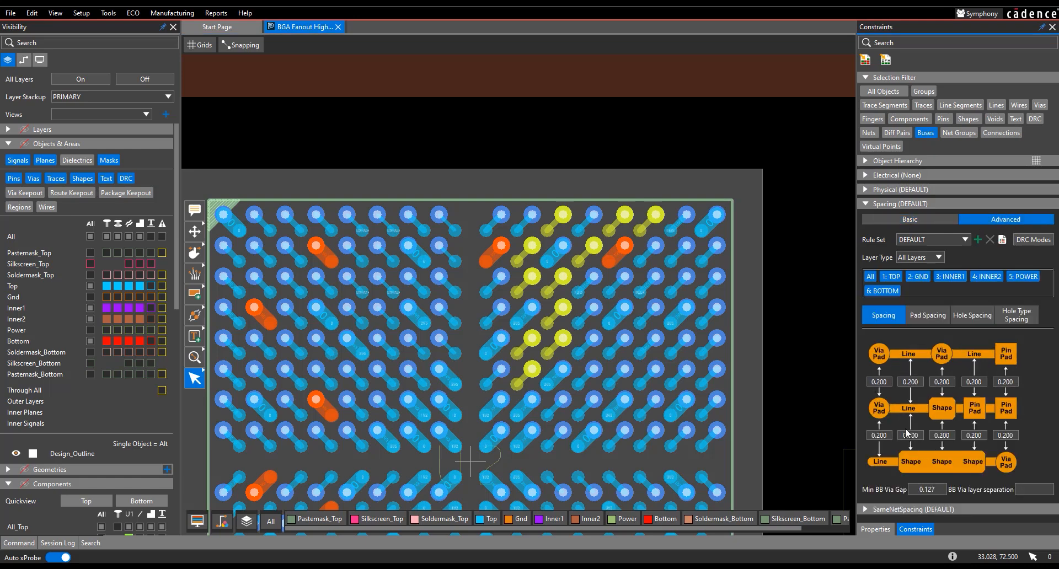
pyautogui.moveTo(878, 354)
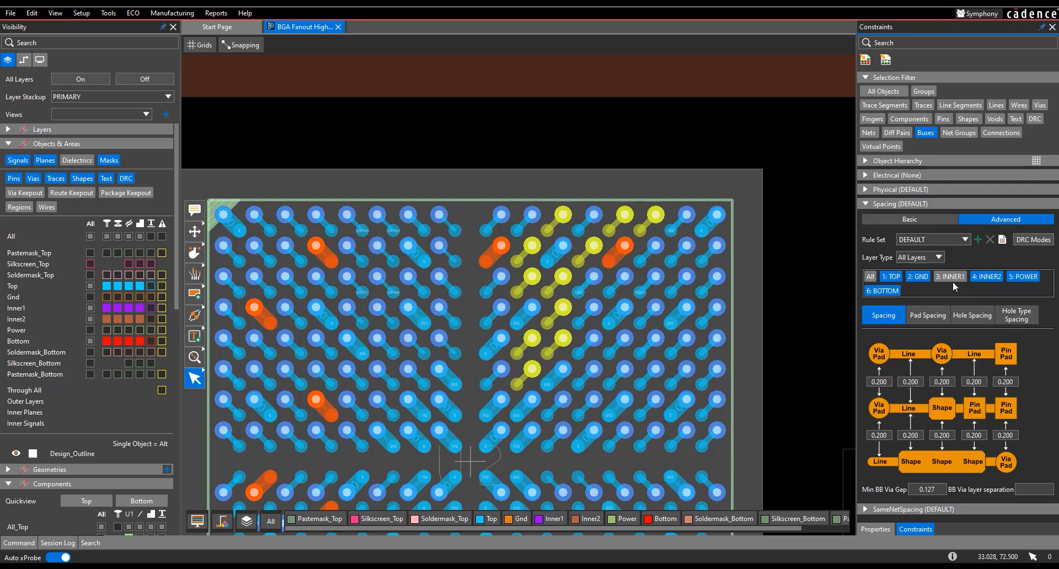
pyautogui.click(871, 275)
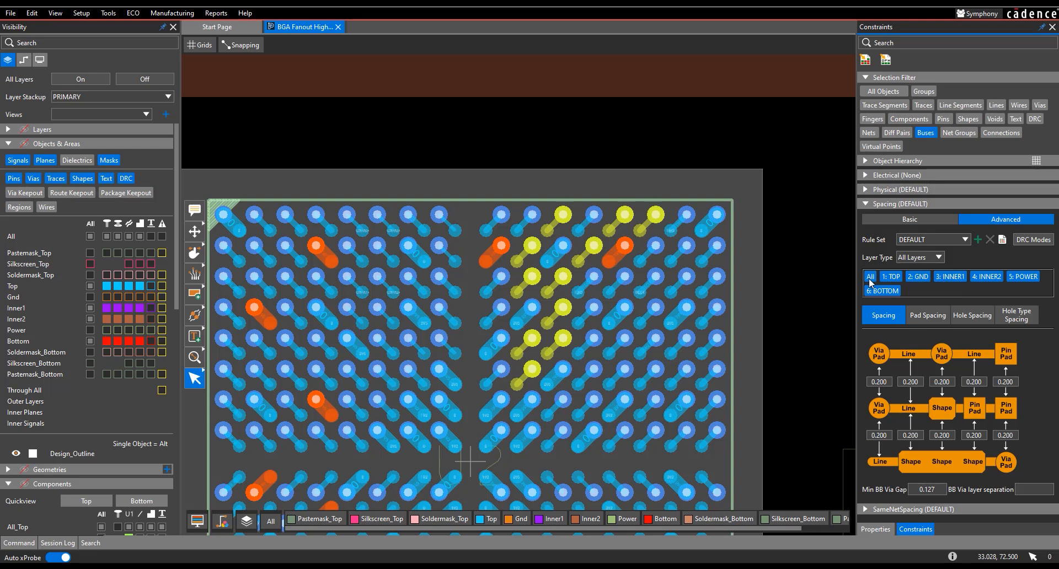
pyautogui.moveTo(870, 212)
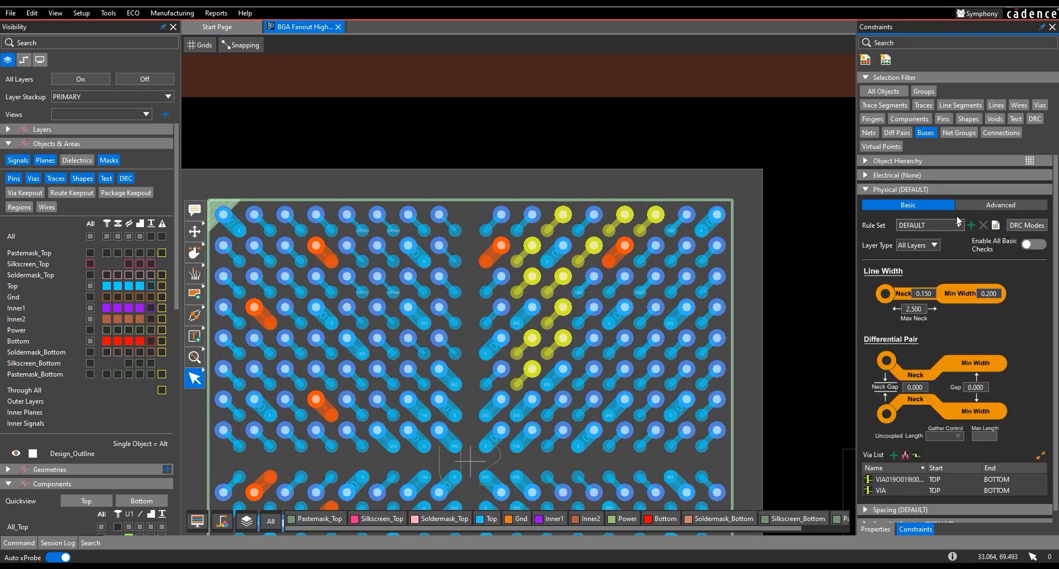
# Step: Review the DEFAULT physical rules on the Advanced tab, then return to Basic showing 0.150 neck and 0.200 line width
pyautogui.click(1001, 204)
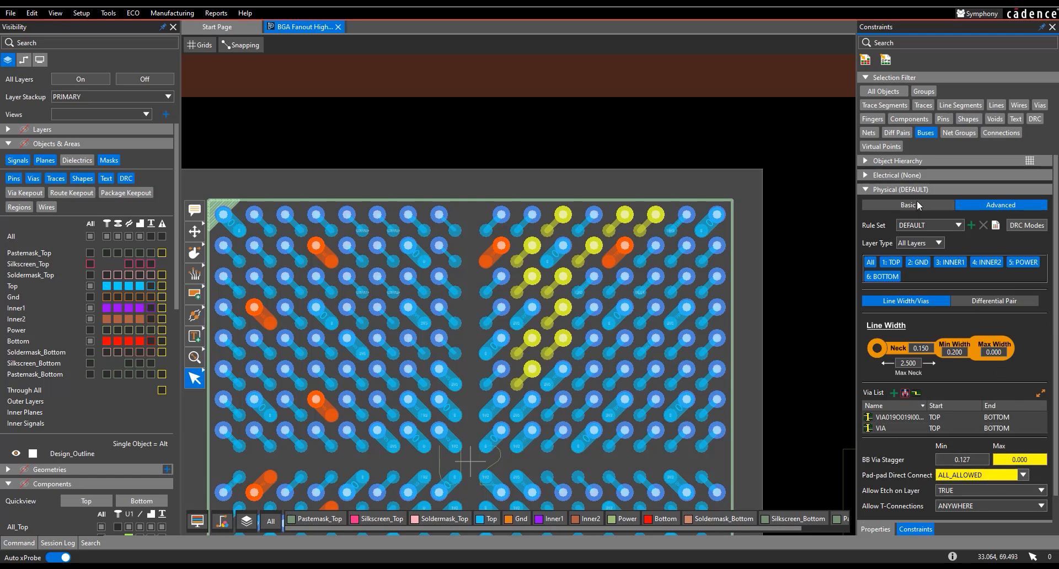
pyautogui.click(907, 204)
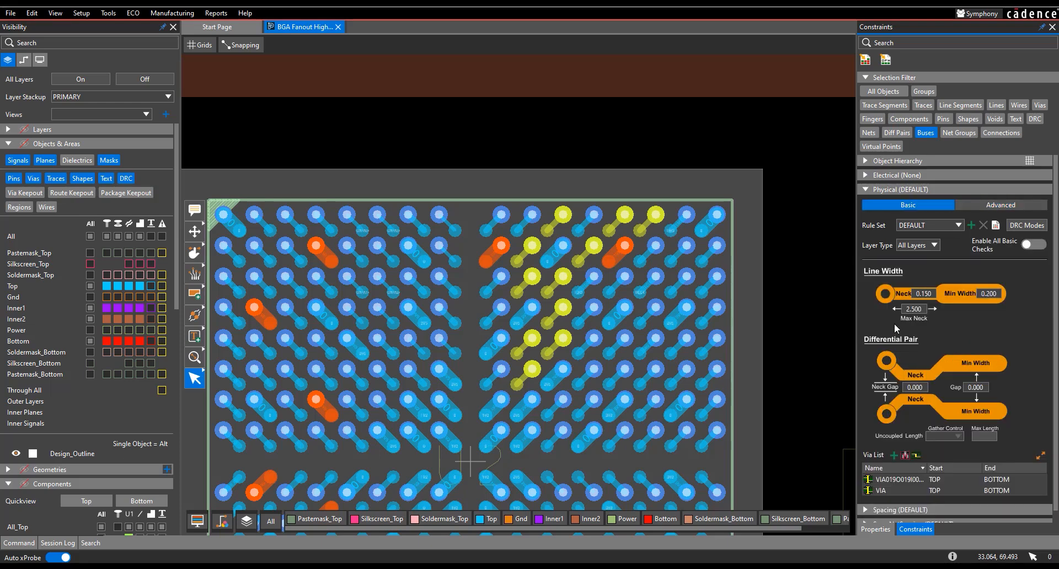
pyautogui.moveTo(950, 253)
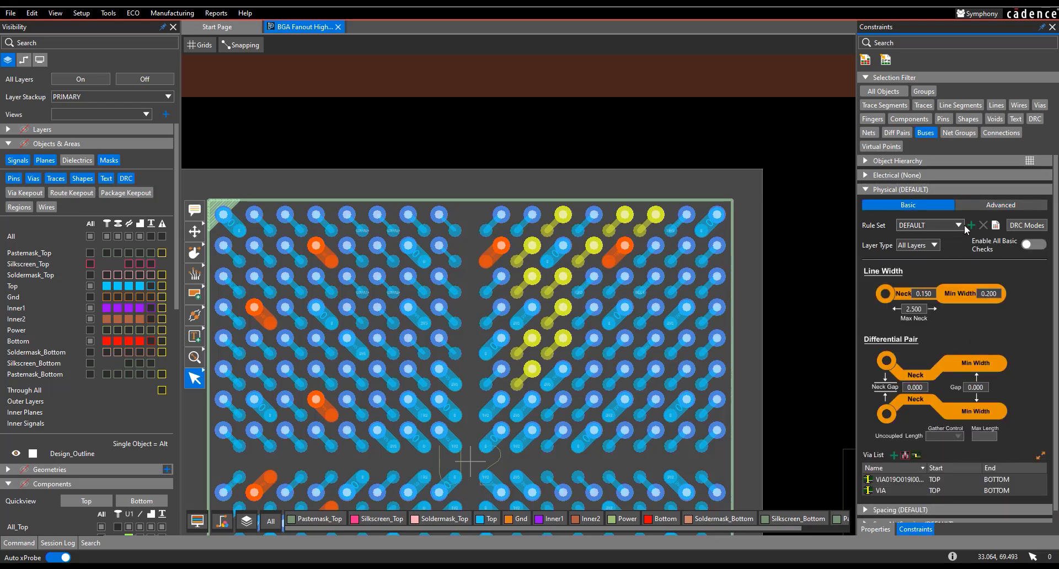
pyautogui.click(956, 225)
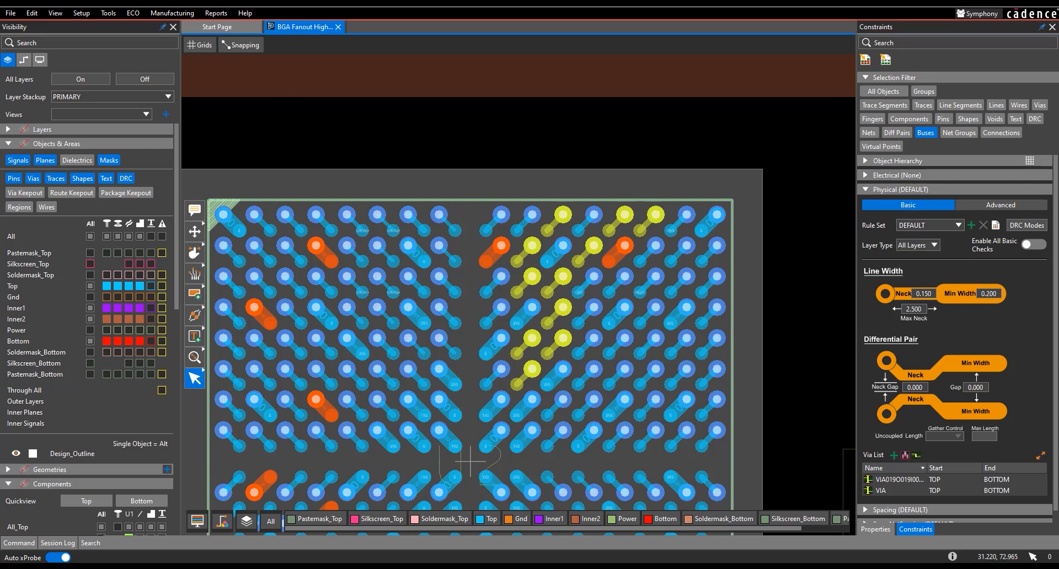
pyautogui.moveTo(868, 413)
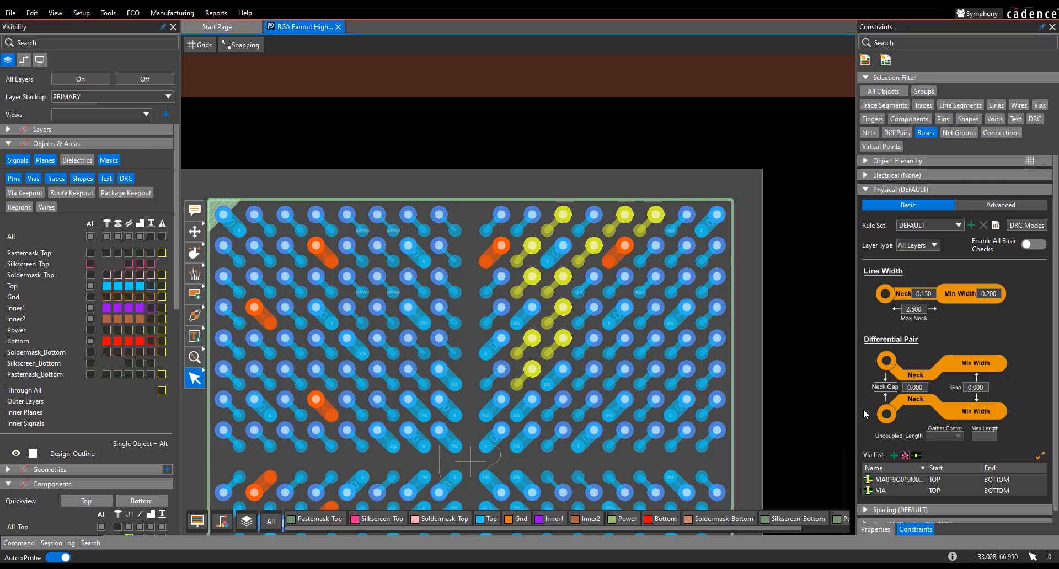
# Step: Start the BGA Fanout command with trace width kept at Constraint, checking Properties and returning to Options
pyautogui.click(195, 274)
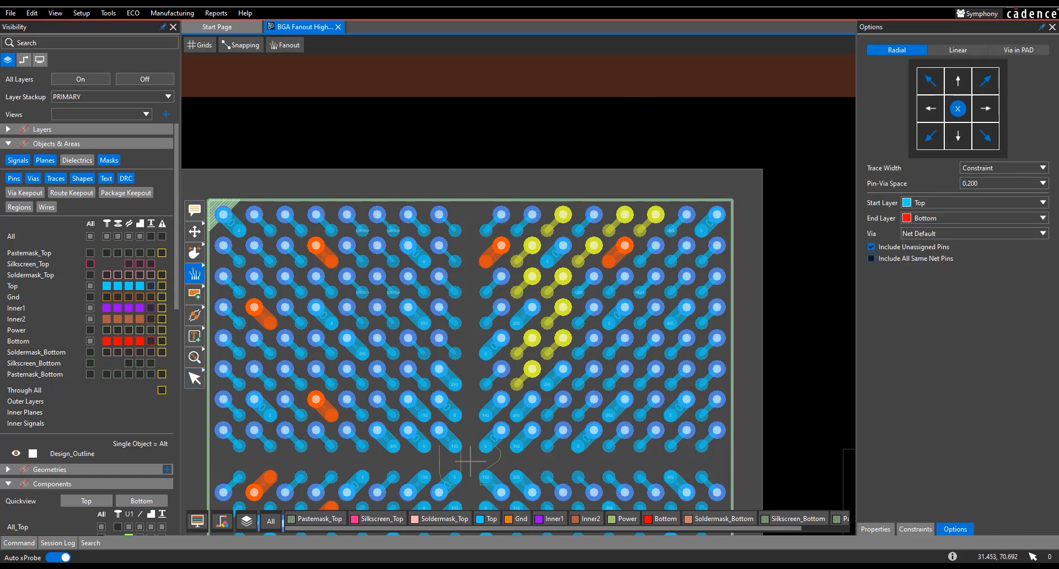
pyautogui.click(1041, 167)
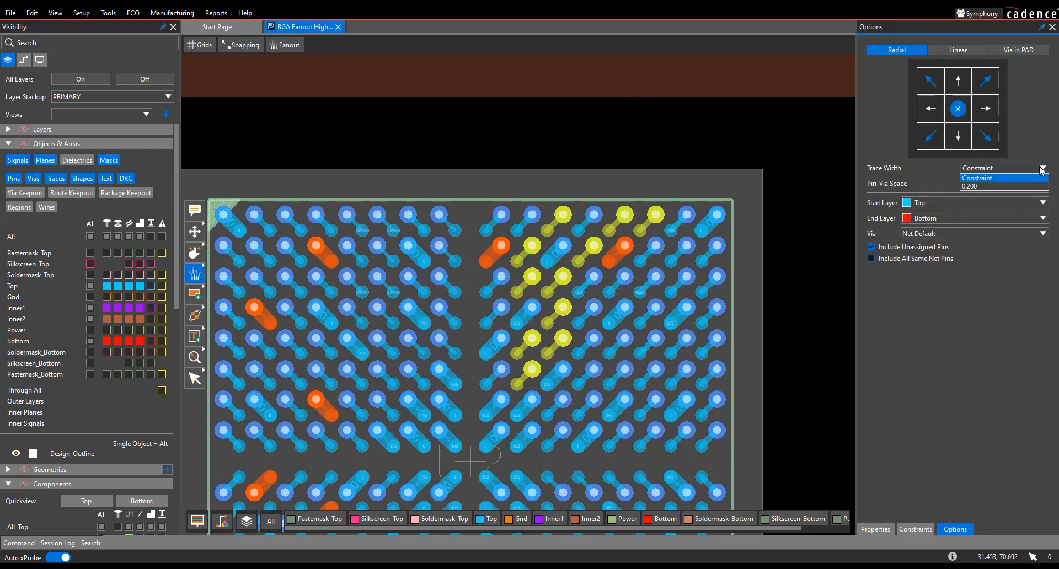
pyautogui.click(973, 167)
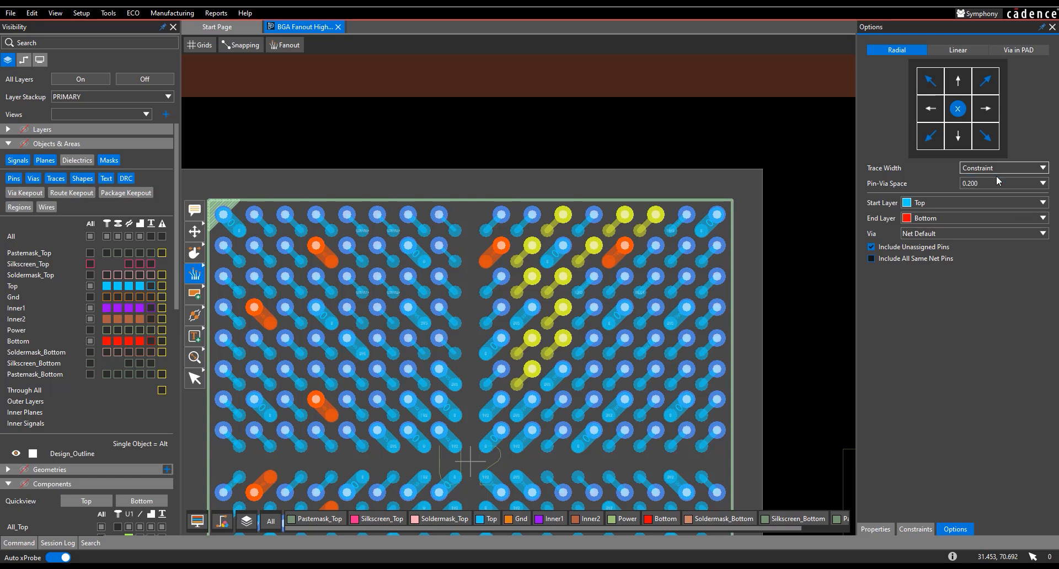
pyautogui.moveTo(501, 399)
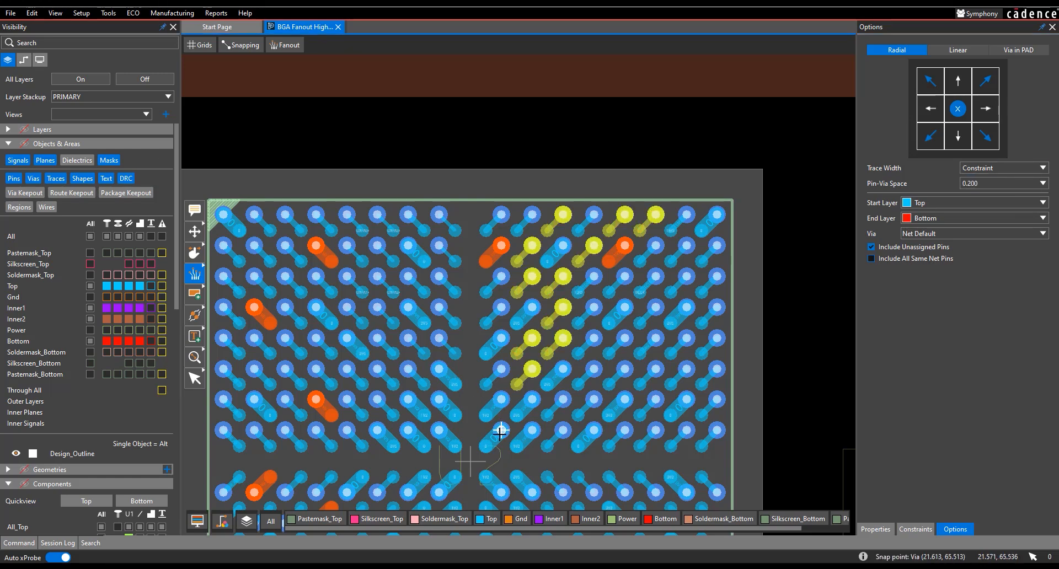
pyautogui.click(875, 529)
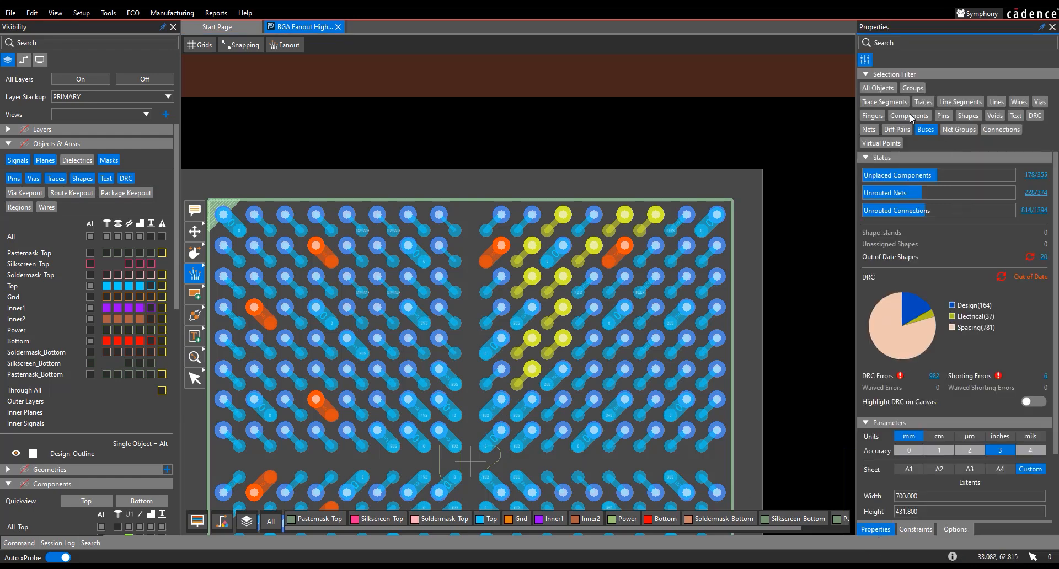
pyautogui.click(288, 44)
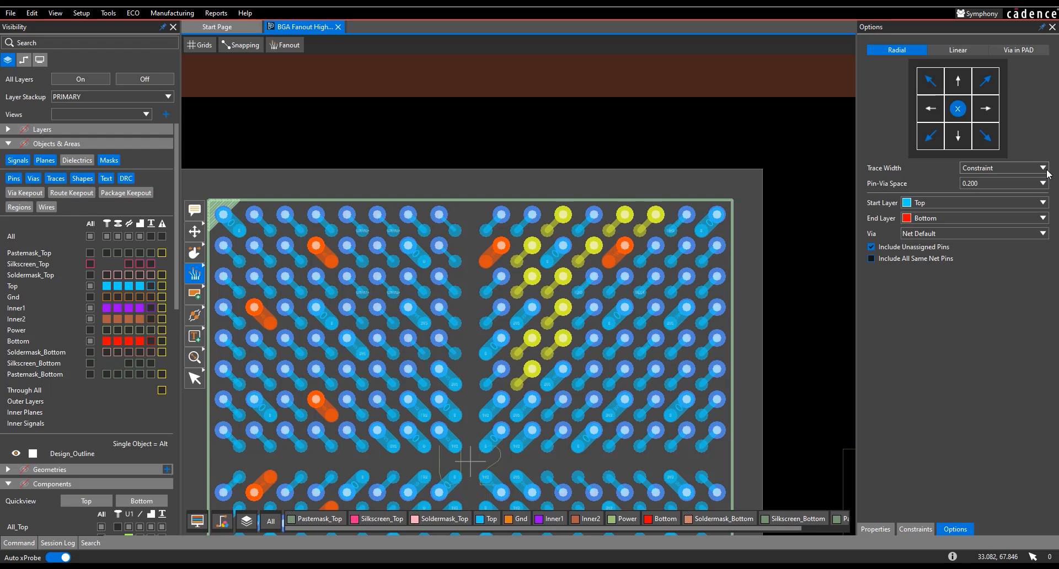
pyautogui.moveTo(1050, 174)
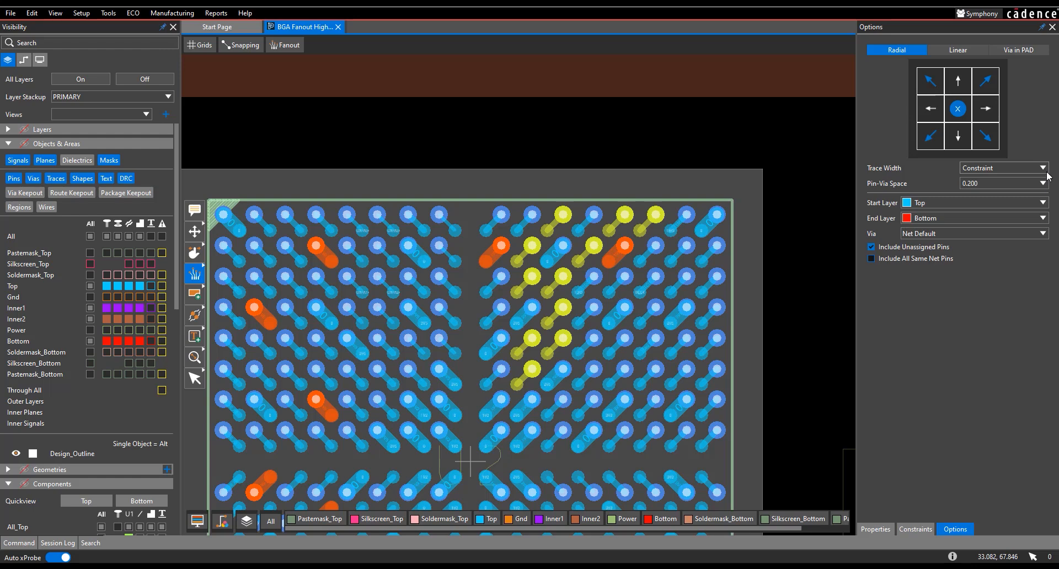
pyautogui.moveTo(636, 74)
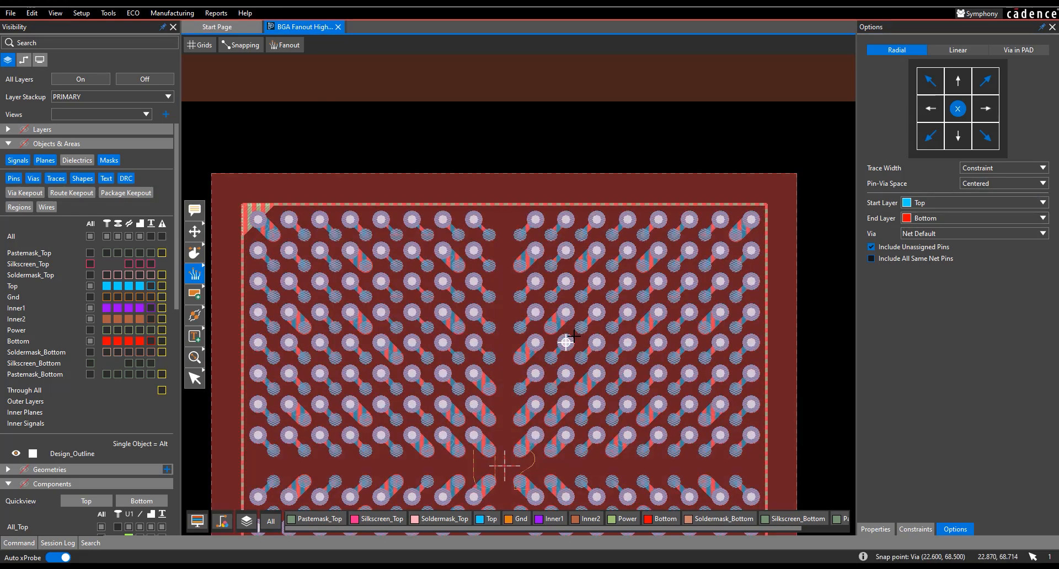
pyautogui.moveTo(597, 312)
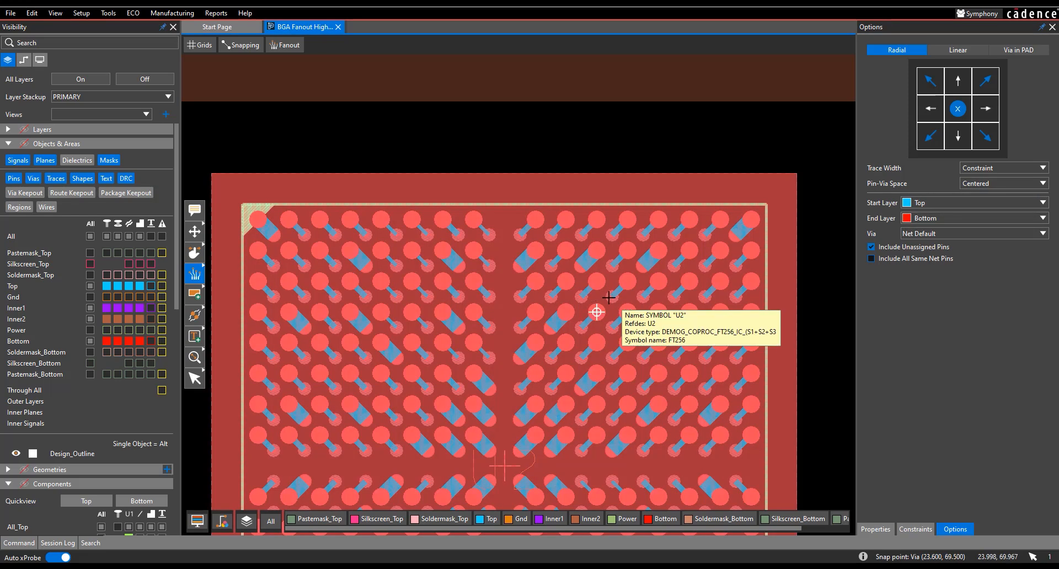
# Step: Change the fanout Pin-Via Space from 0.200 to 0.010 and preview the escapes over the U2 BGA
pyautogui.click(1050, 183)
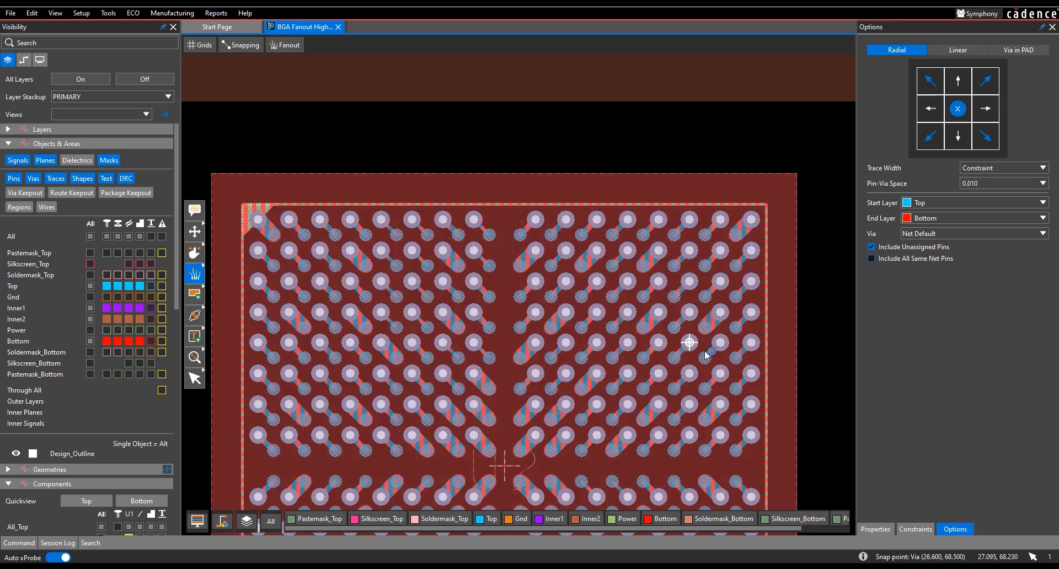
pyautogui.moveTo(623, 224)
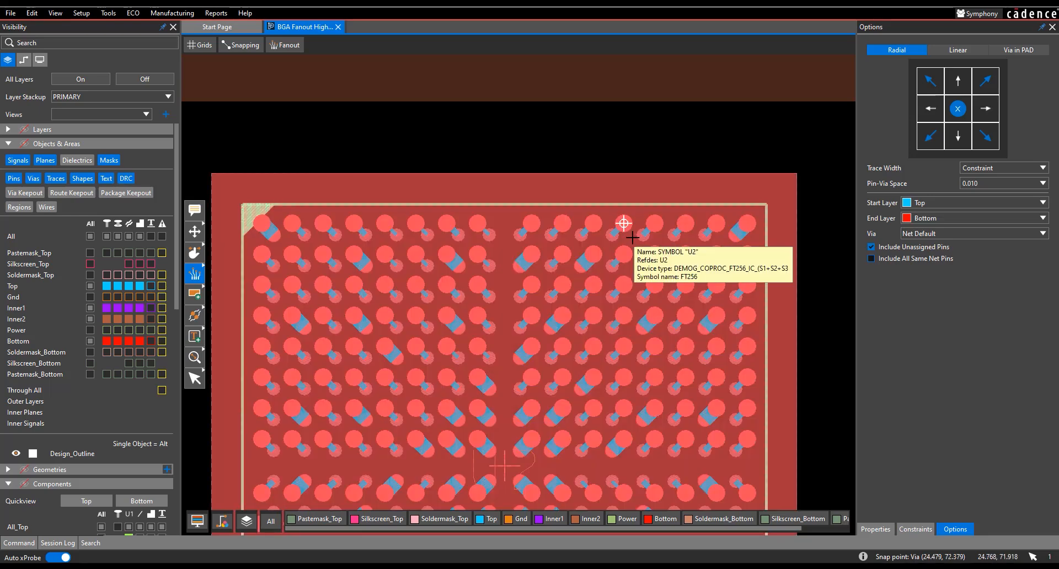
pyautogui.moveTo(759, 294)
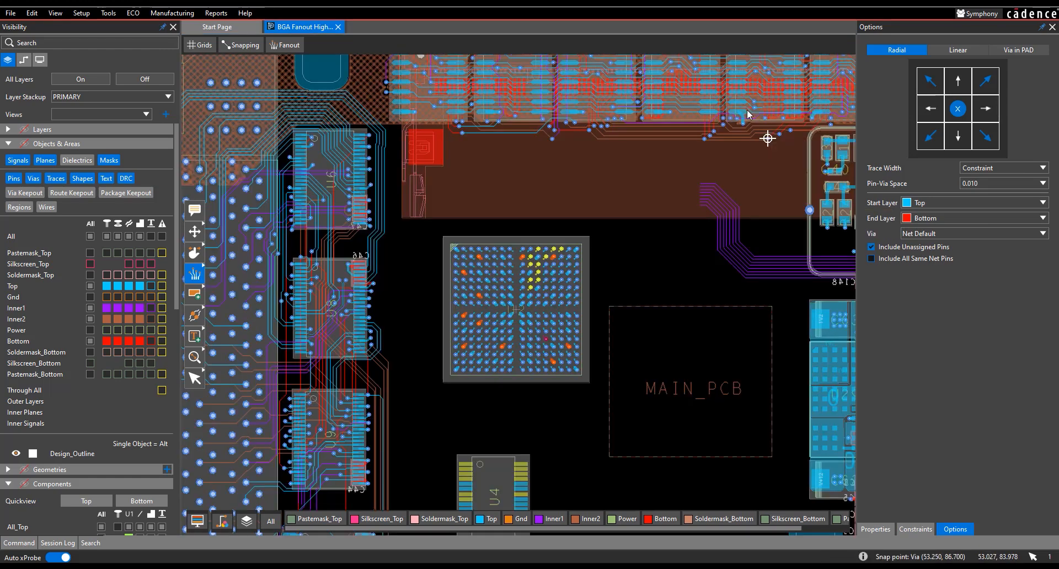
pyautogui.moveTo(510, 325)
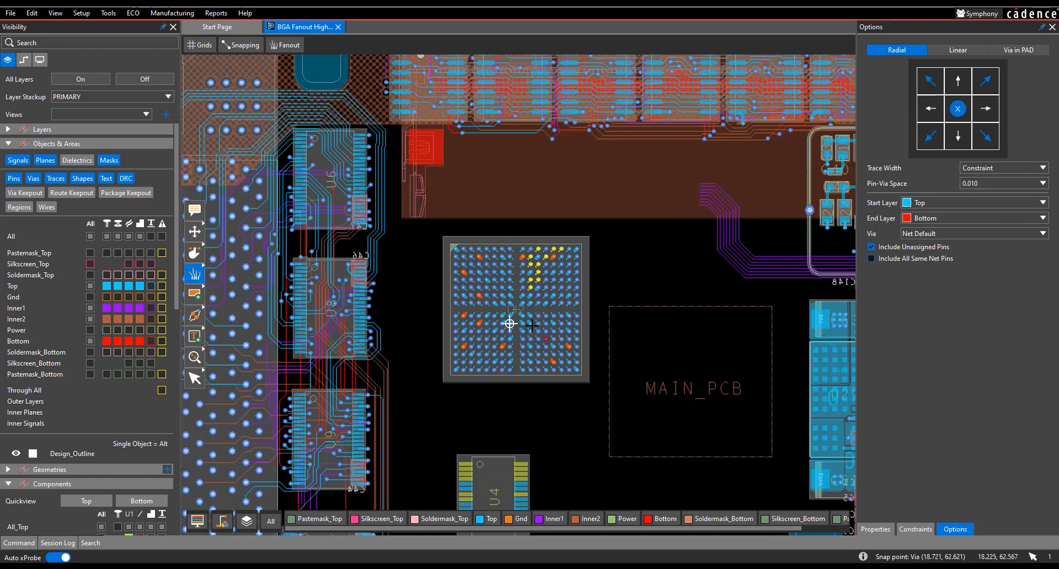
pyautogui.scroll(3)
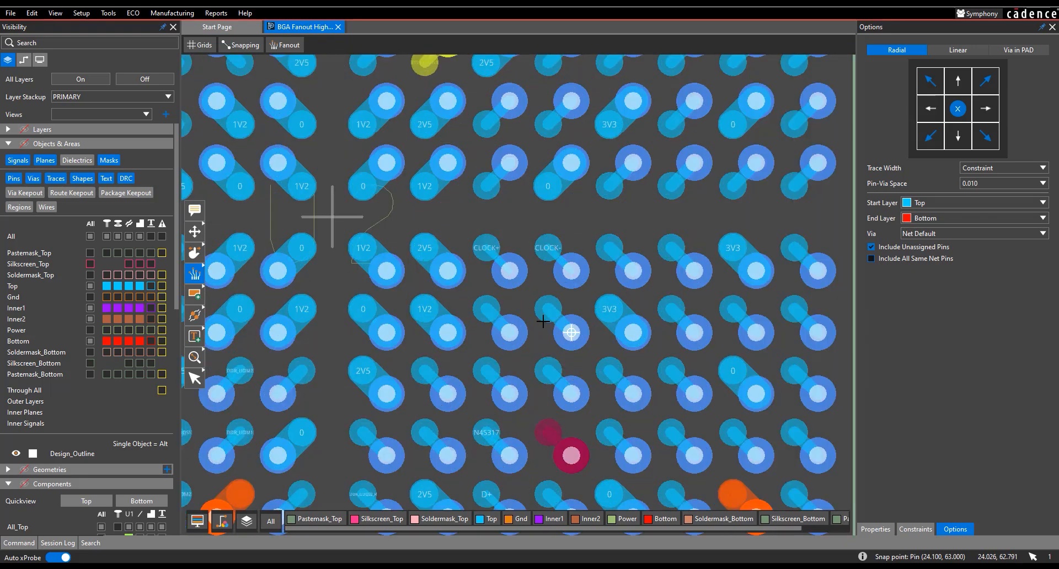
pyautogui.scroll(-3)
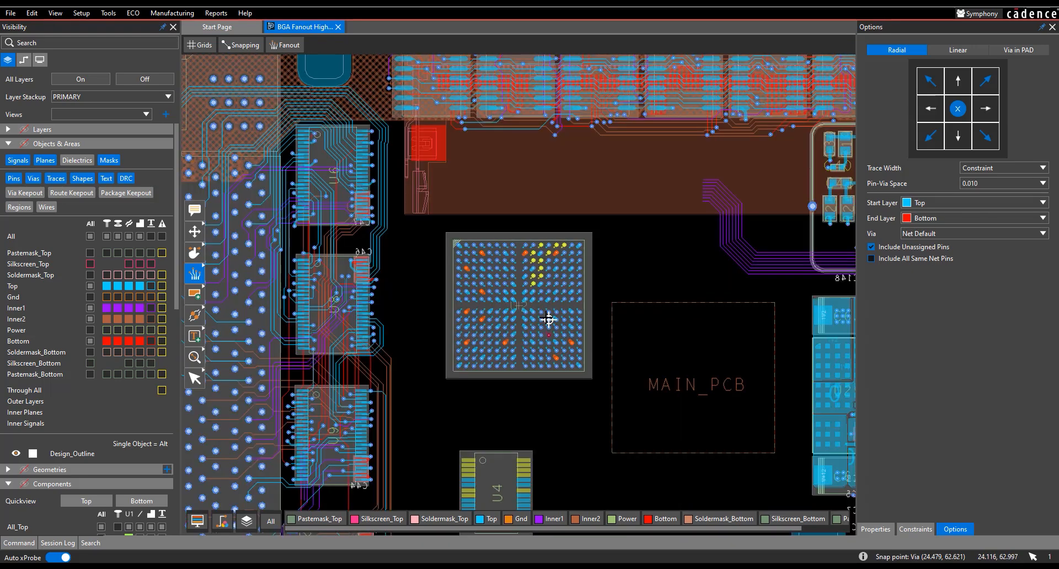
pyautogui.scroll(3)
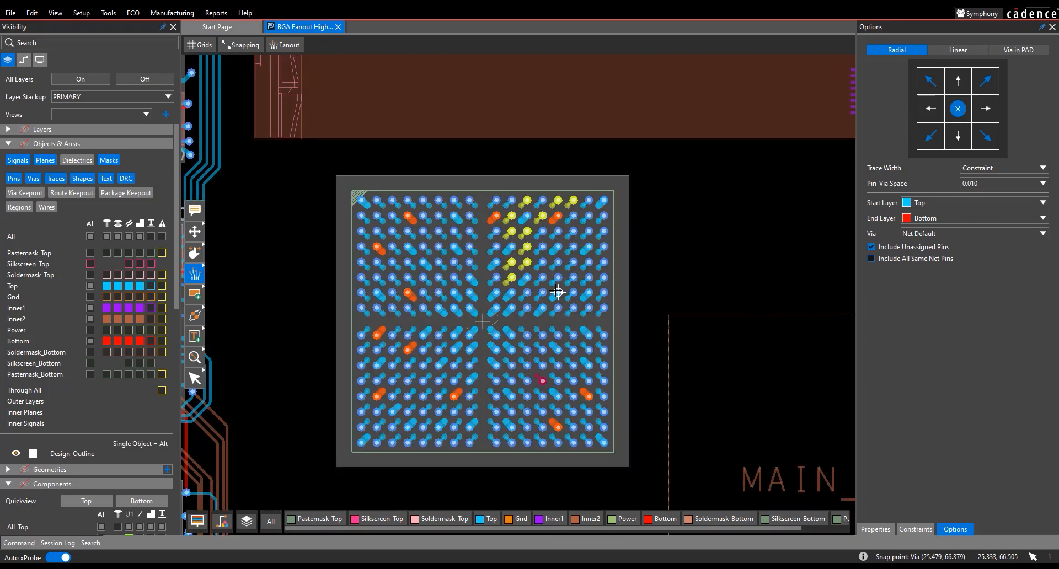
pyautogui.scroll(3)
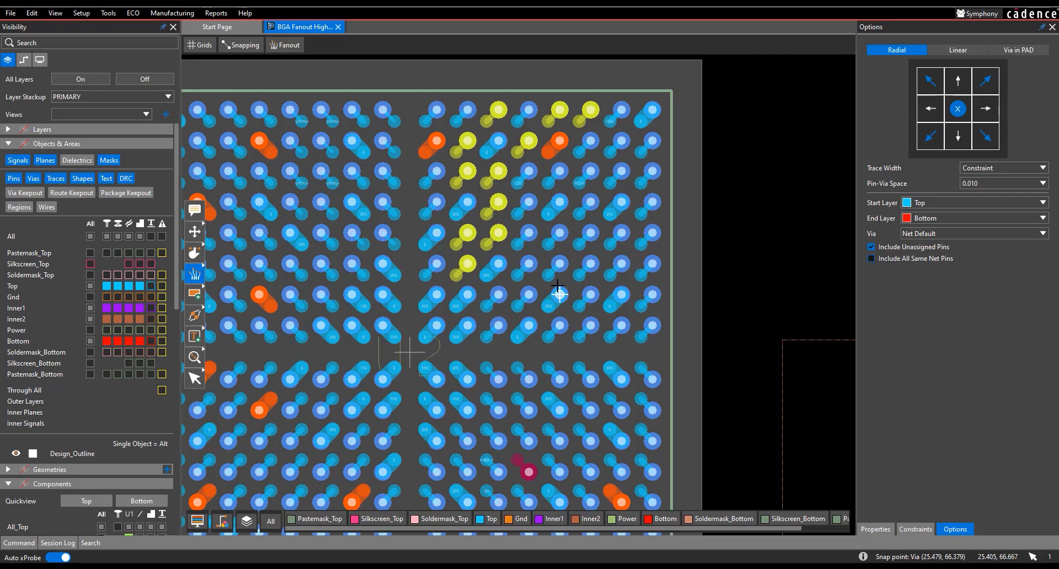
pyautogui.moveTo(559, 264)
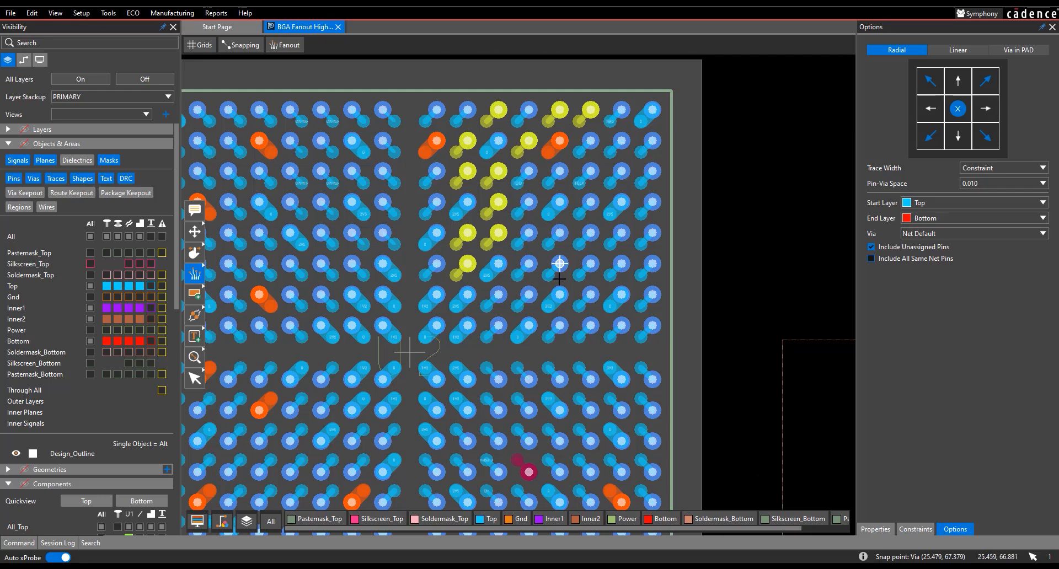
pyautogui.scroll(-3)
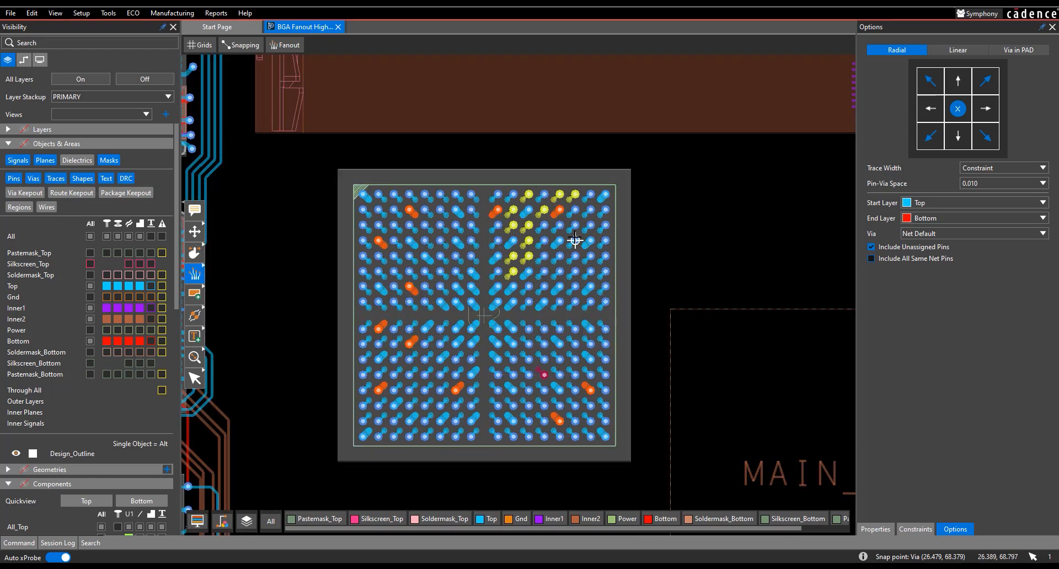
pyautogui.moveTo(605, 271)
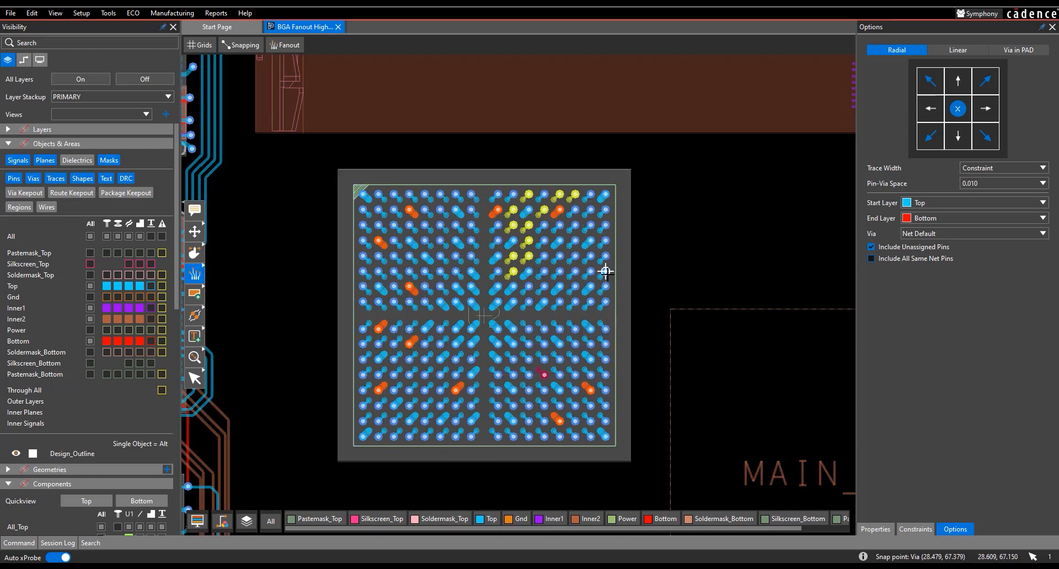
pyautogui.moveTo(606, 270)
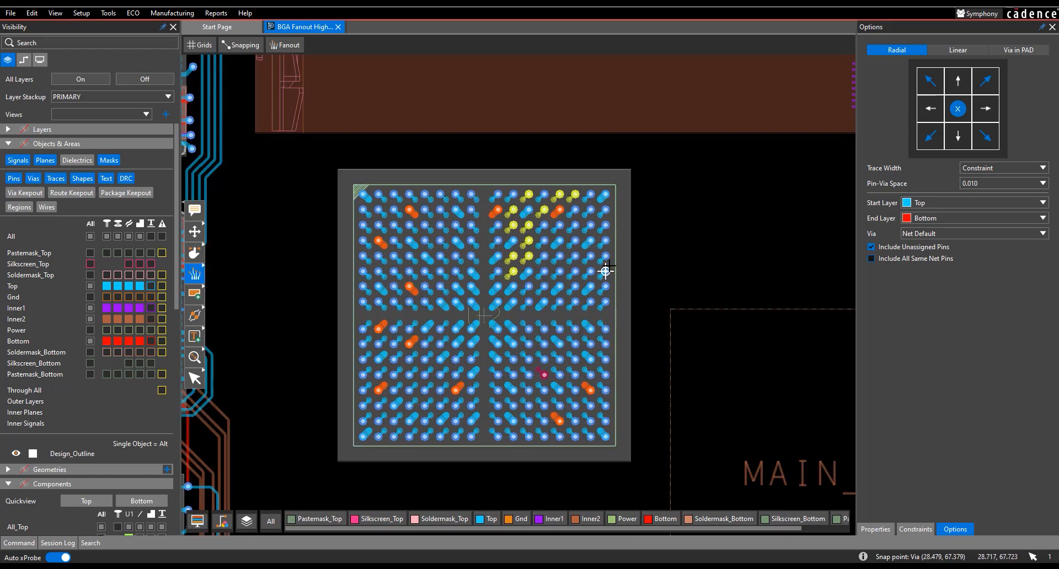
pyautogui.moveTo(606, 255)
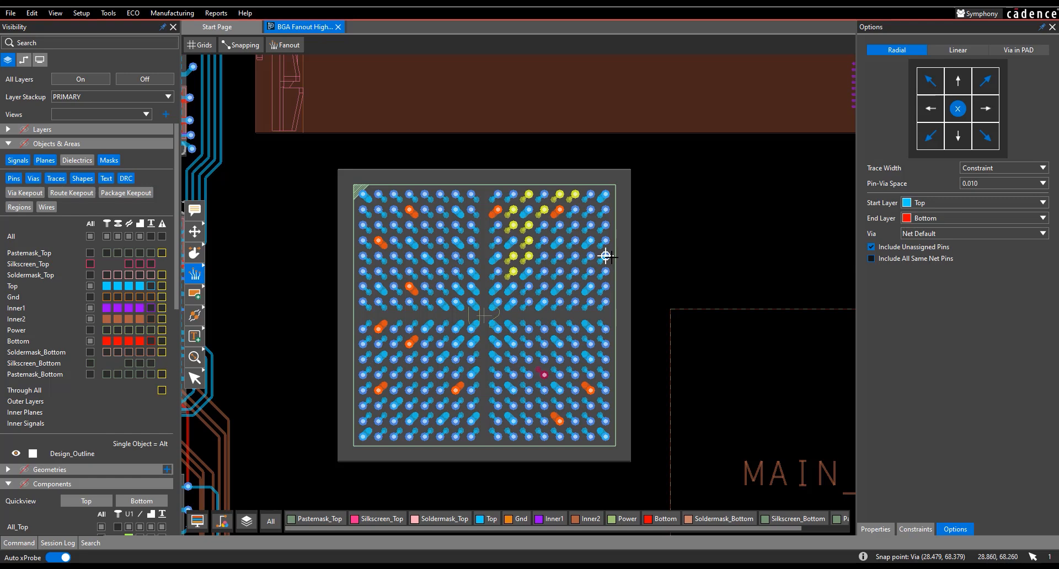
pyautogui.moveTo(605, 256)
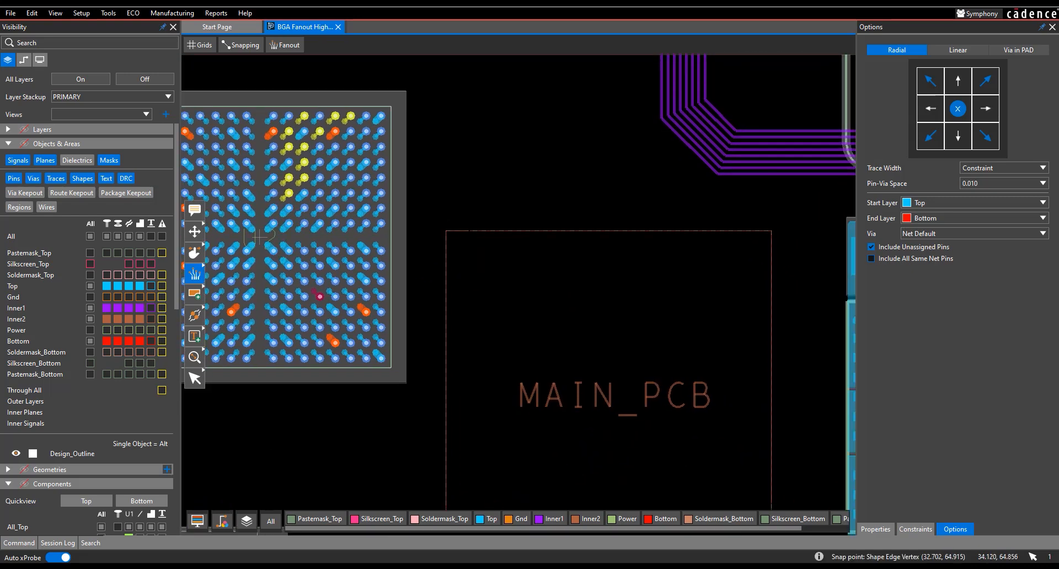
pyautogui.moveTo(480, 245)
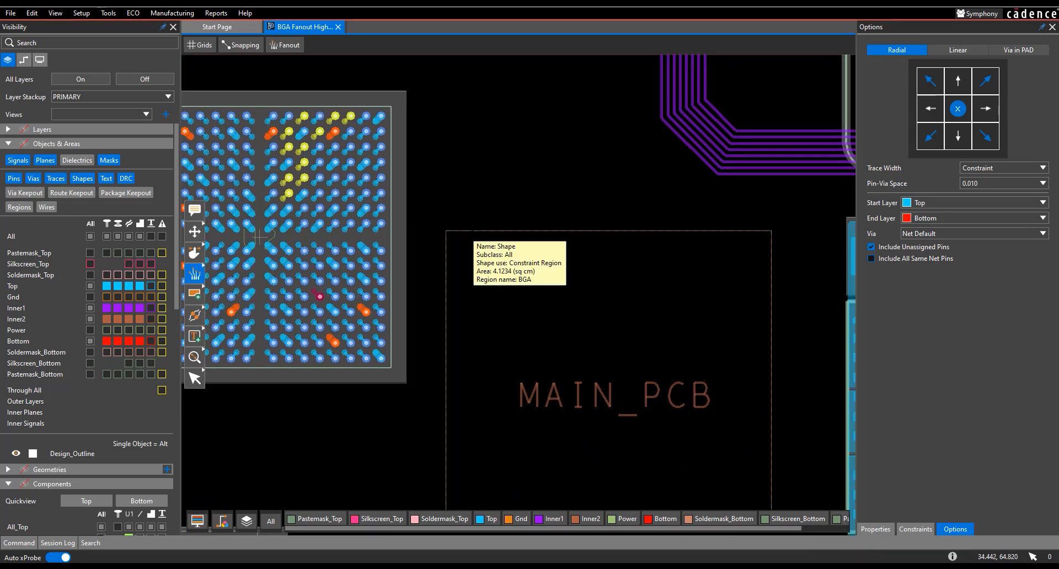
# Step: Show the existing constraint region's properties, confirming it uses the BGA rule set
pyautogui.click(874, 529)
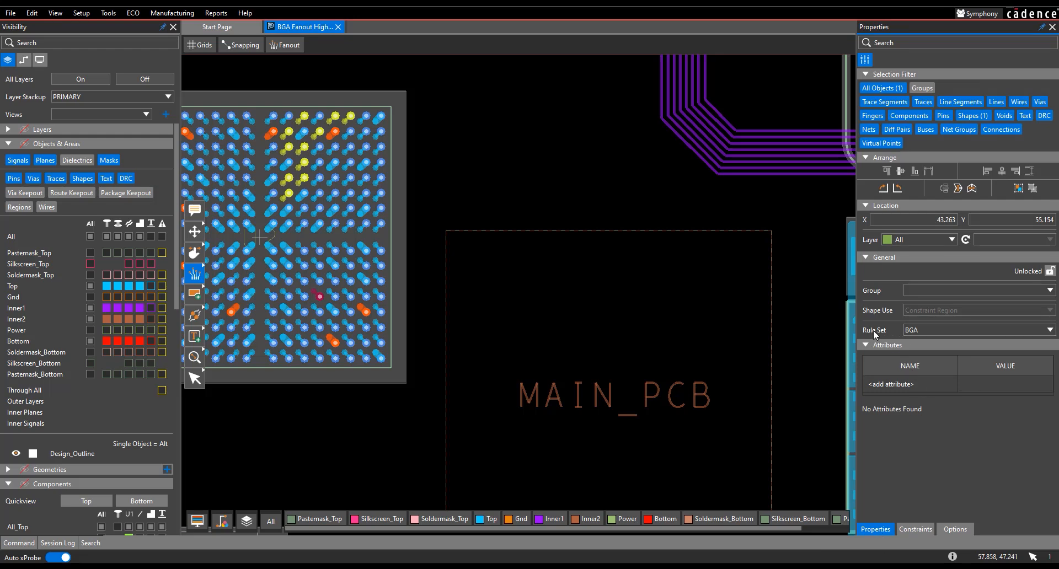
pyautogui.moveTo(958, 338)
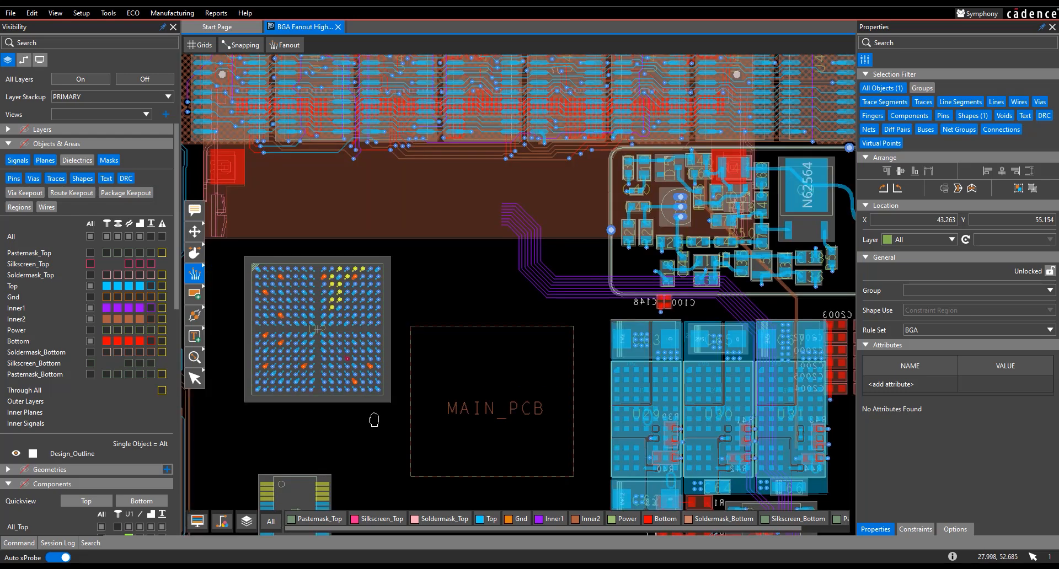
pyautogui.moveTo(651, 69)
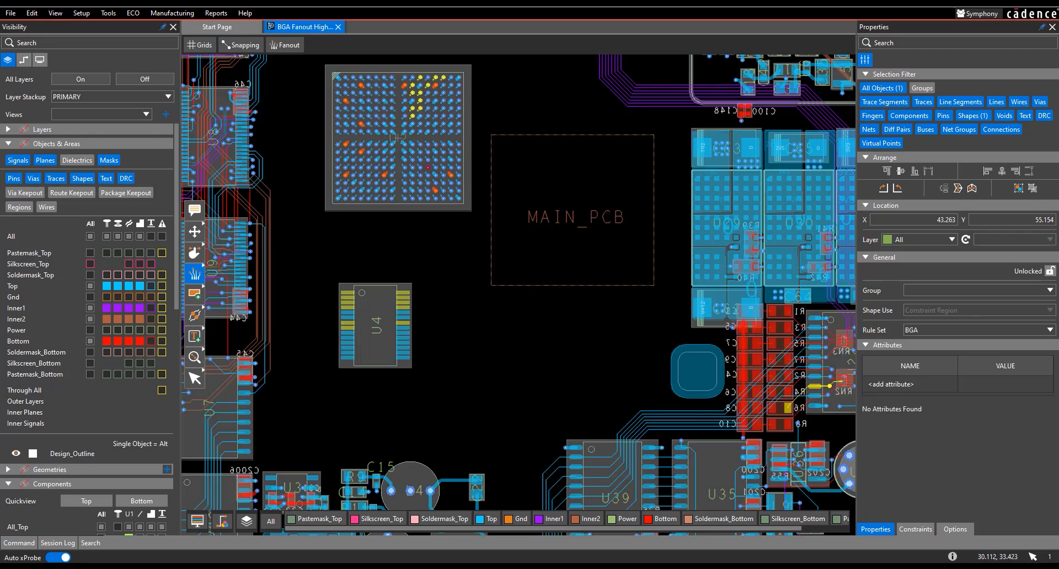
pyautogui.moveTo(207, 303)
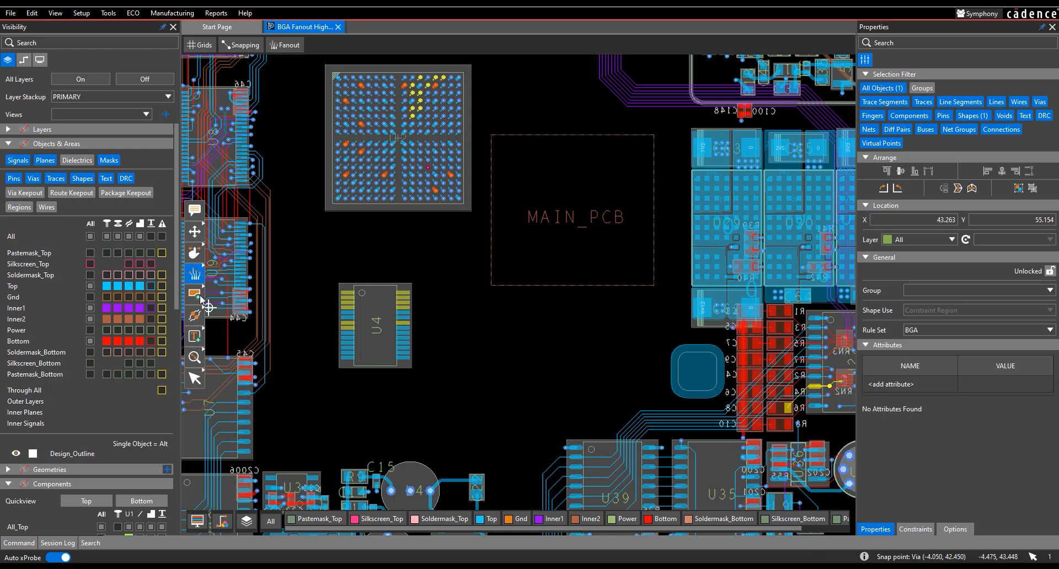
# Step: Set up a new shape as a Constraint Region on All layers with the Bga rule set
pyautogui.click(195, 295)
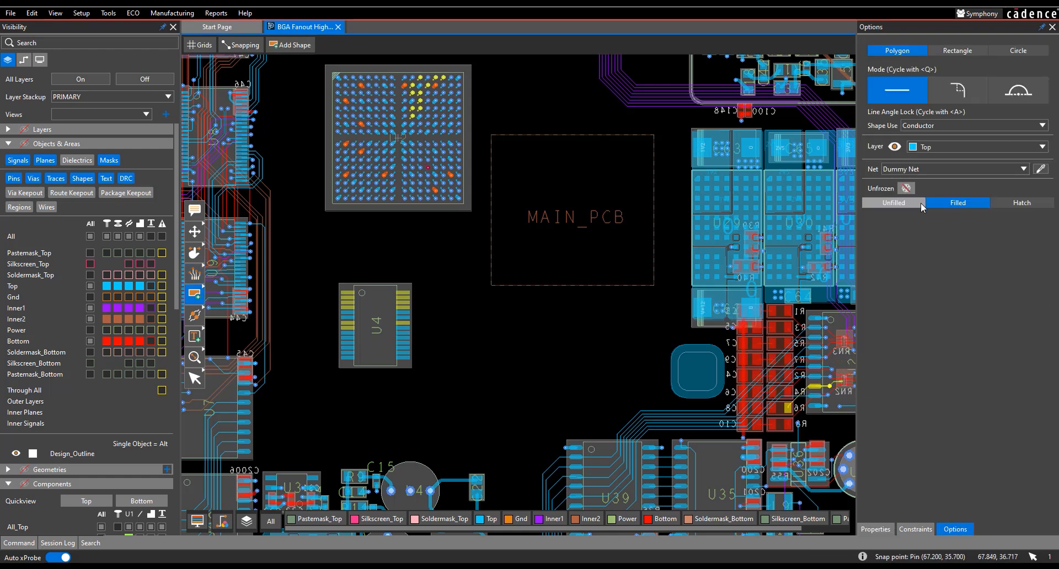
pyautogui.moveTo(863, 128)
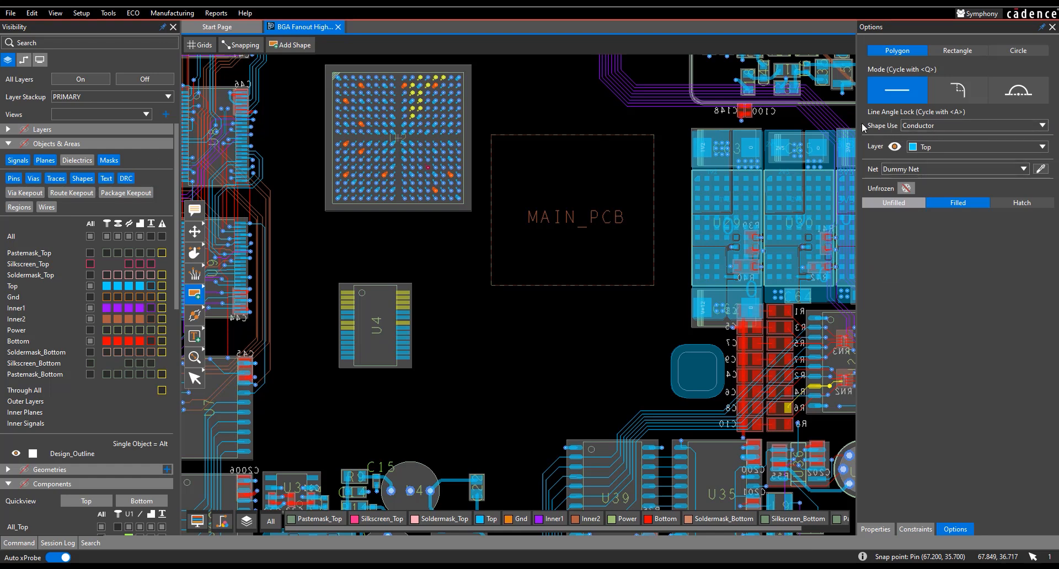
pyautogui.moveTo(950, 135)
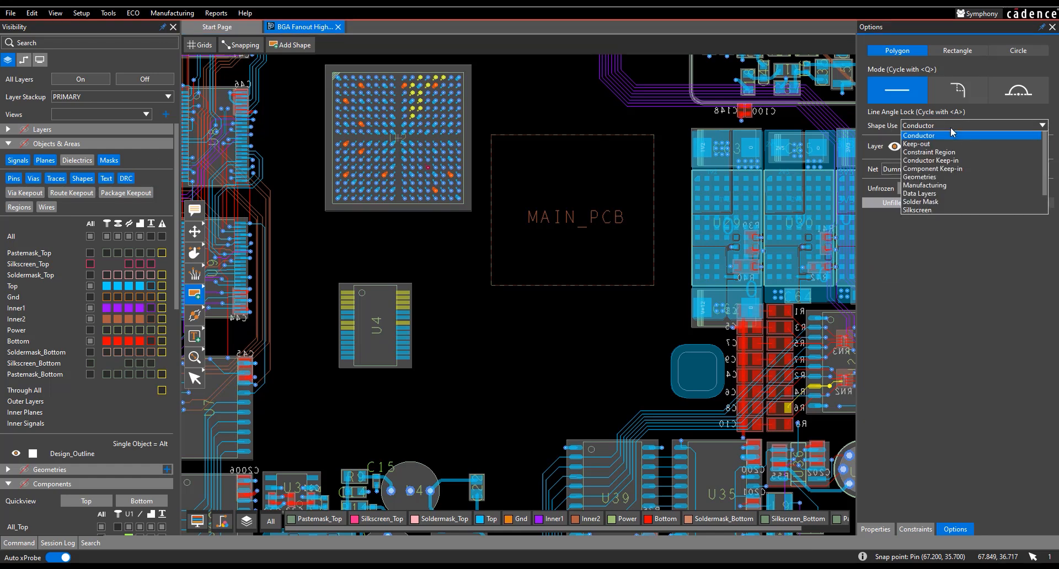
pyautogui.click(932, 152)
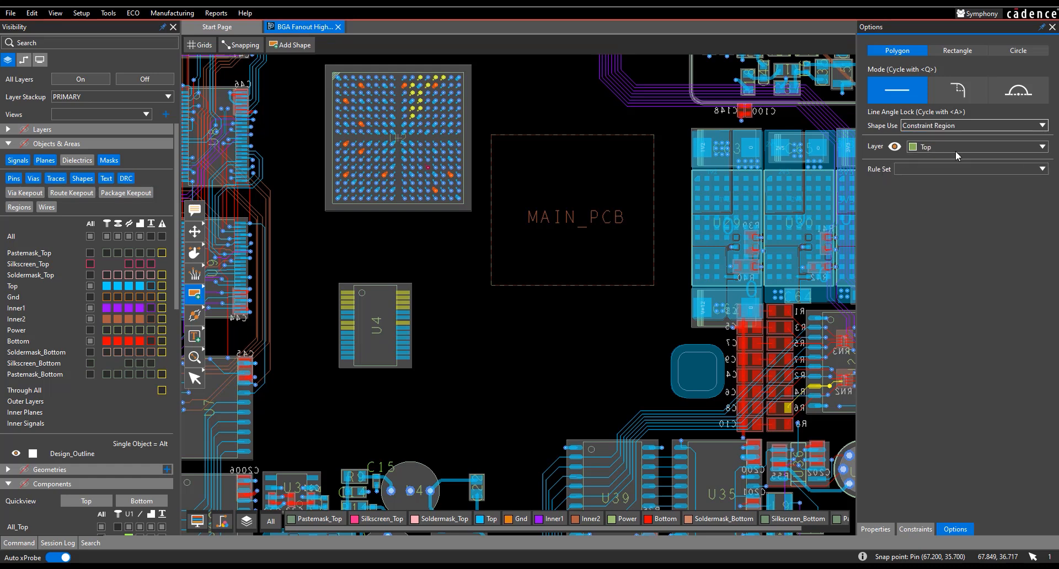
pyautogui.click(1042, 147)
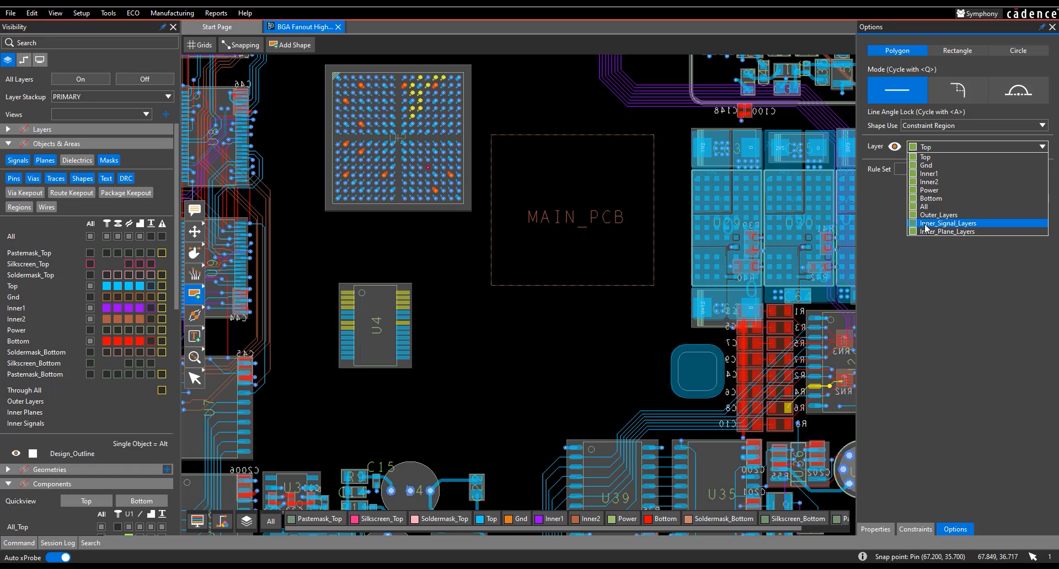
pyautogui.click(925, 156)
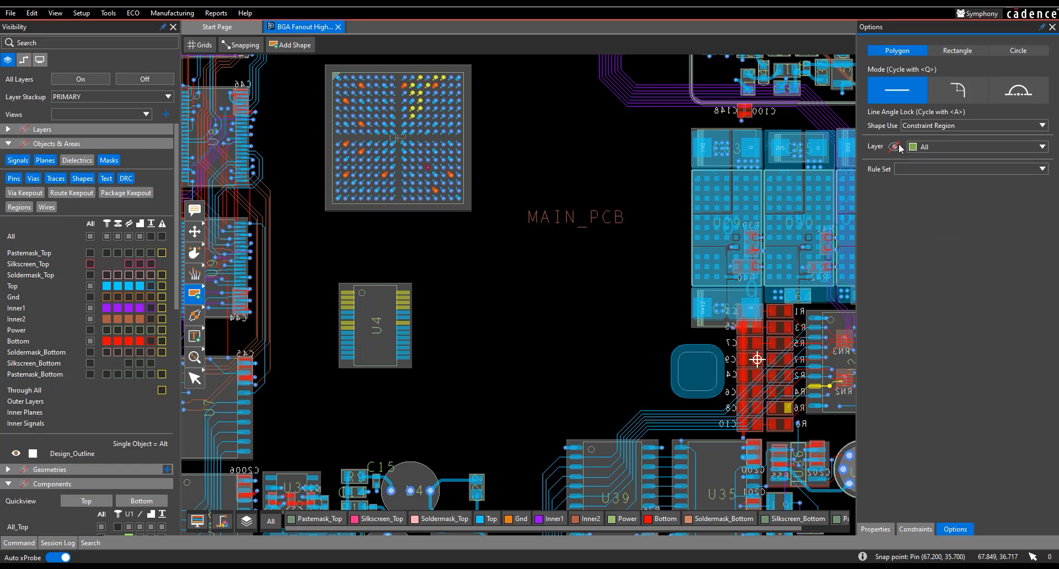
pyautogui.moveTo(901, 153)
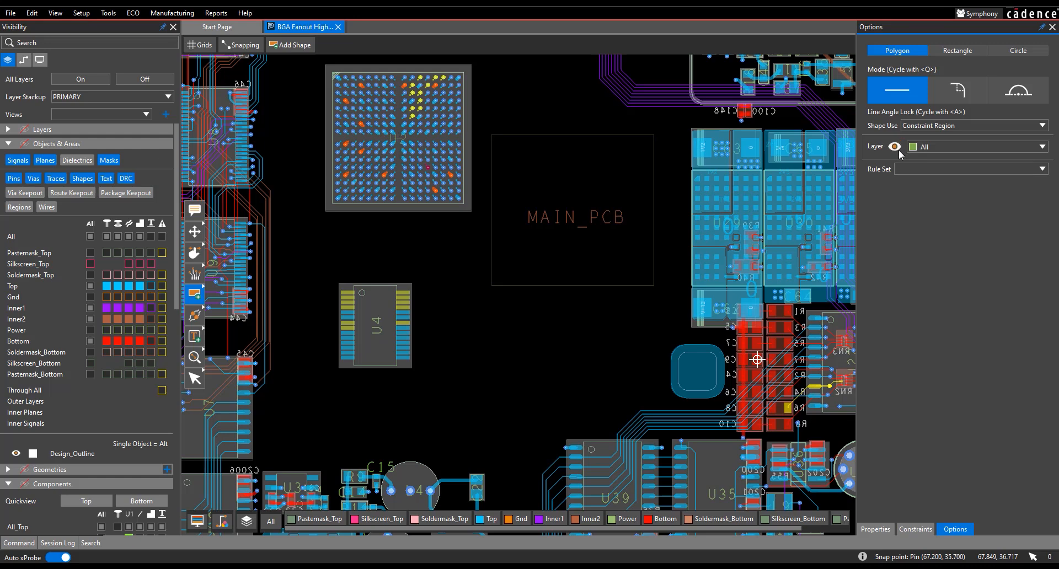
pyautogui.click(1042, 169)
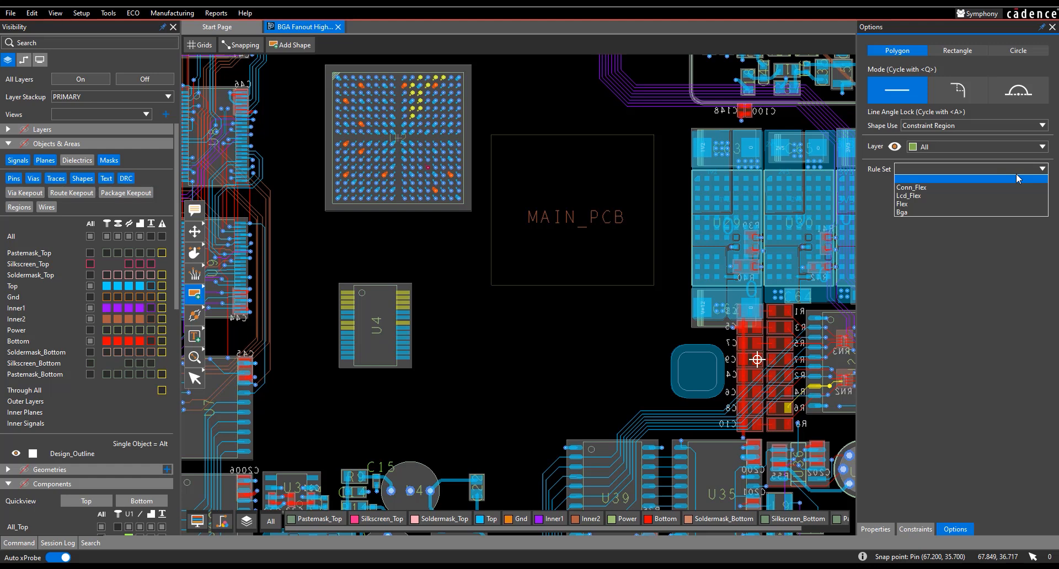
pyautogui.moveTo(935, 215)
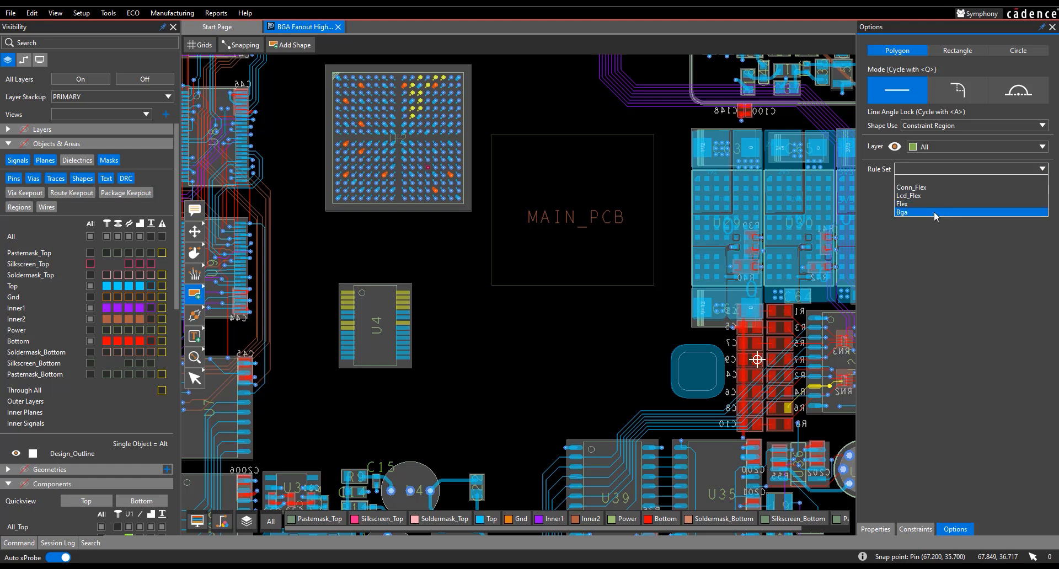
pyautogui.click(905, 212)
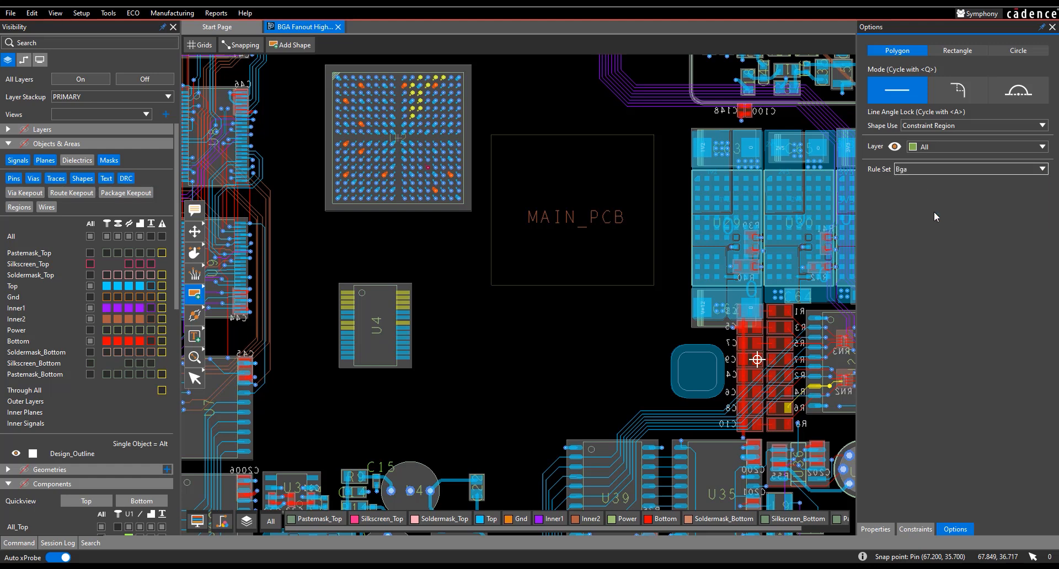
pyautogui.moveTo(941, 238)
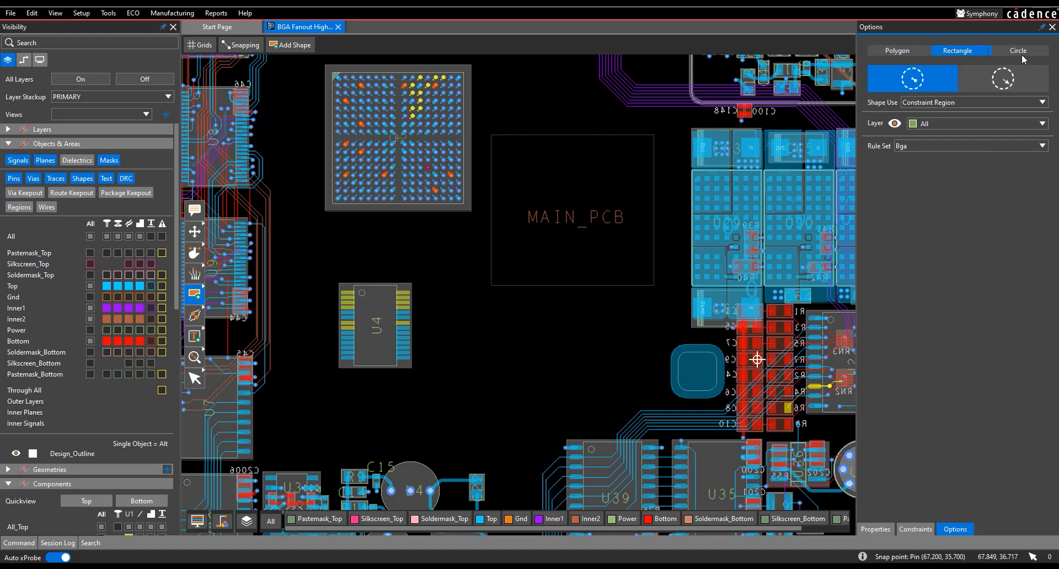
# Step: Draw a rectangular Bga constraint region on the board just below the MAIN_PCB outline
pyautogui.click(897, 50)
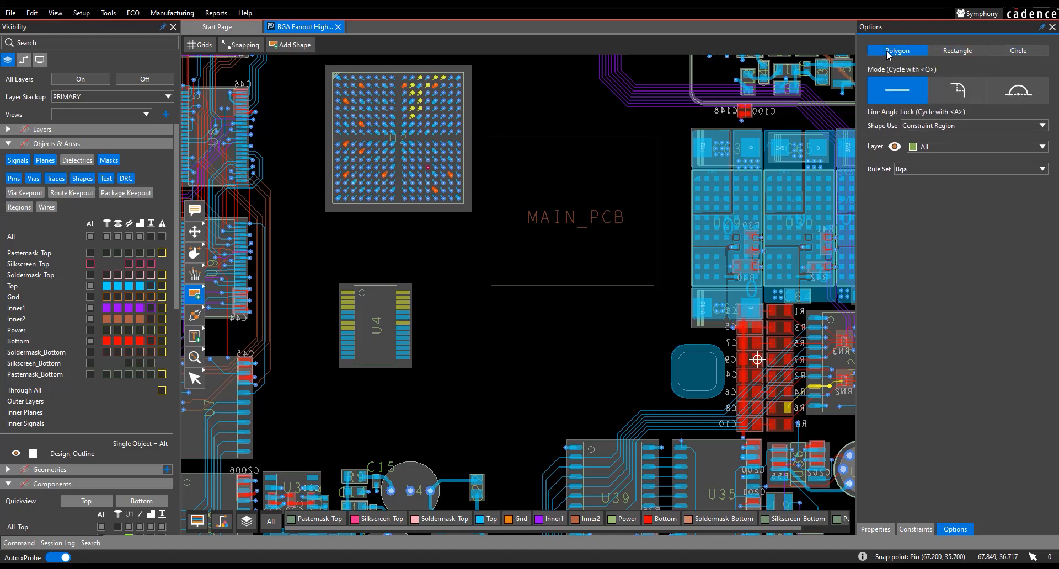
pyautogui.click(957, 49)
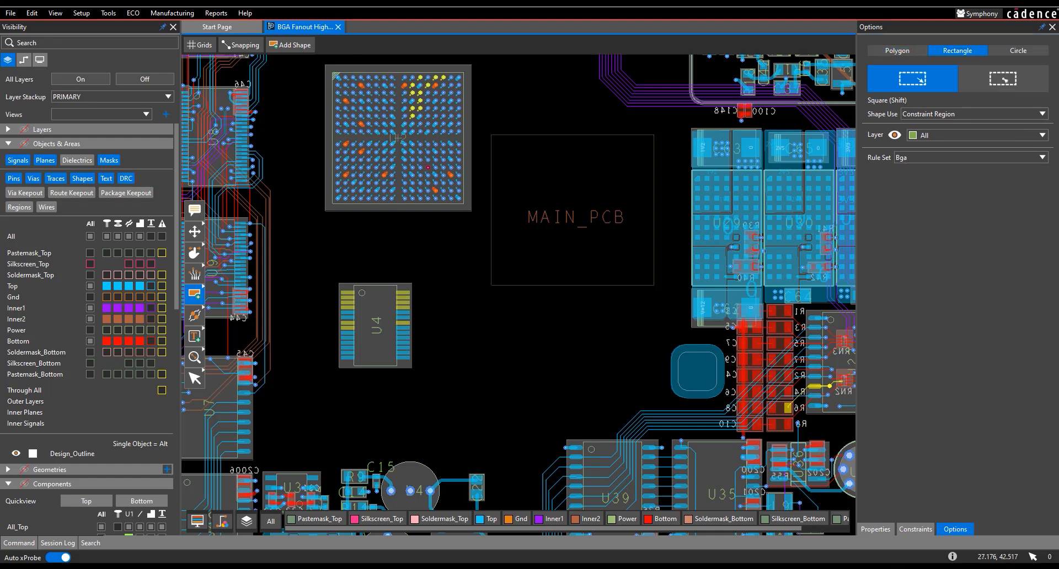
pyautogui.moveTo(449, 311); pyautogui.dragTo(588, 389)
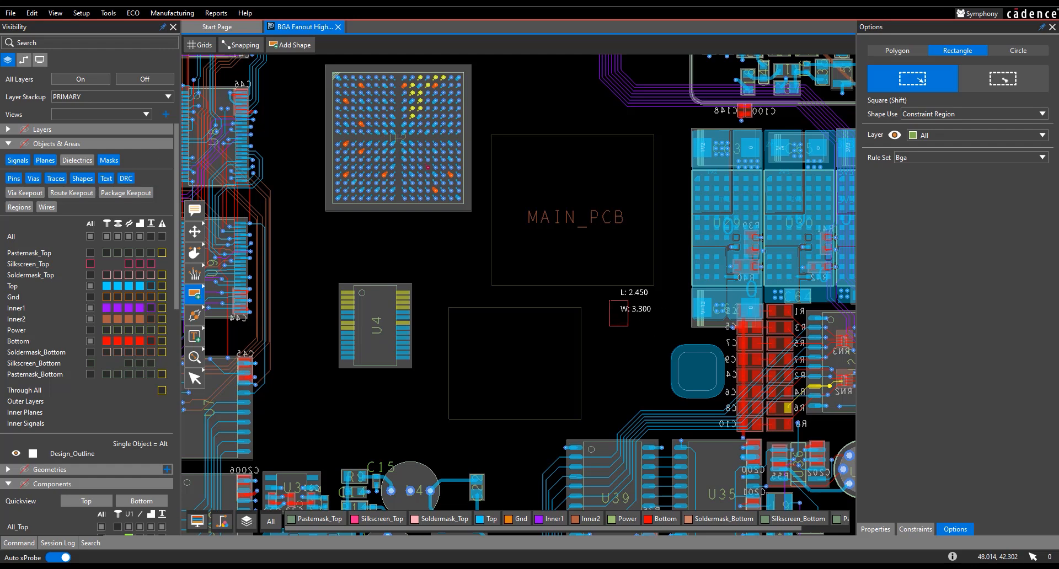
pyautogui.click(916, 529)
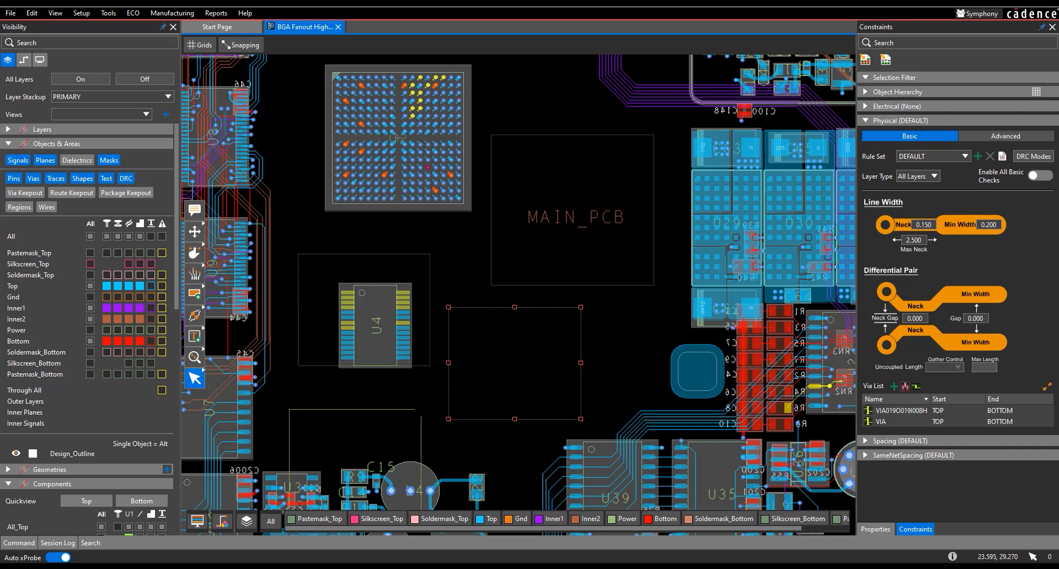
pyautogui.moveTo(445, 116)
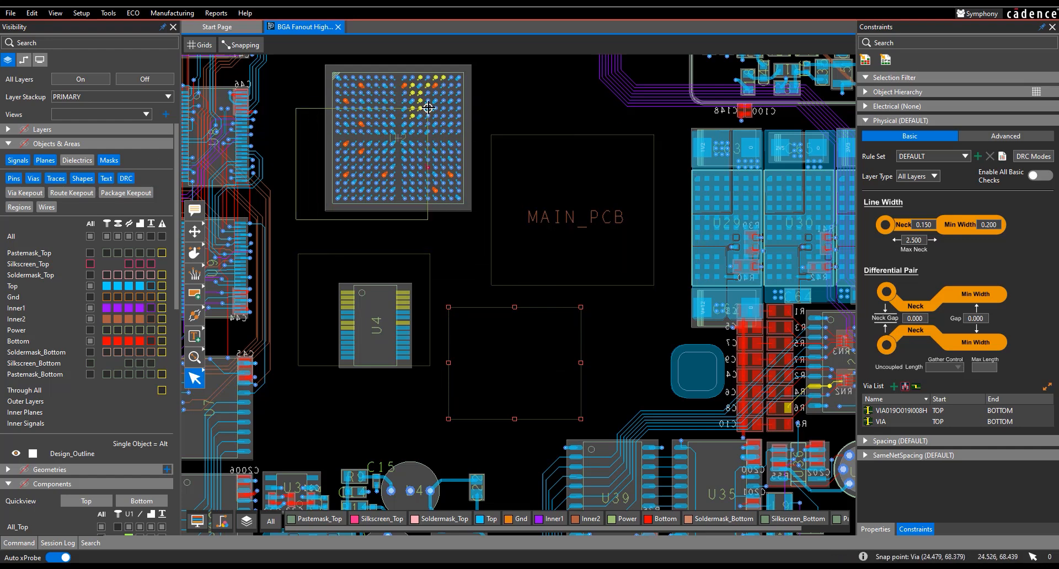
pyautogui.moveTo(459, 124)
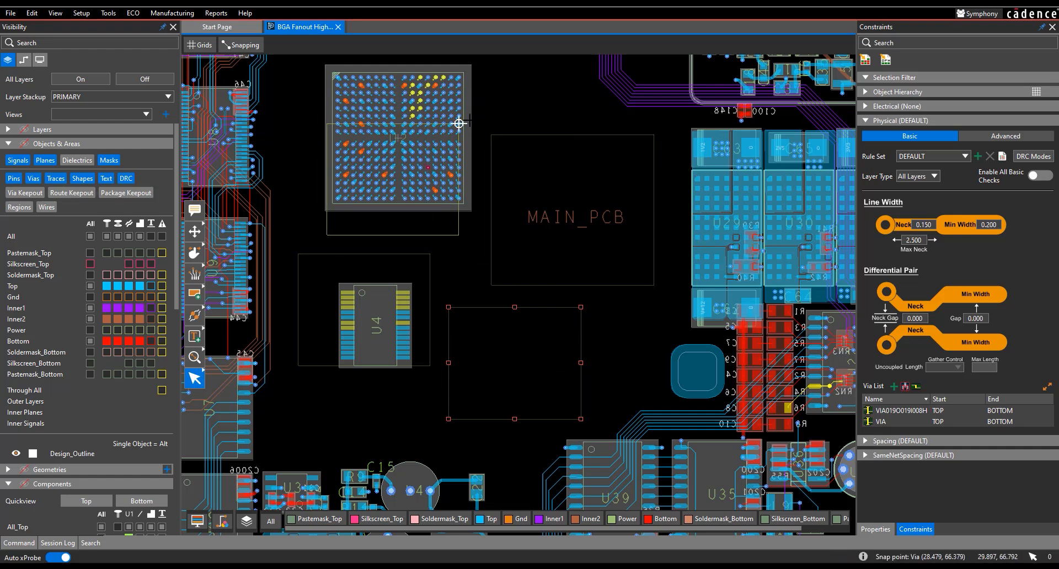
pyautogui.moveTo(431, 254)
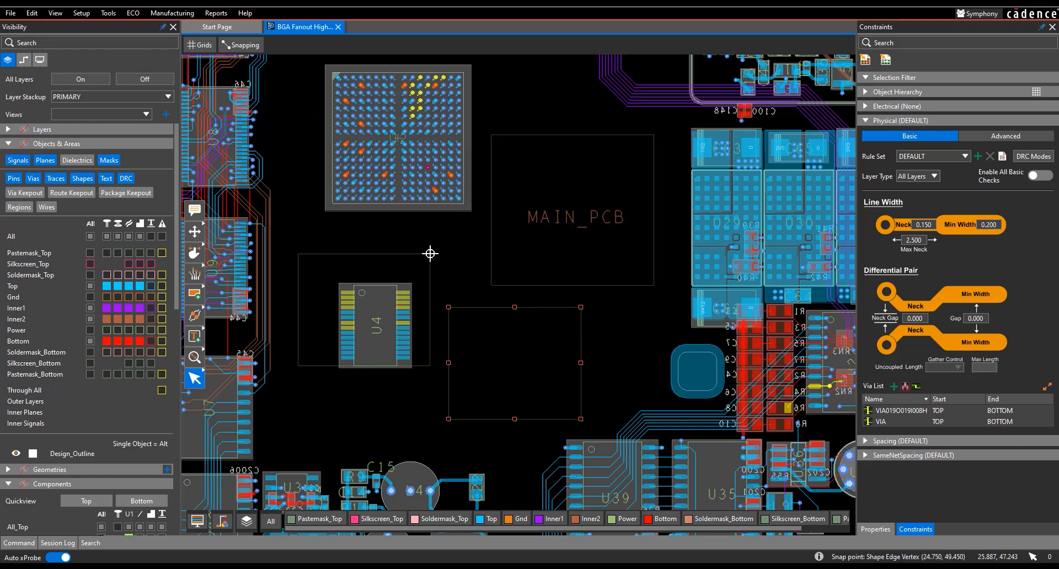
pyautogui.moveTo(529, 223)
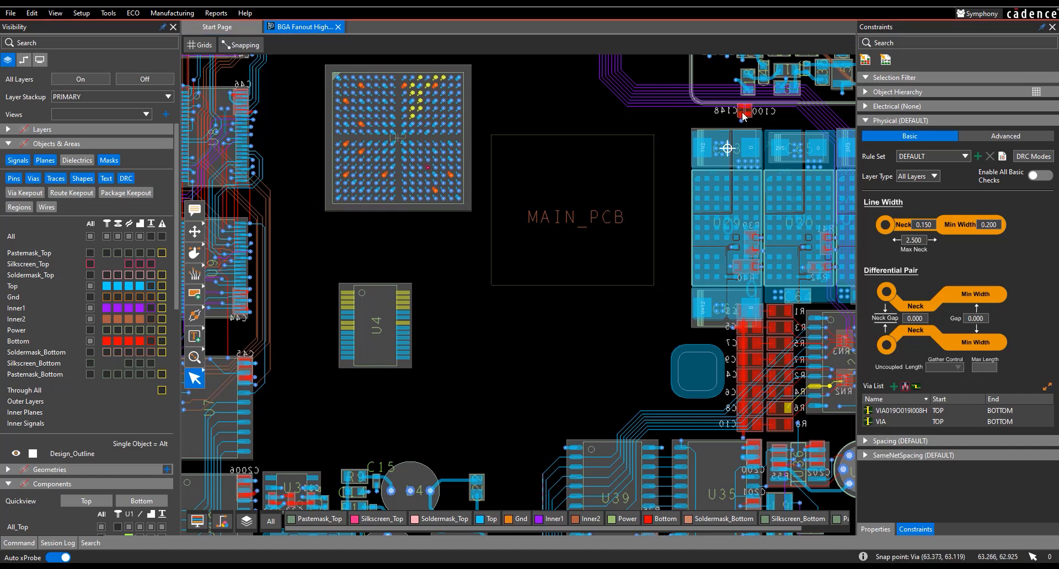
pyautogui.moveTo(702, 147)
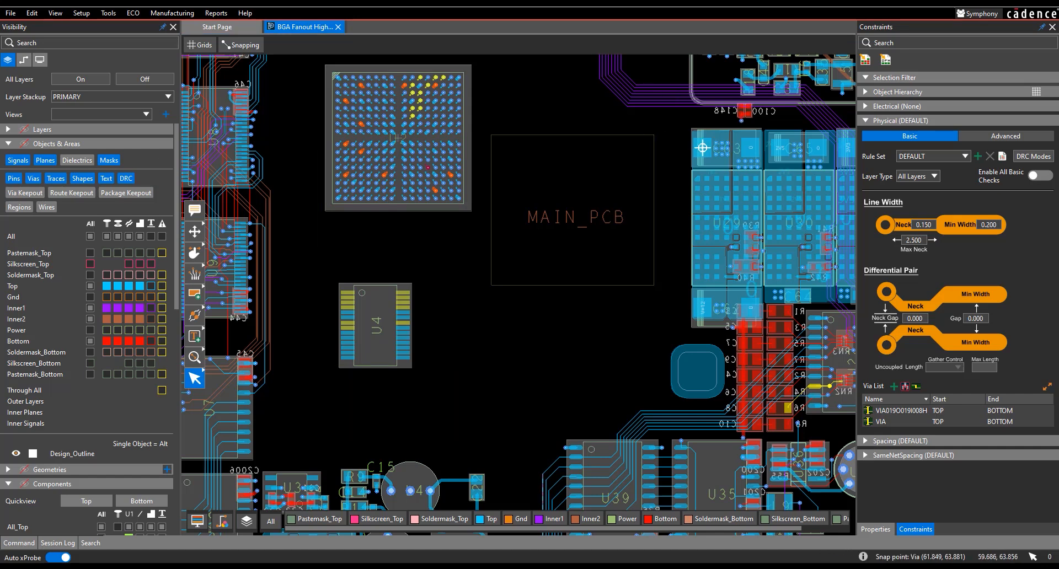
# Step: Bring up the open OrCAD X window previews to reach the Constraint Manager
pyautogui.click(107, 12)
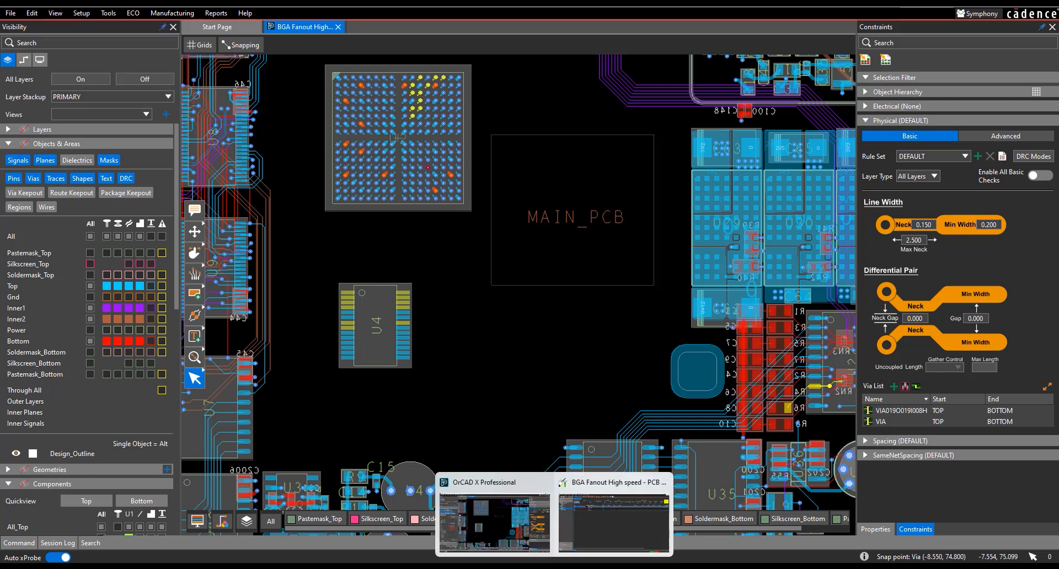
# Step: In Constraint Manager, show the Physical Region > All Layers worksheet listing BGA, CONN_FLEX, FLEX and LCD_FLEX
pyautogui.click(613, 517)
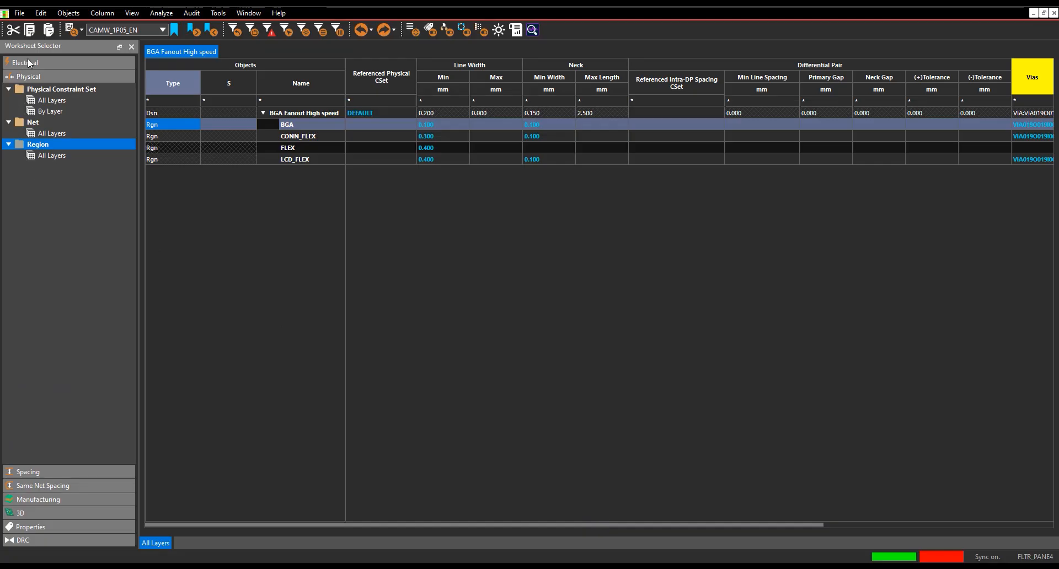
pyautogui.moveTo(40, 79)
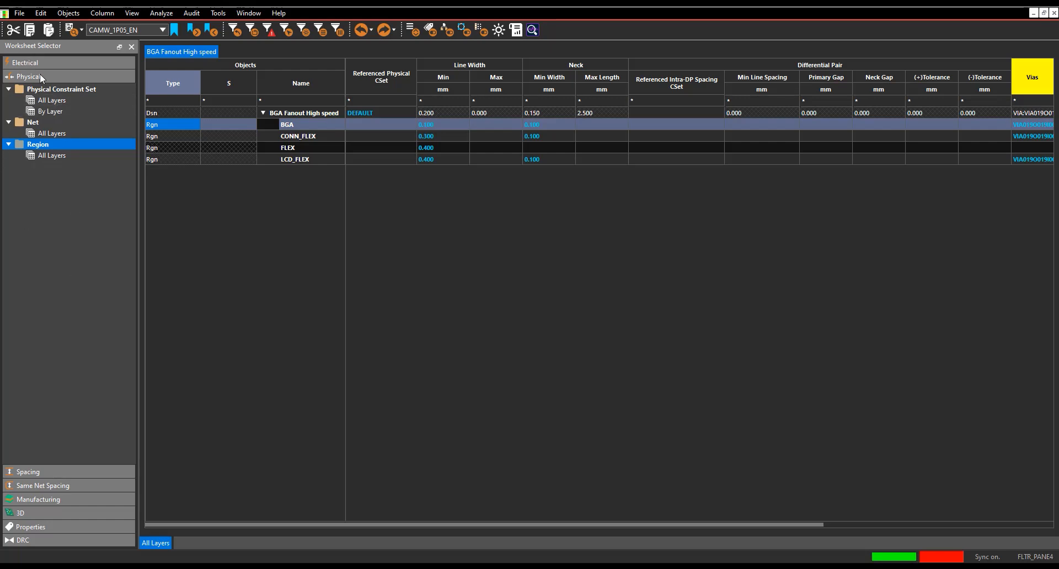
pyautogui.click(25, 62)
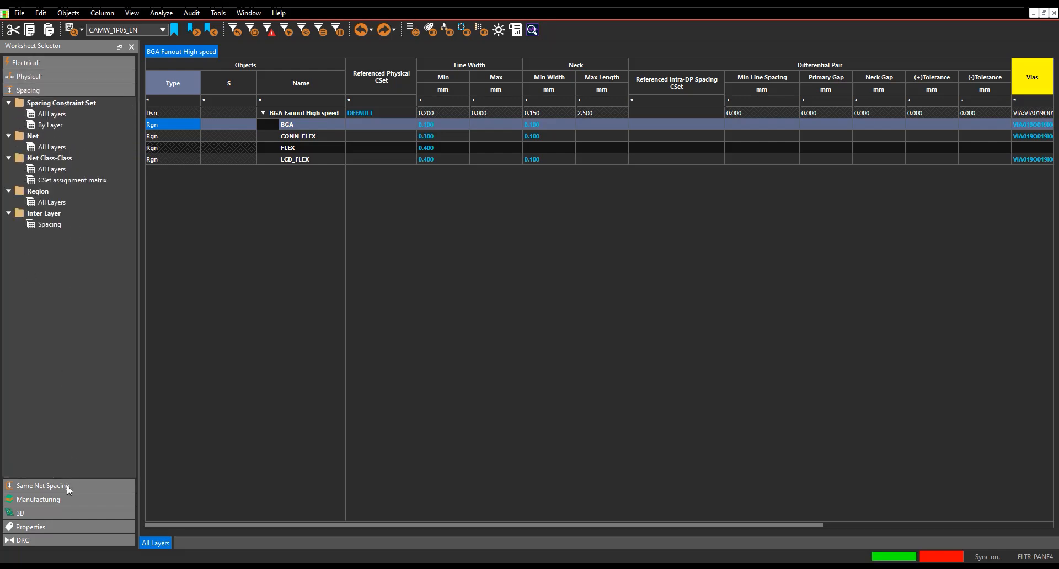
pyautogui.click(29, 76)
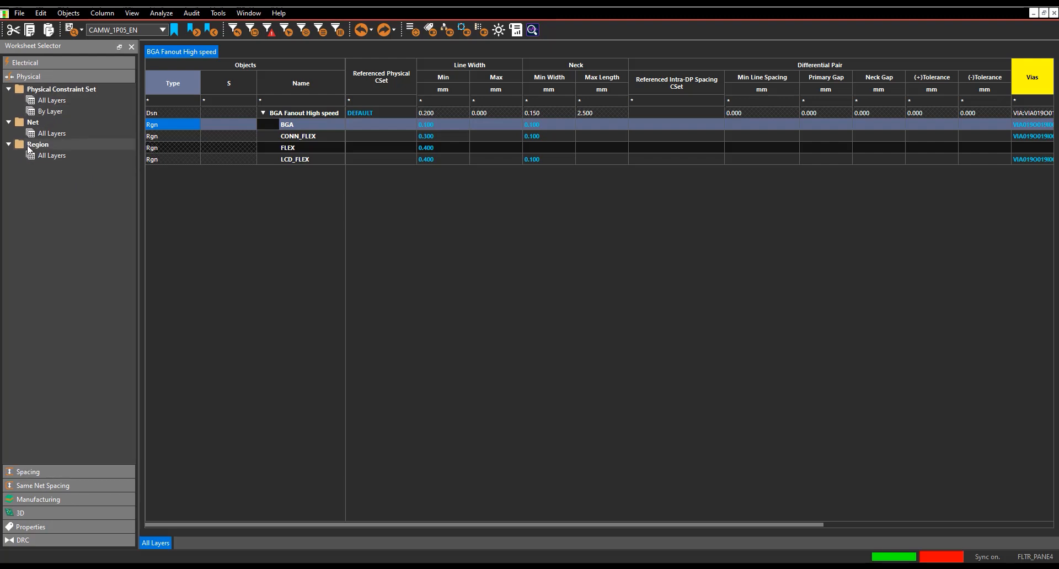
pyautogui.click(52, 156)
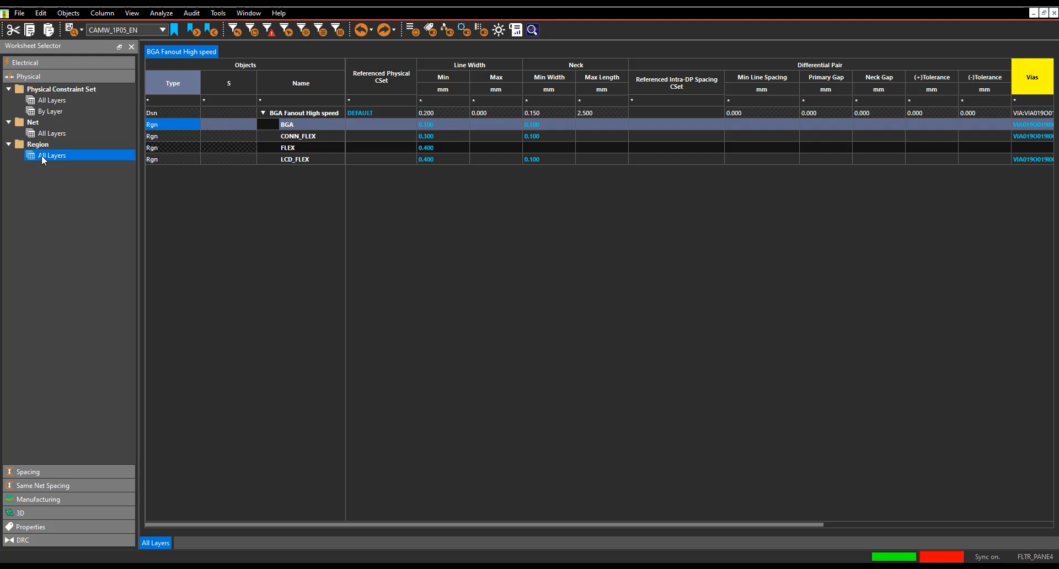
pyautogui.moveTo(313, 166)
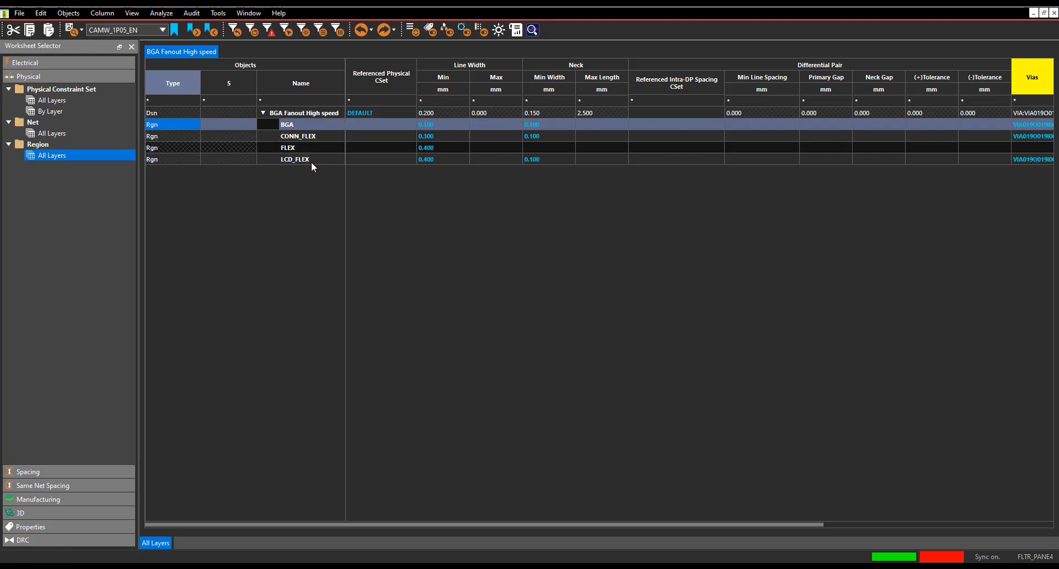
# Step: Select the CONN_FLEX region row as the source to copy
pyautogui.click(300, 136)
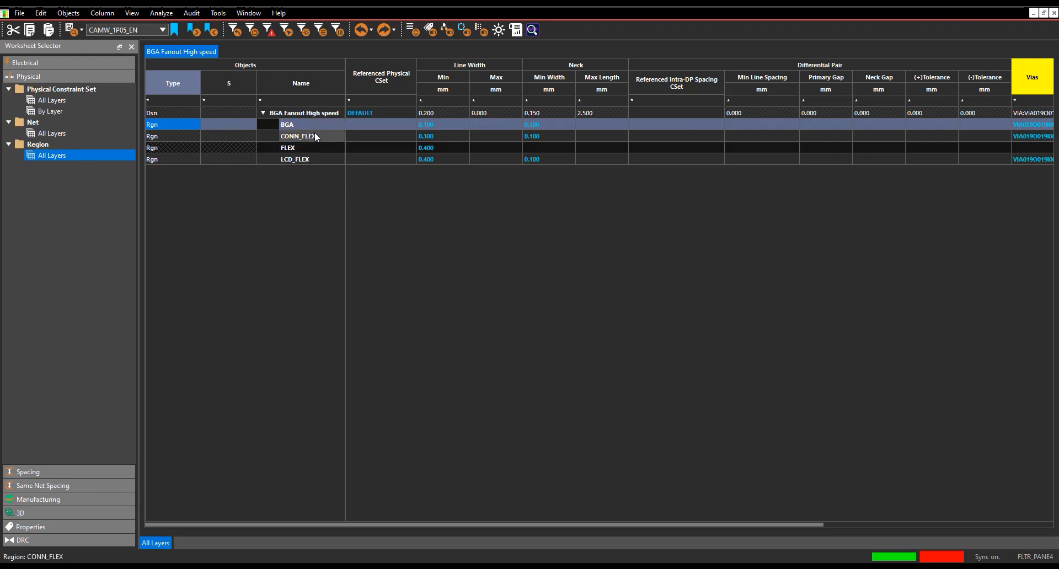
pyautogui.moveTo(314, 136)
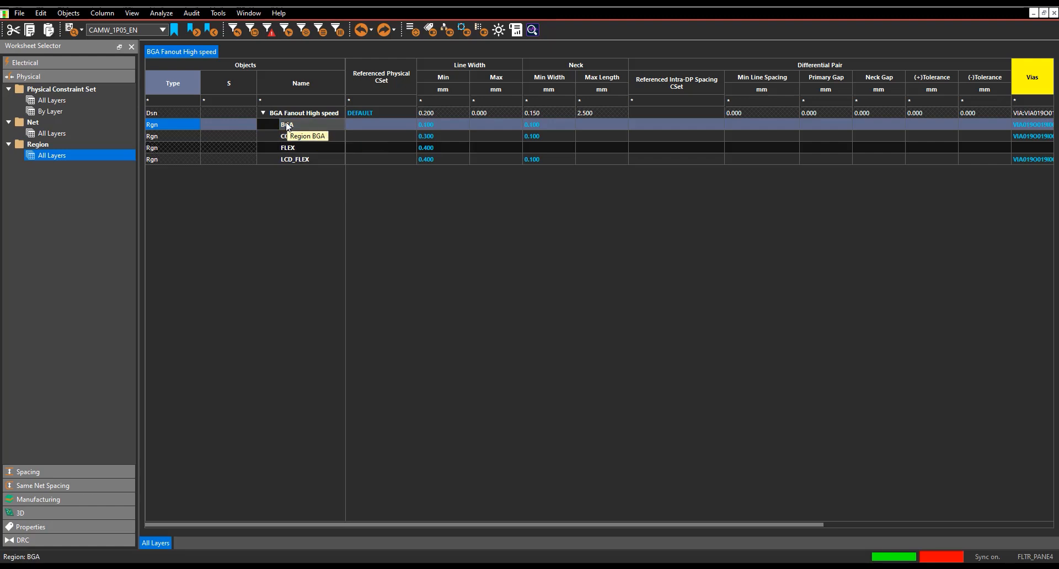
pyautogui.moveTo(284, 131)
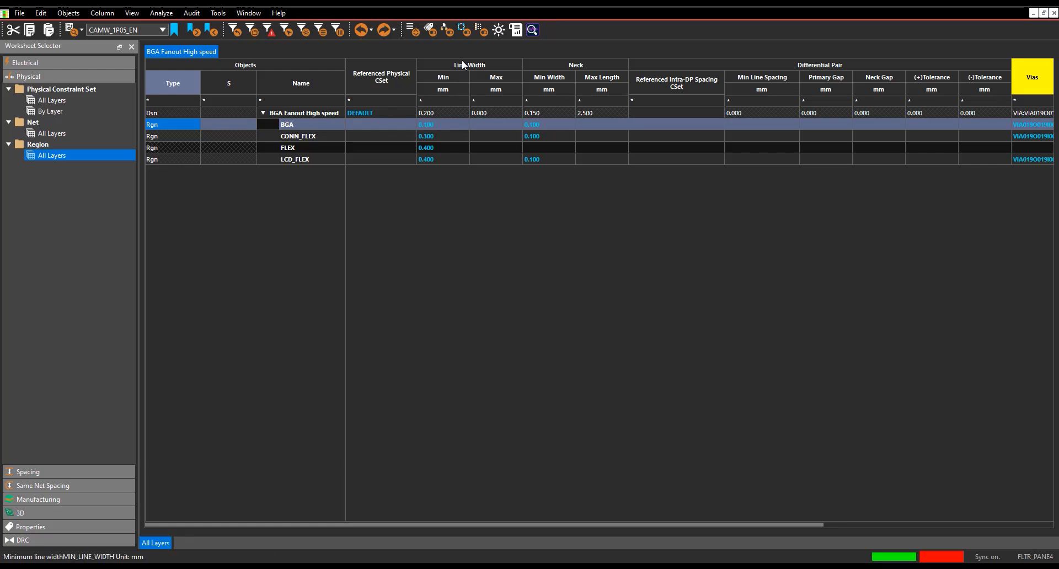
pyautogui.click(287, 125)
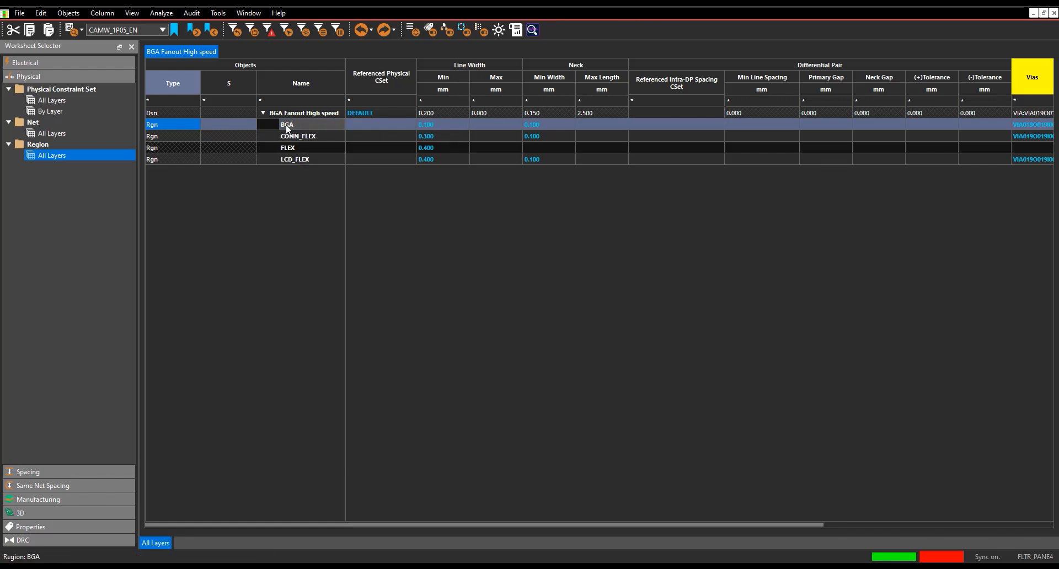
pyautogui.moveTo(445, 112)
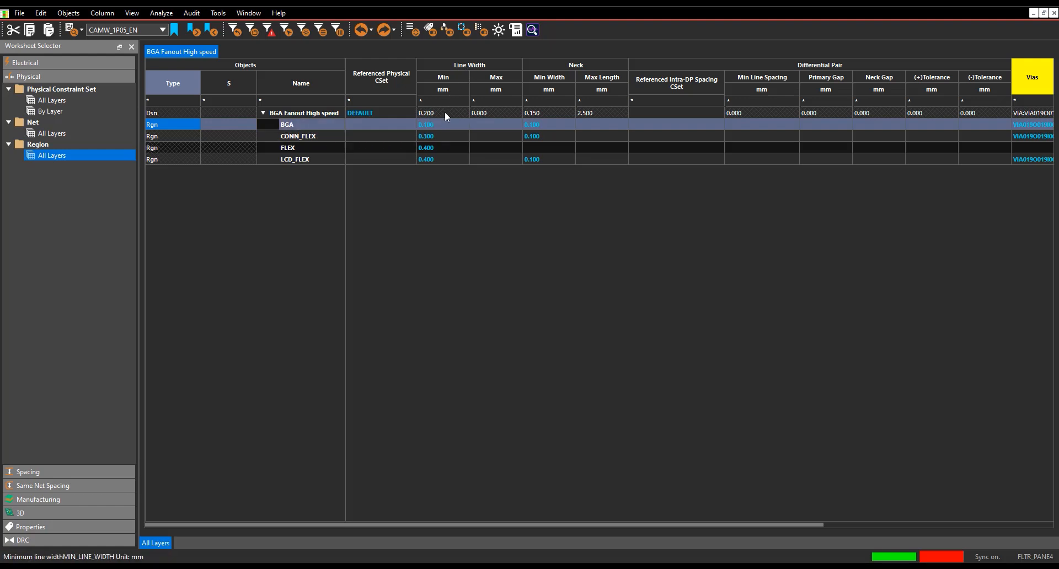
pyautogui.click(297, 136)
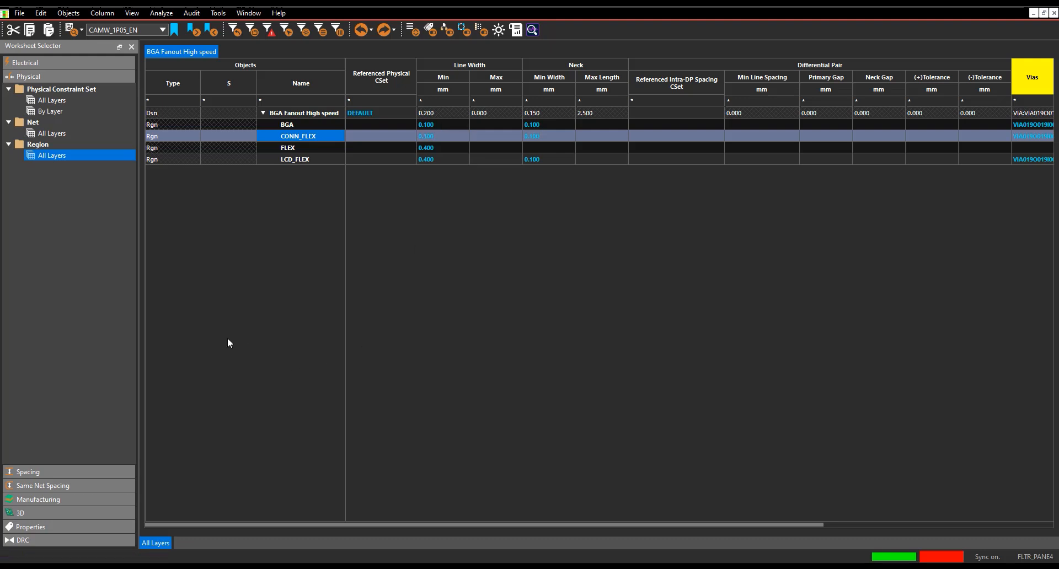
pyautogui.moveTo(177, 183)
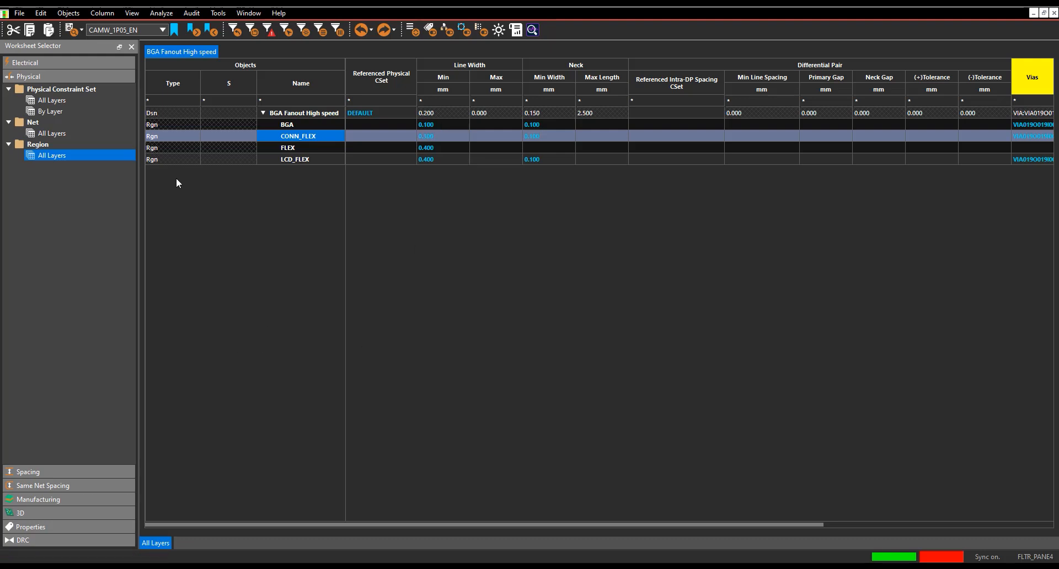
# Step: Create a new region named new_Region with constraints copied from CONN_FLEX (0.300 line width, 0.100 neck)
pyautogui.rightClick(294, 159)
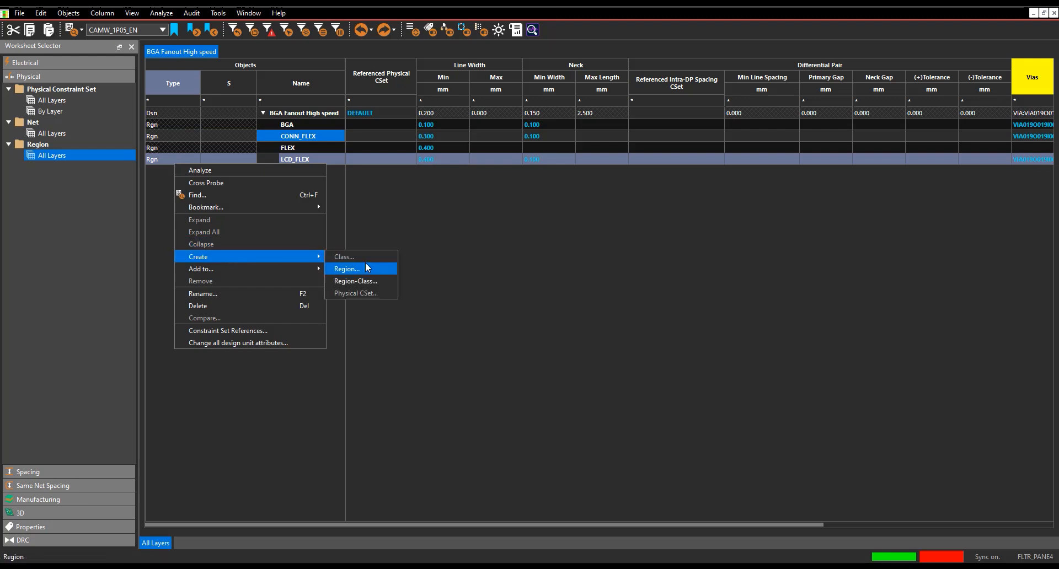
pyautogui.click(346, 270)
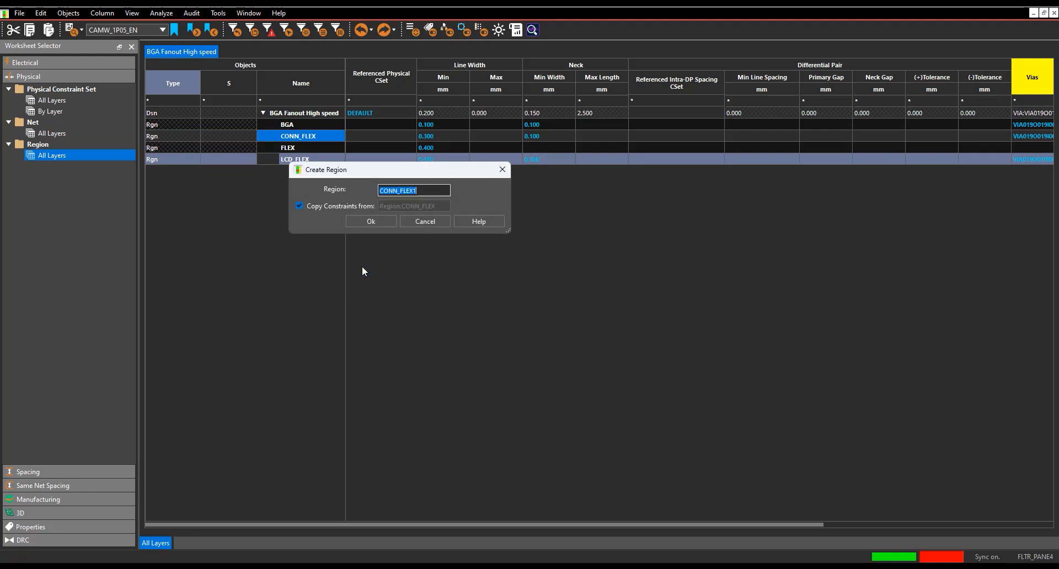
pyautogui.write('new_Re')
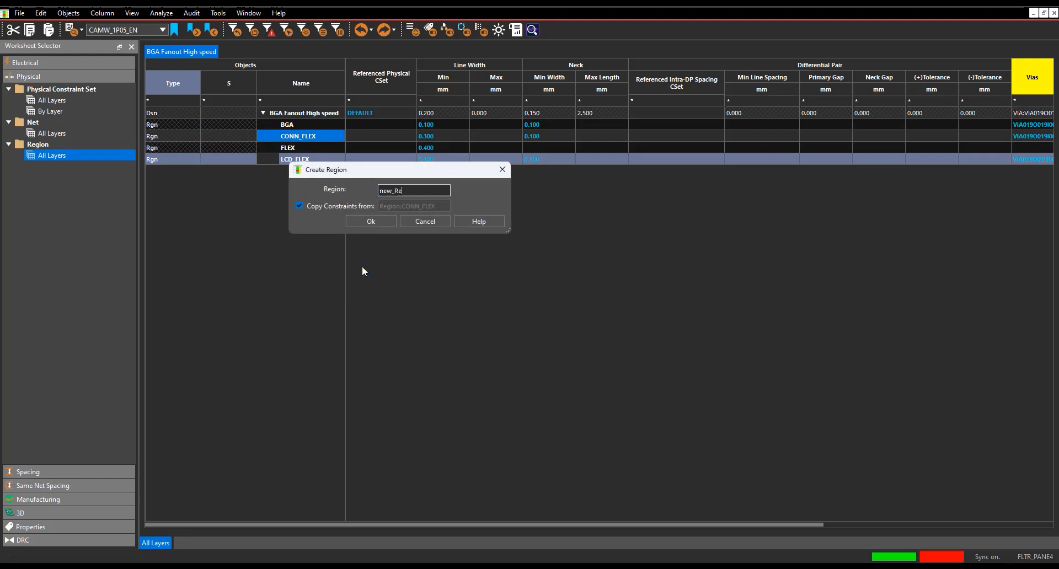
pyautogui.click(371, 220)
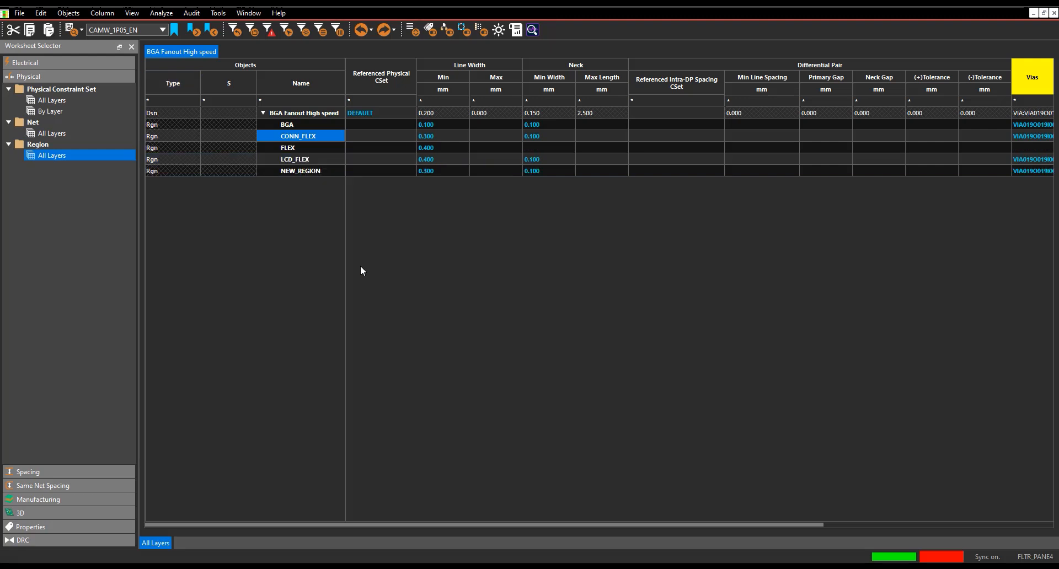
pyautogui.click(426, 170)
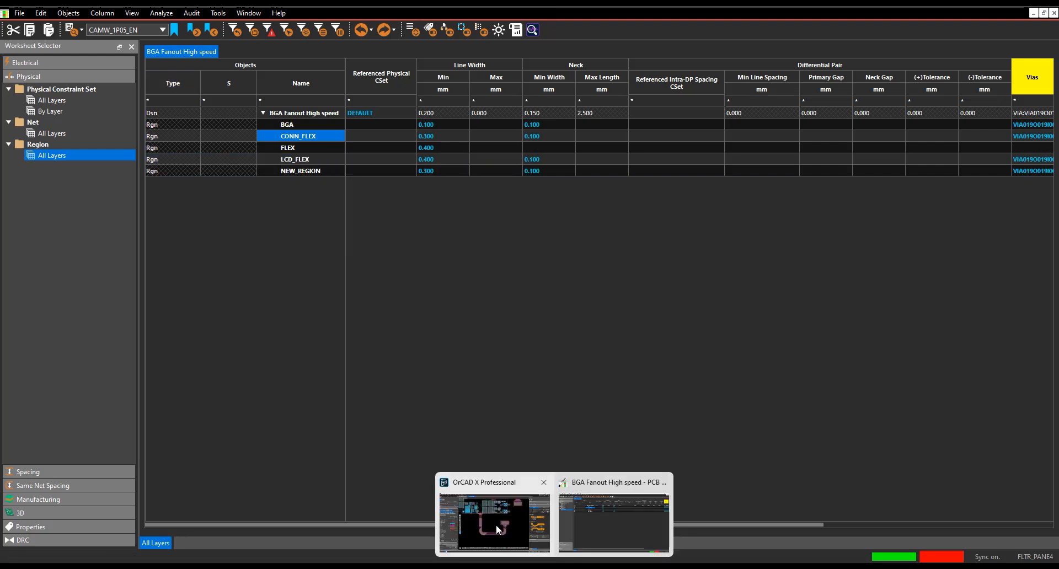
# Step: Back in the PCB editor, set up a new rectangular Top-layer shape as a Constraint Region
pyautogui.click(613, 522)
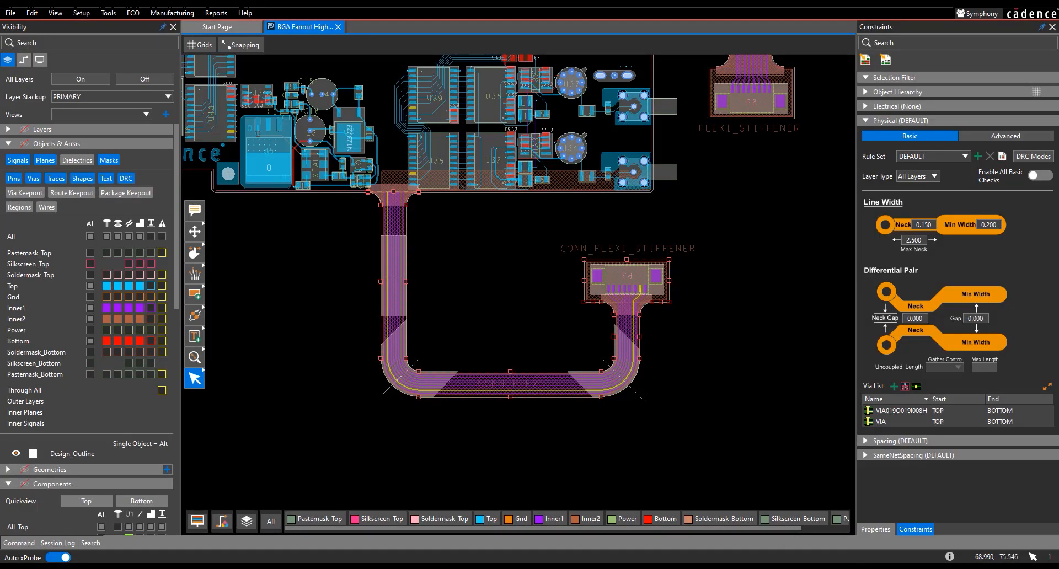
pyautogui.click(194, 294)
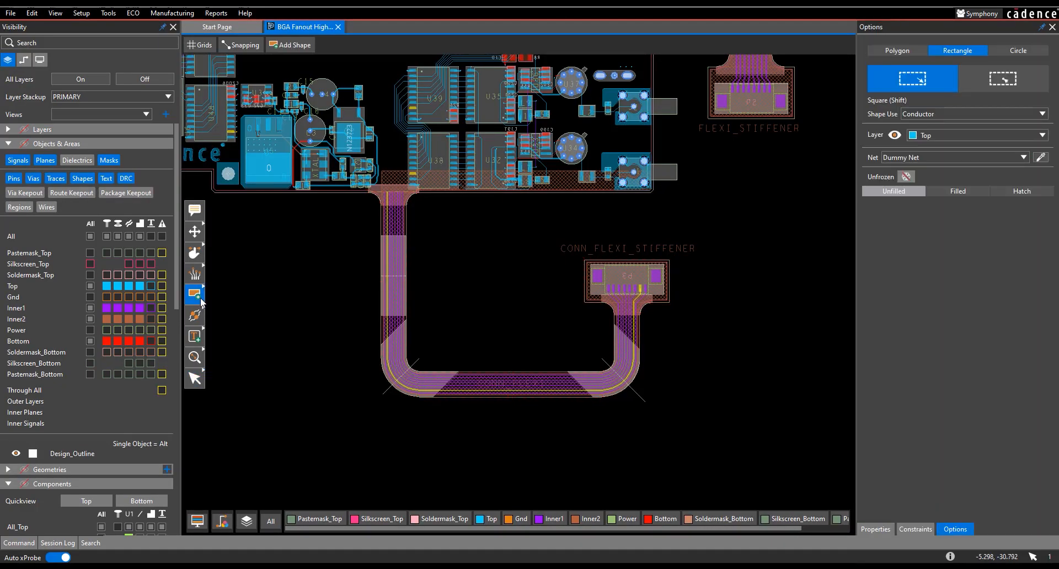
pyautogui.moveTo(952, 182)
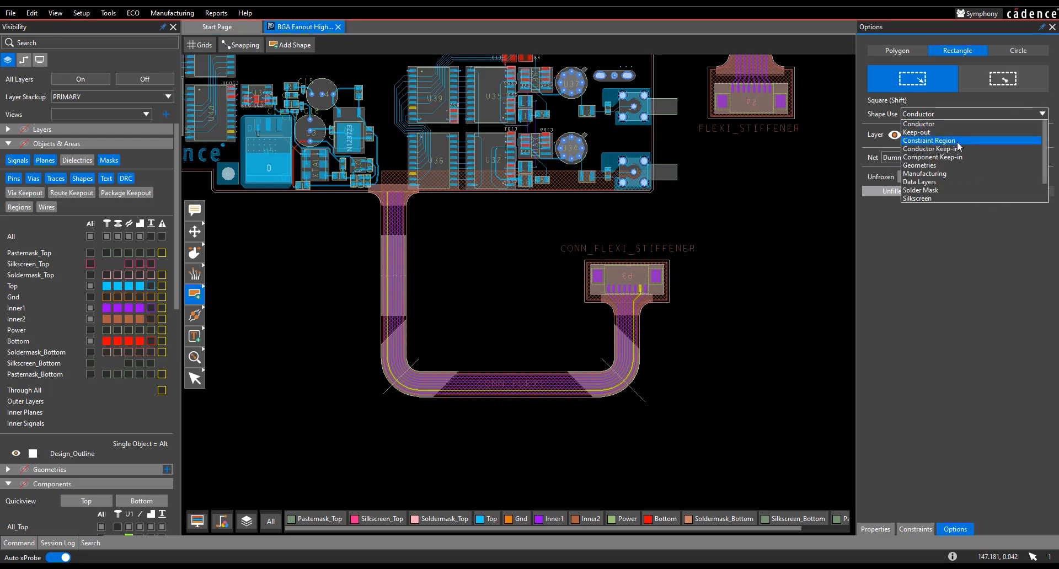
pyautogui.moveTo(945, 149)
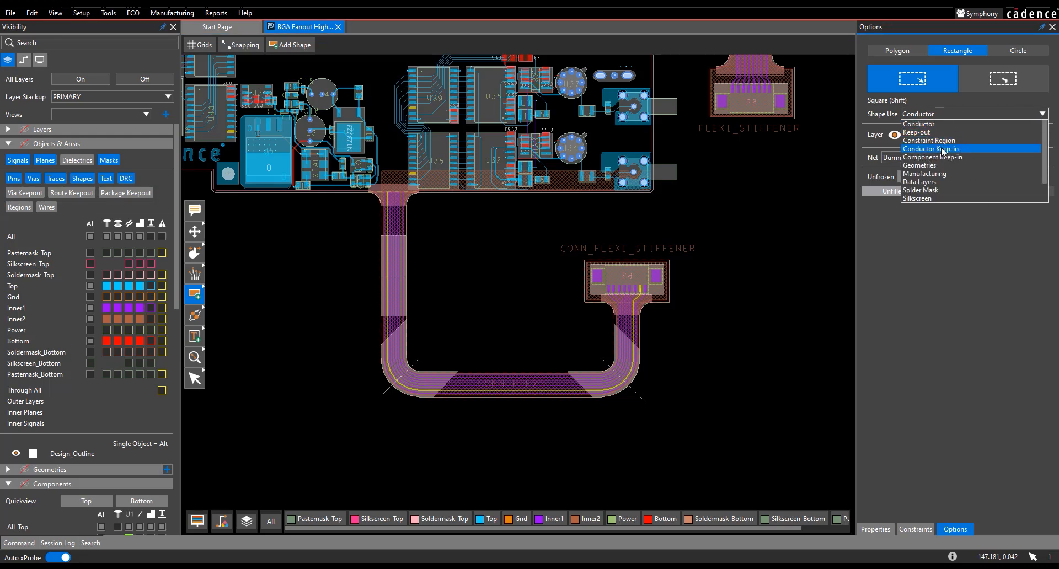
pyautogui.click(929, 141)
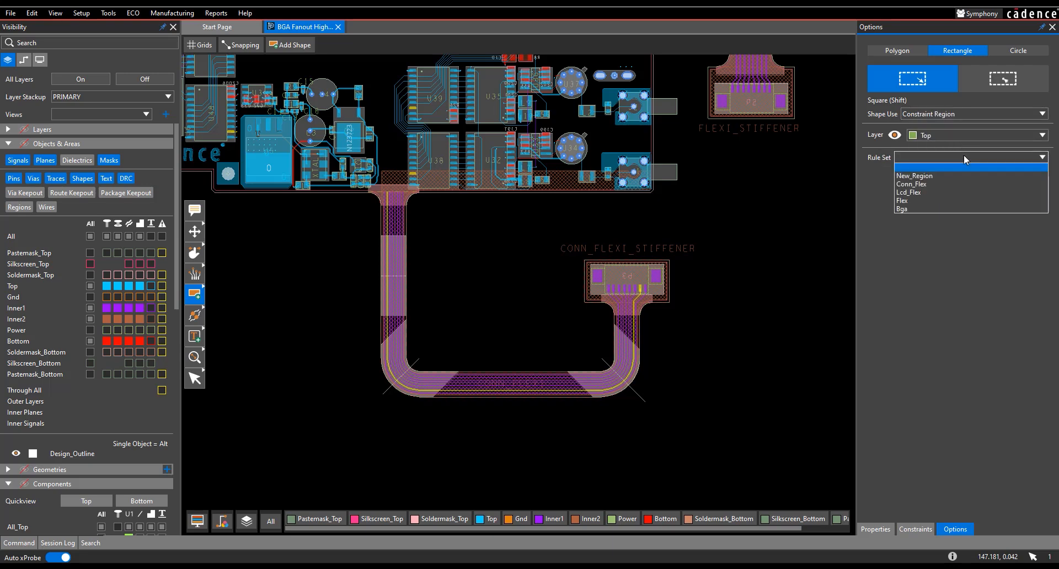
pyautogui.moveTo(965, 160)
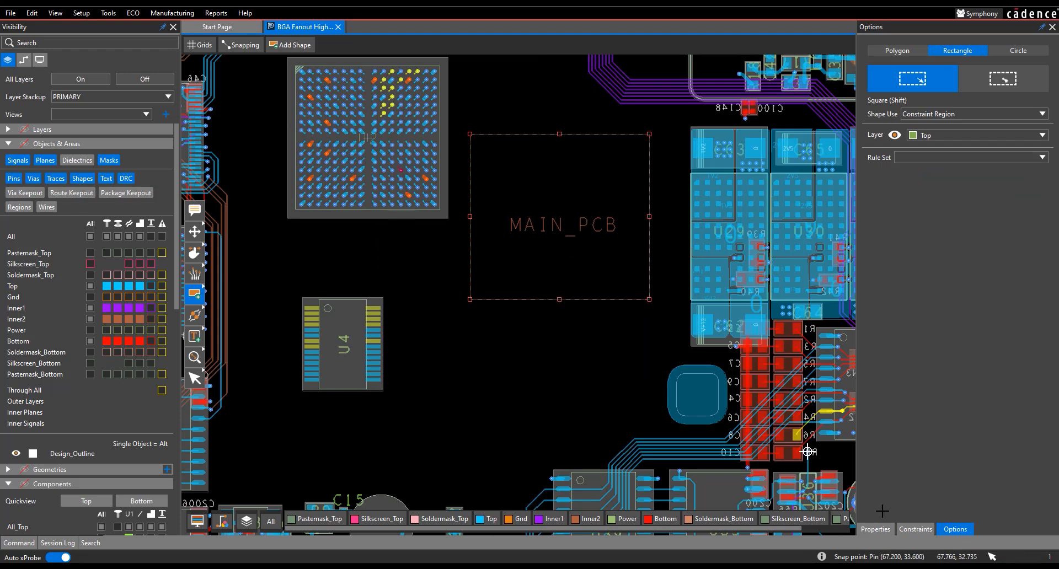
# Step: Select the constraint region and bring up its physical rule set settings
pyautogui.click(1043, 330)
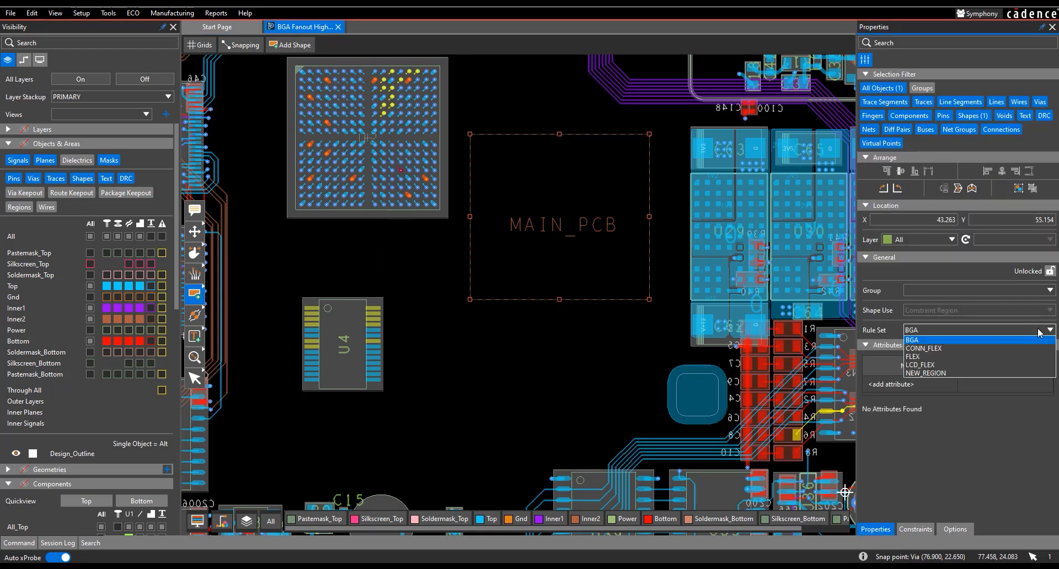
pyautogui.moveTo(939, 348)
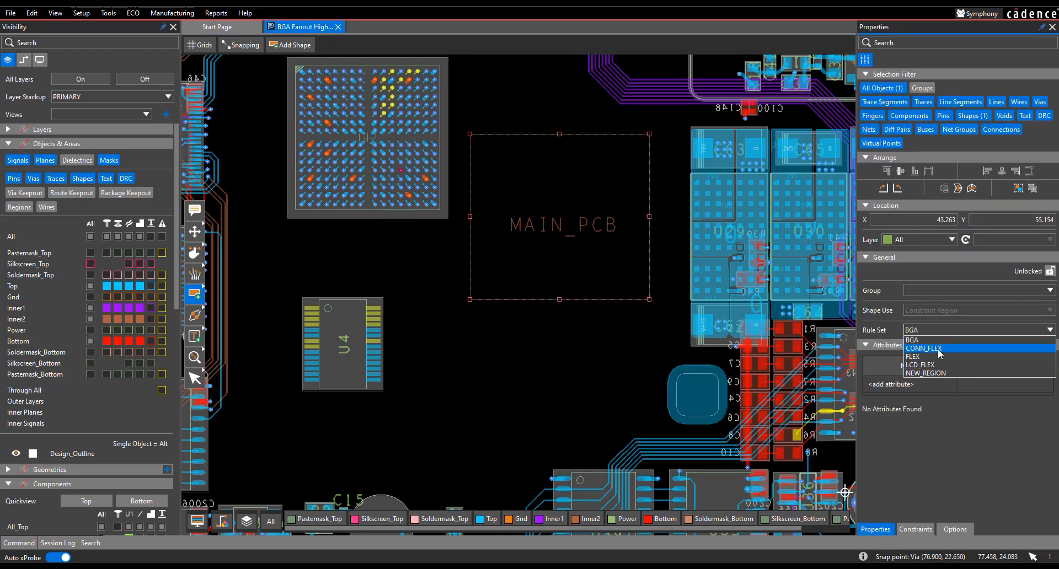
pyautogui.moveTo(949, 373)
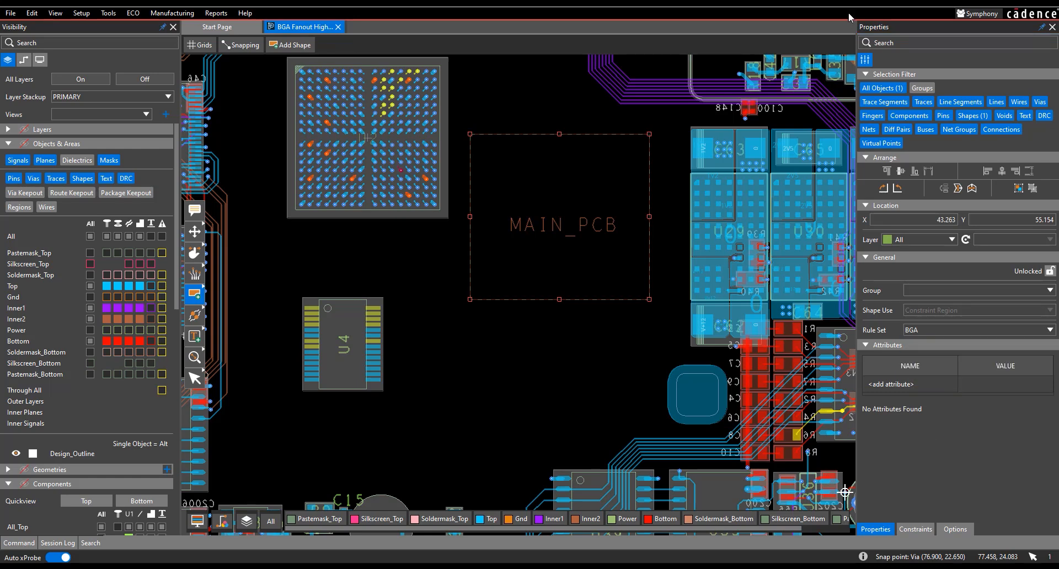
pyautogui.click(915, 530)
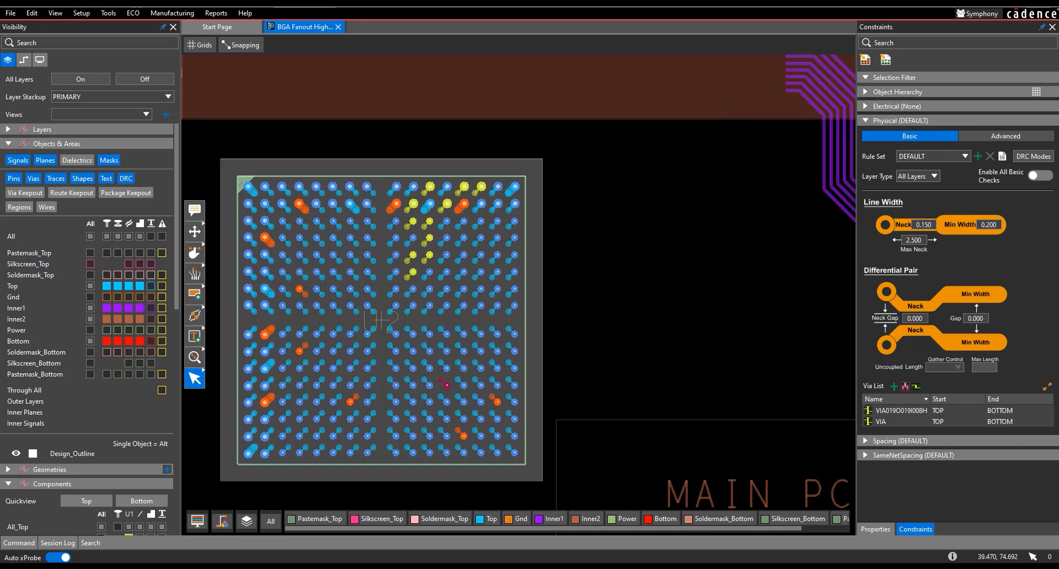
pyautogui.moveTo(525, 175)
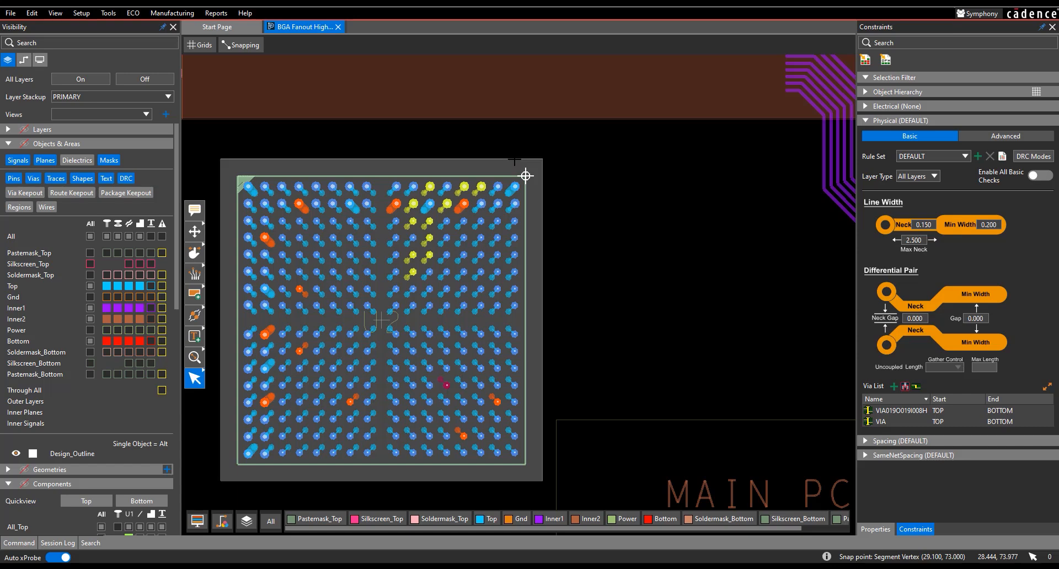
pyautogui.moveTo(500, 188)
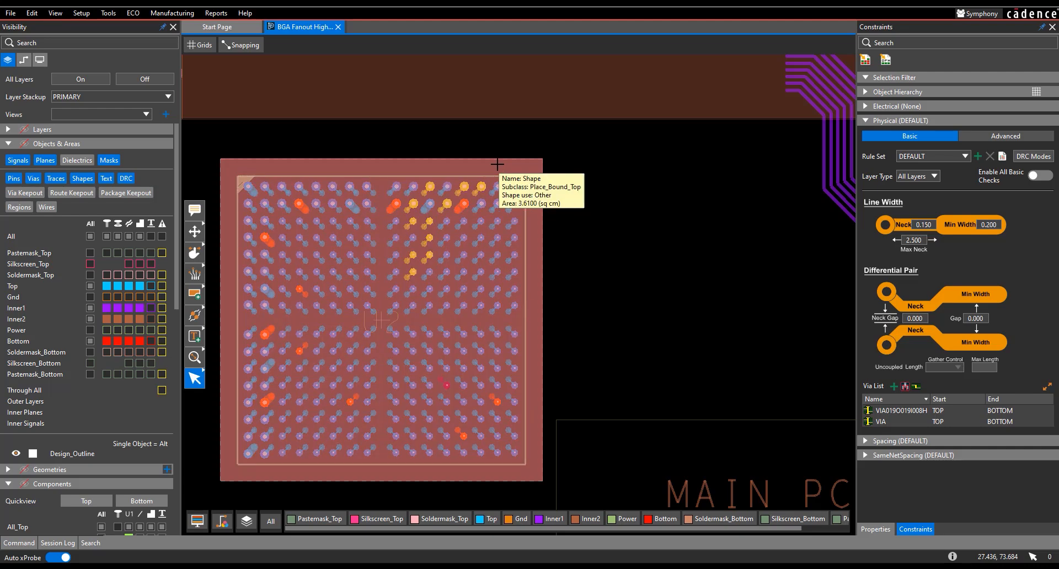
pyautogui.moveTo(495, 185)
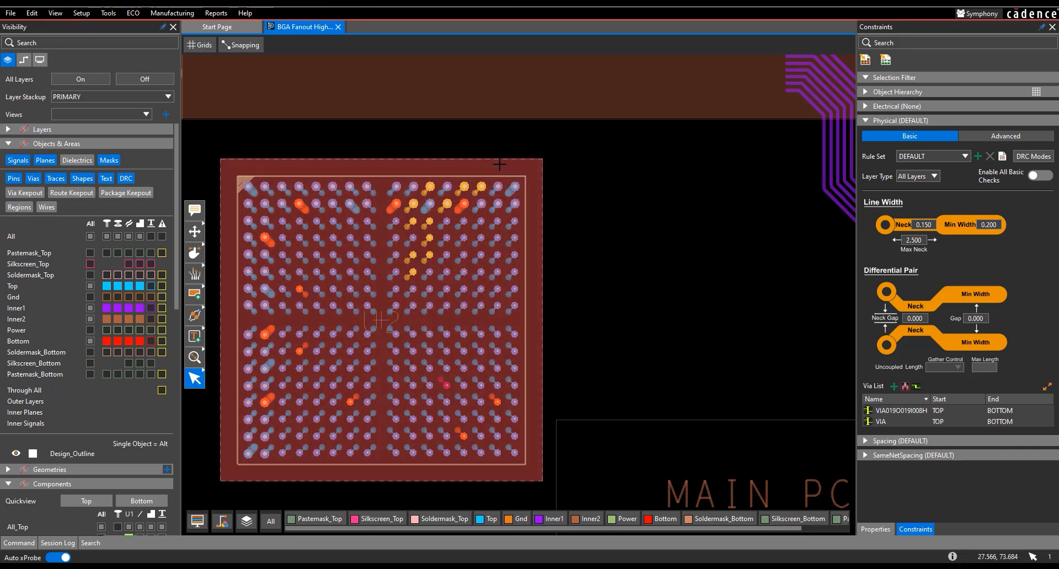
# Step: Copy the U2 BGA's Place_Bound_Top boundary shape and bring up the paste choices
pyautogui.rightClick(500, 164)
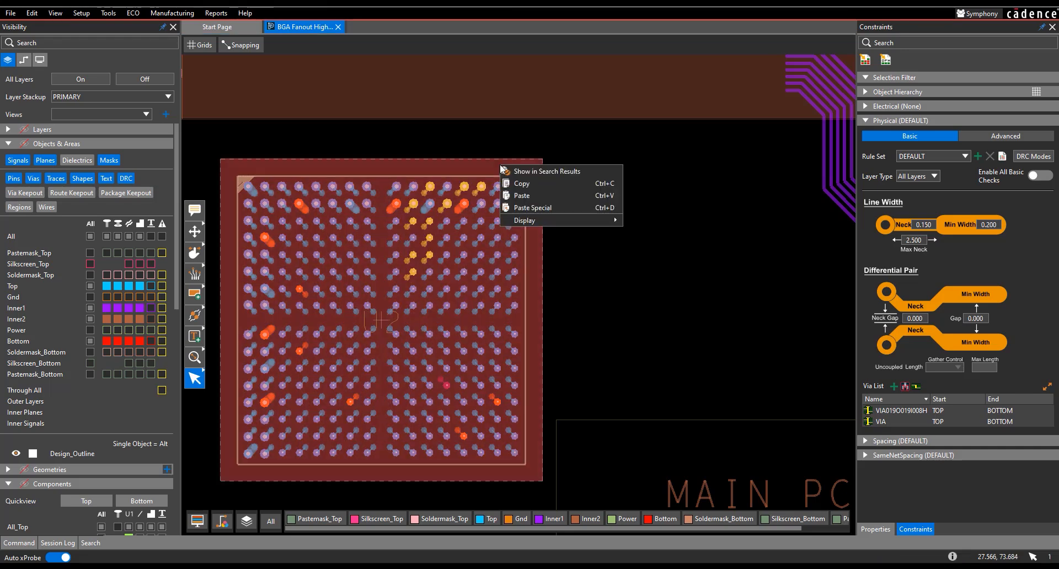
pyautogui.moveTo(523, 183)
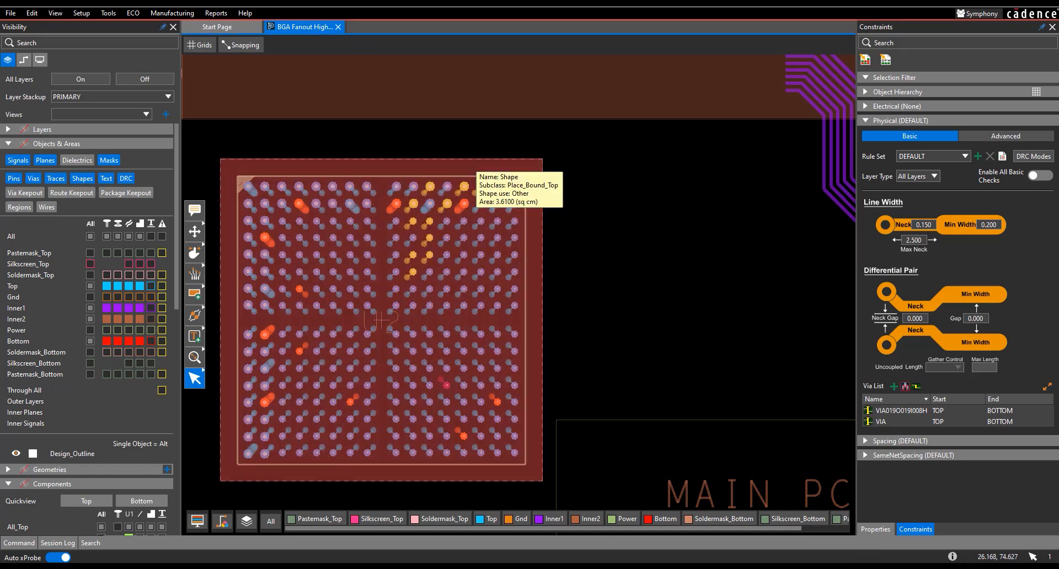
pyautogui.rightClick(480, 148)
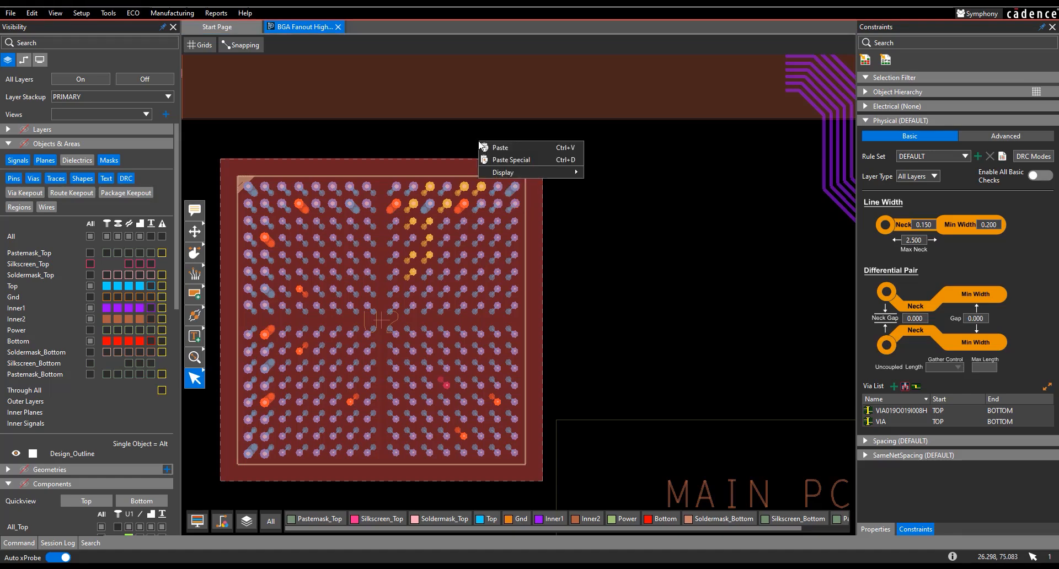
pyautogui.moveTo(531, 159)
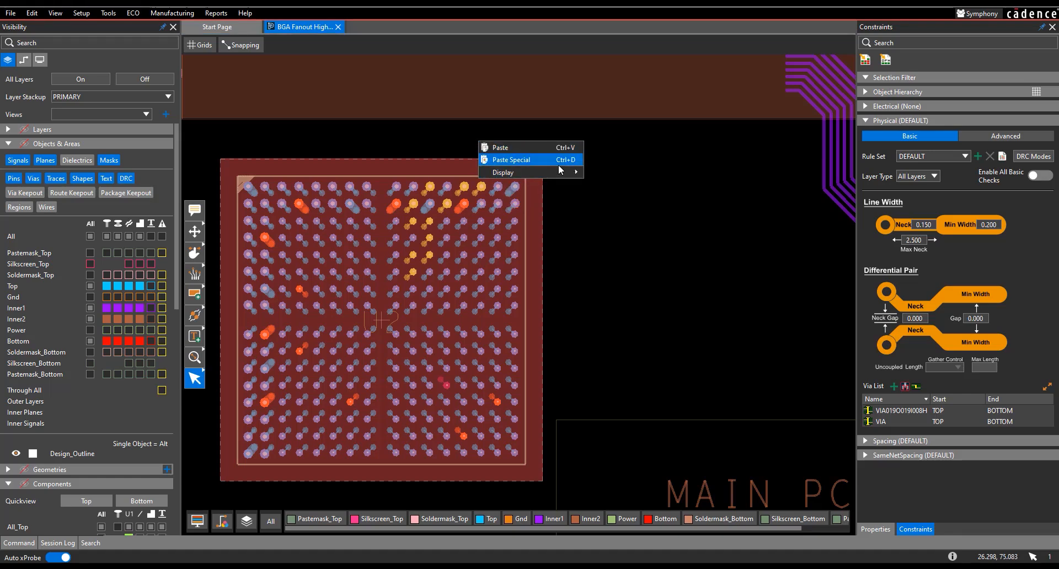
# Step: Paste Special the outline as a Constraint Region on All layers with the Bga rule set
pyautogui.click(511, 159)
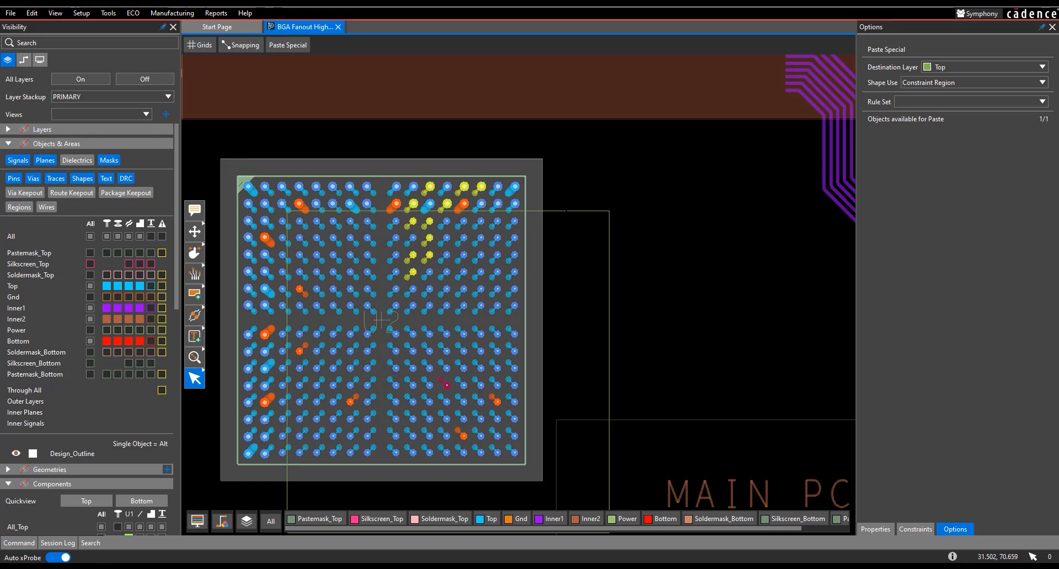
pyautogui.moveTo(543, 159)
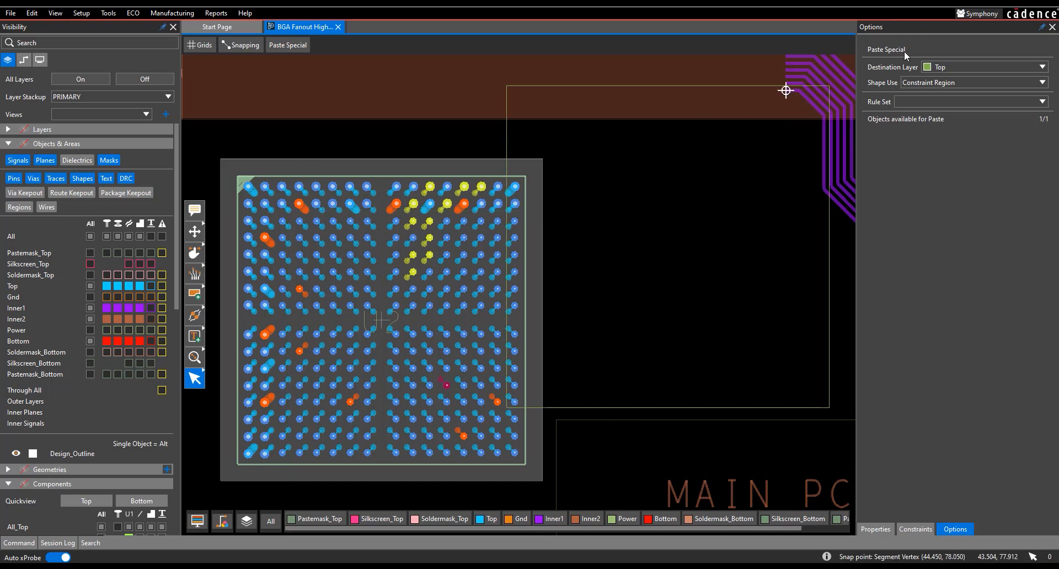
pyautogui.moveTo(983, 82)
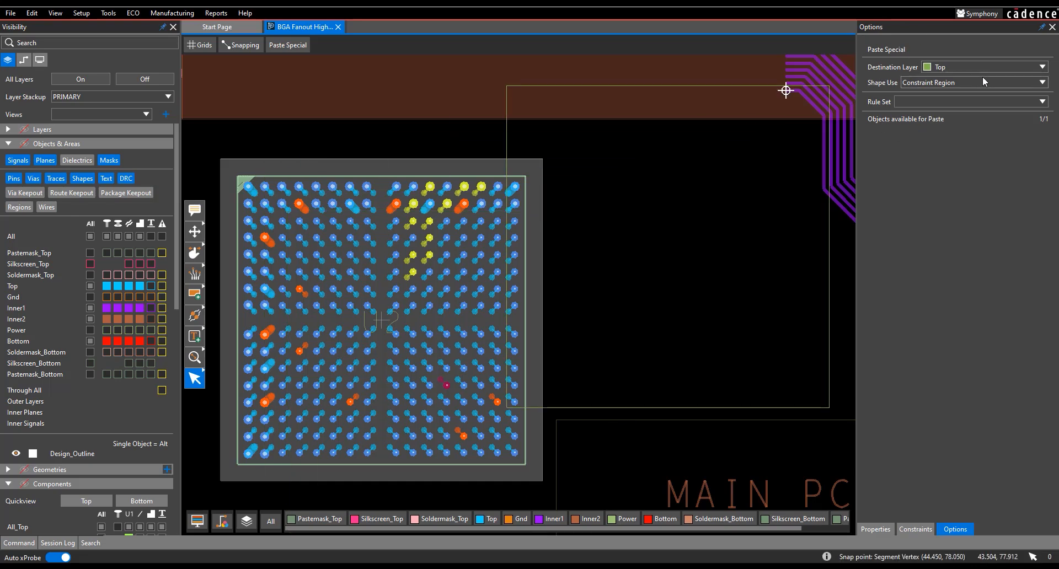
pyautogui.click(1043, 83)
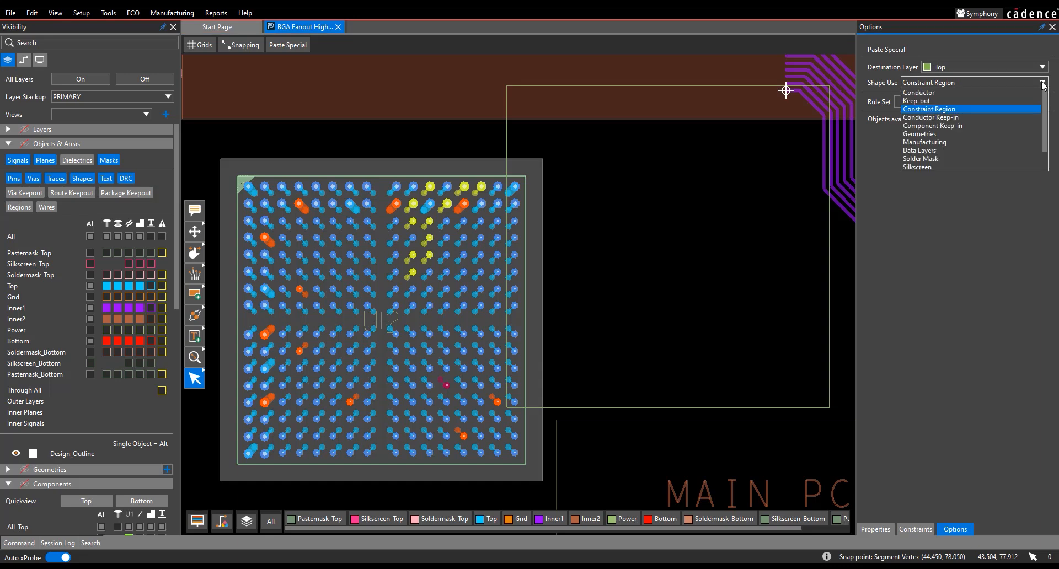
pyautogui.click(931, 109)
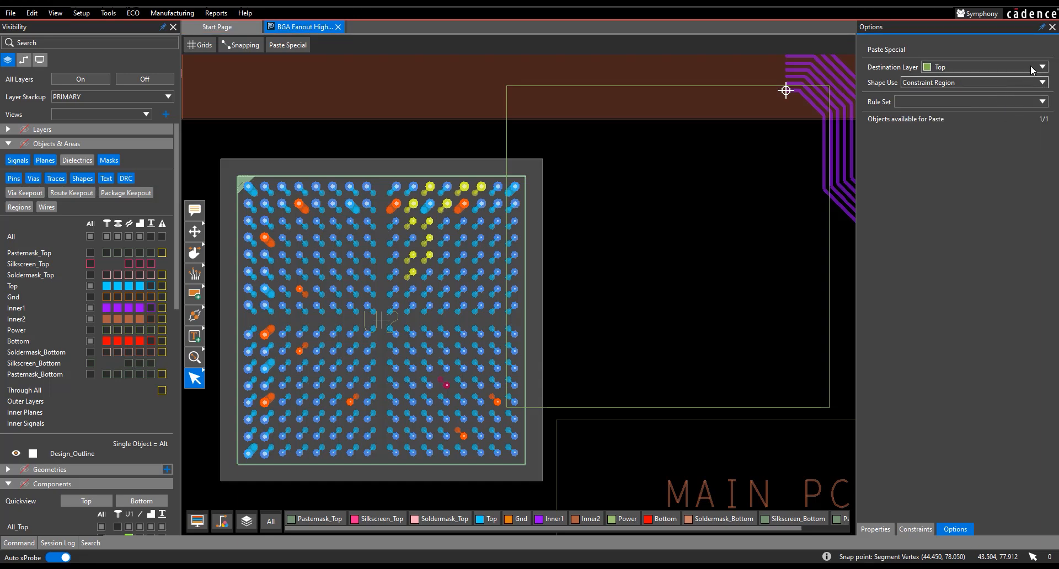
pyautogui.click(1043, 68)
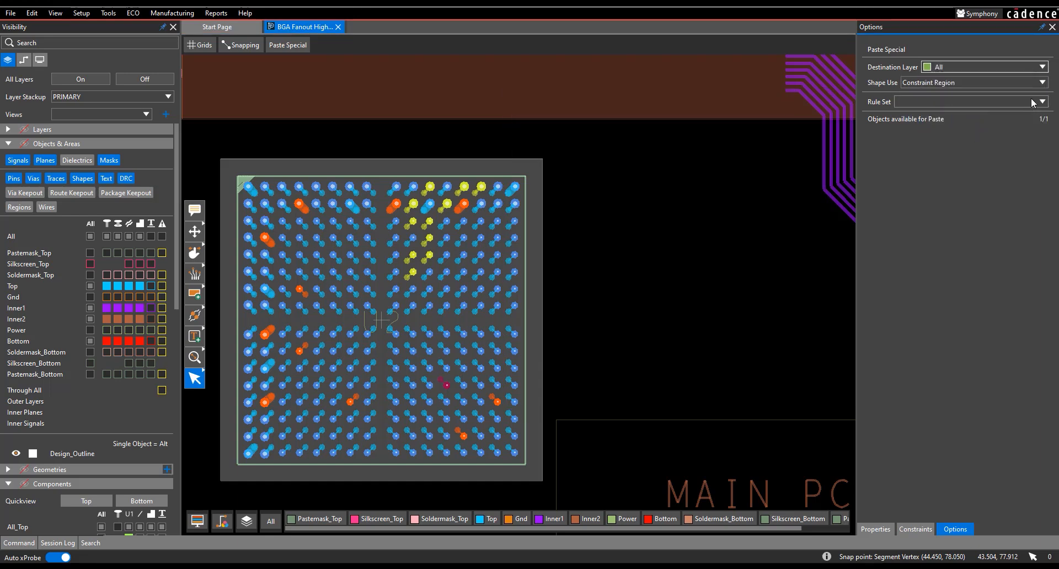
pyautogui.click(1050, 101)
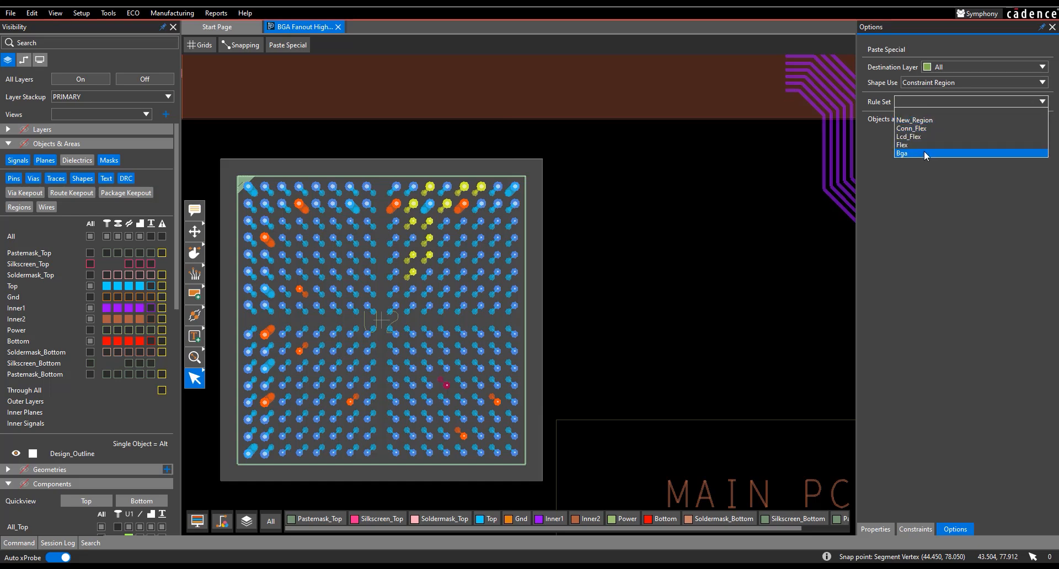
pyautogui.click(903, 152)
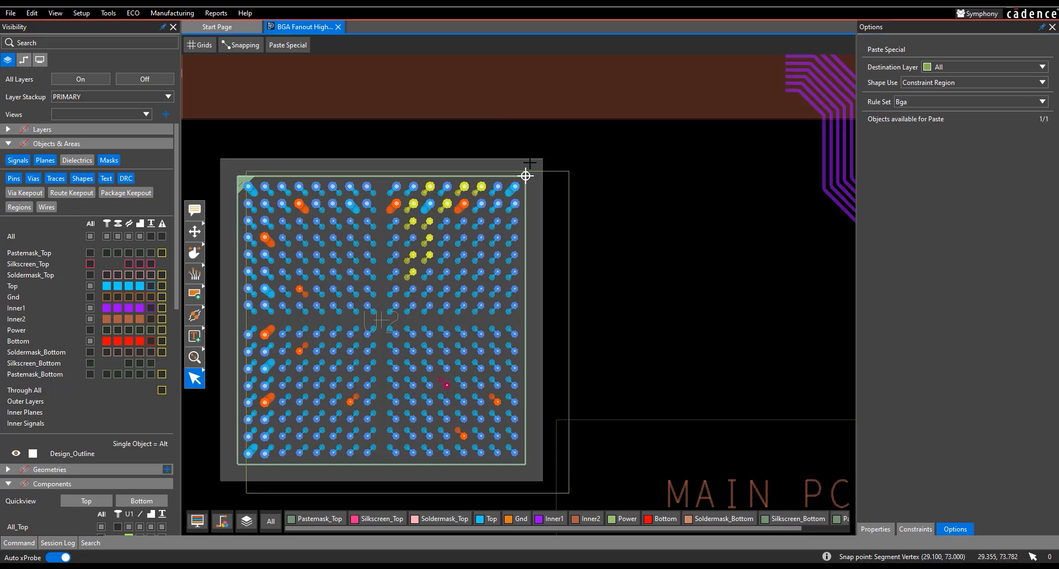
pyautogui.moveTo(499, 163)
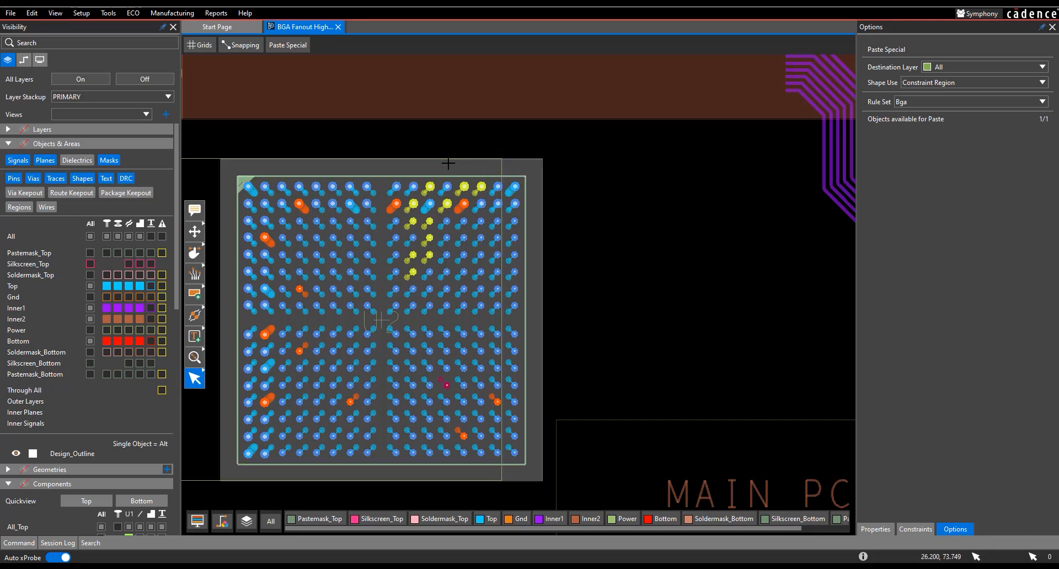
pyautogui.moveTo(500, 164)
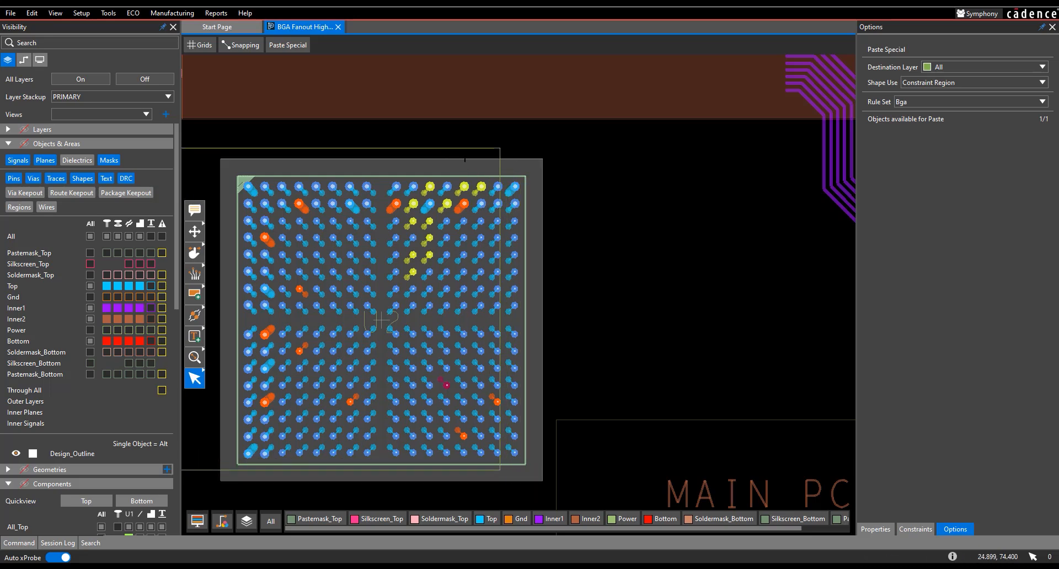
pyautogui.moveTo(513, 203)
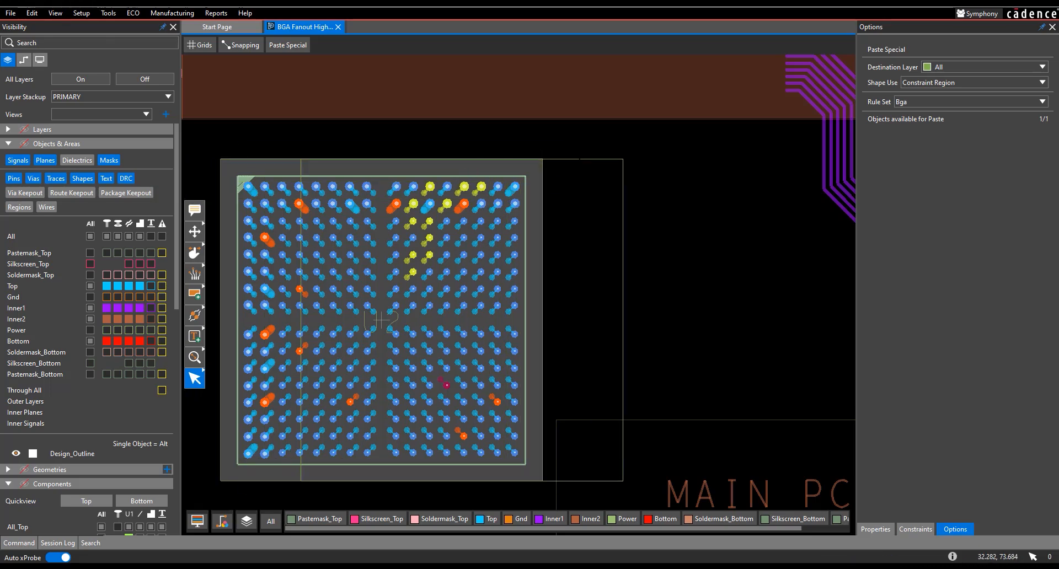
pyautogui.moveTo(498, 164)
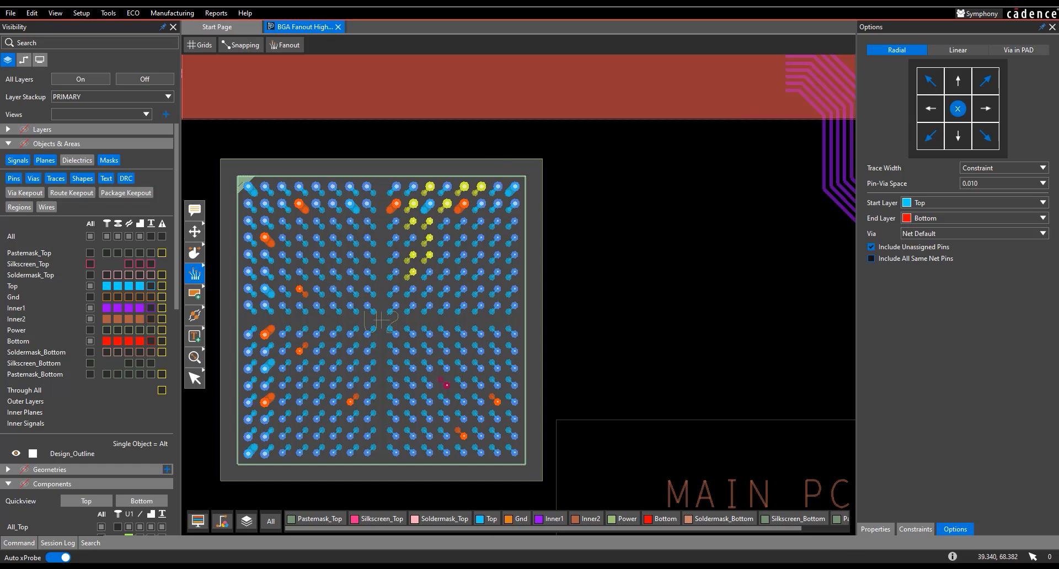
pyautogui.moveTo(844, 107)
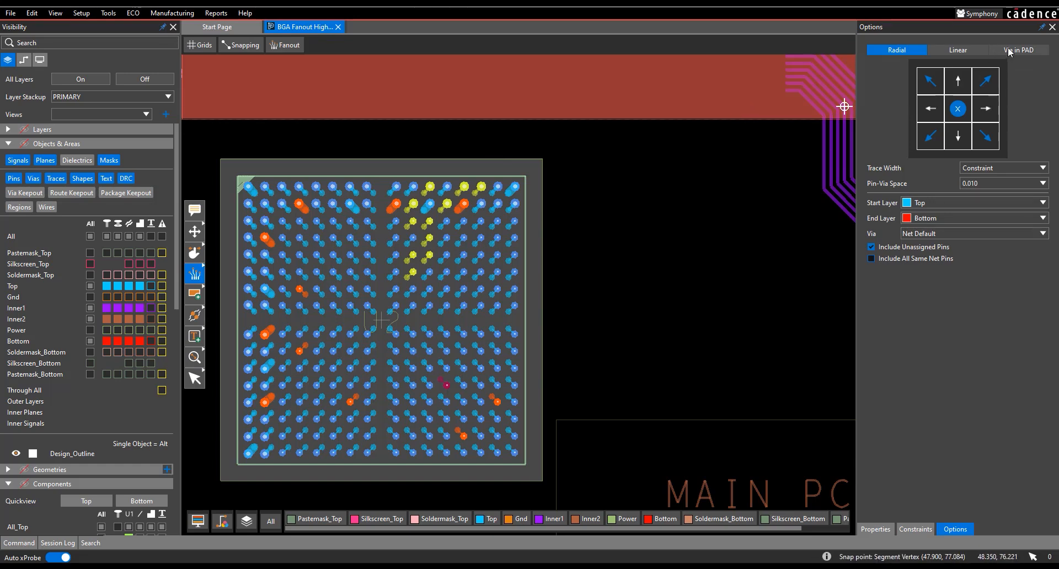
# Step: Switch the BGA fanout style to Via in PAD
pyautogui.click(1020, 50)
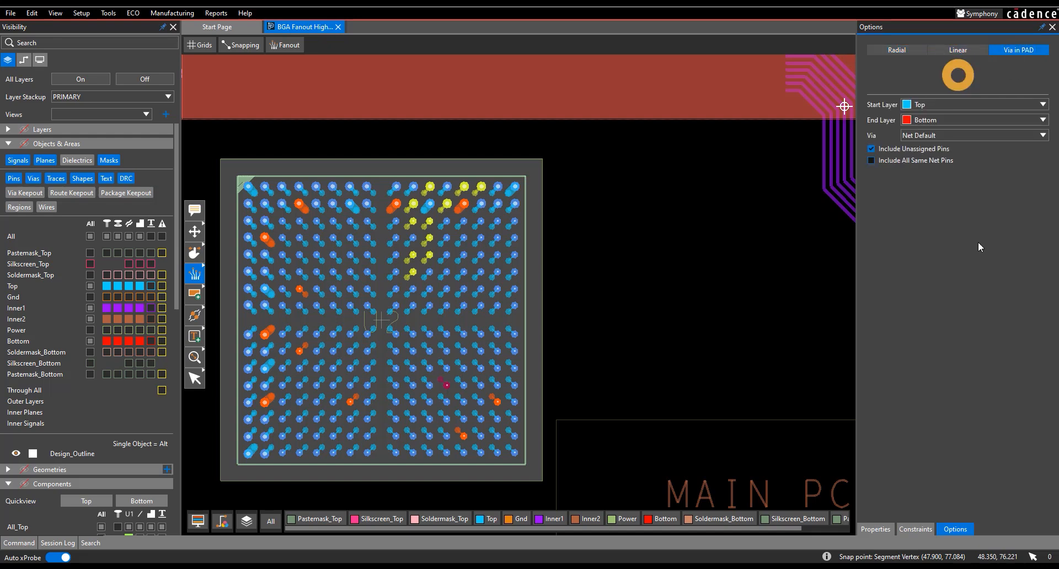